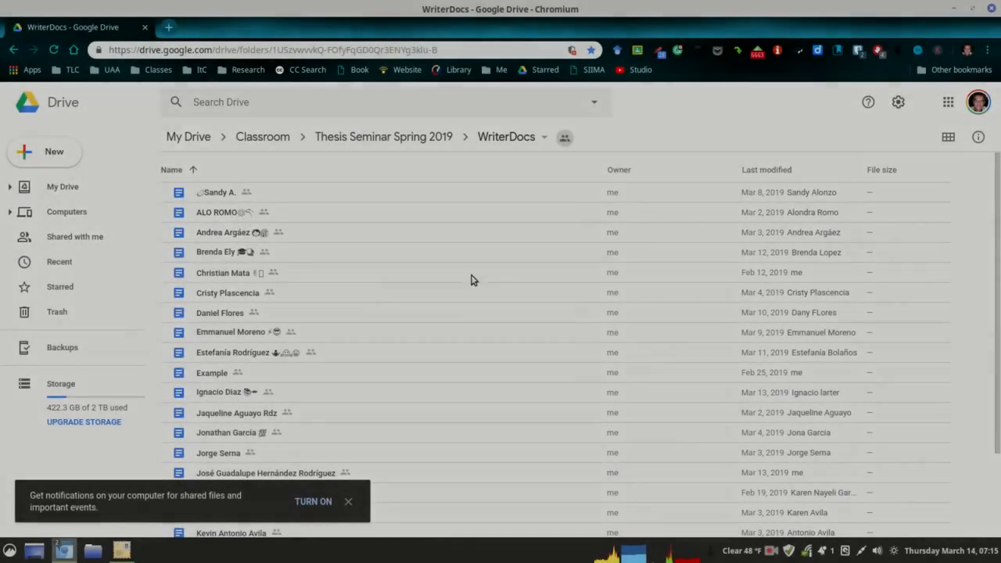
pyautogui.moveTo(373, 284)
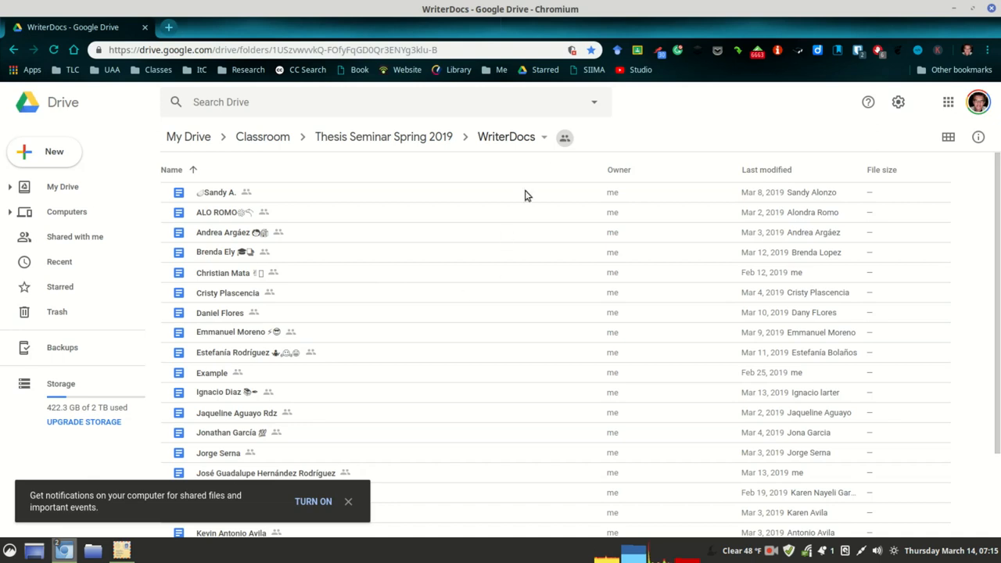
pyautogui.moveTo(371, 176)
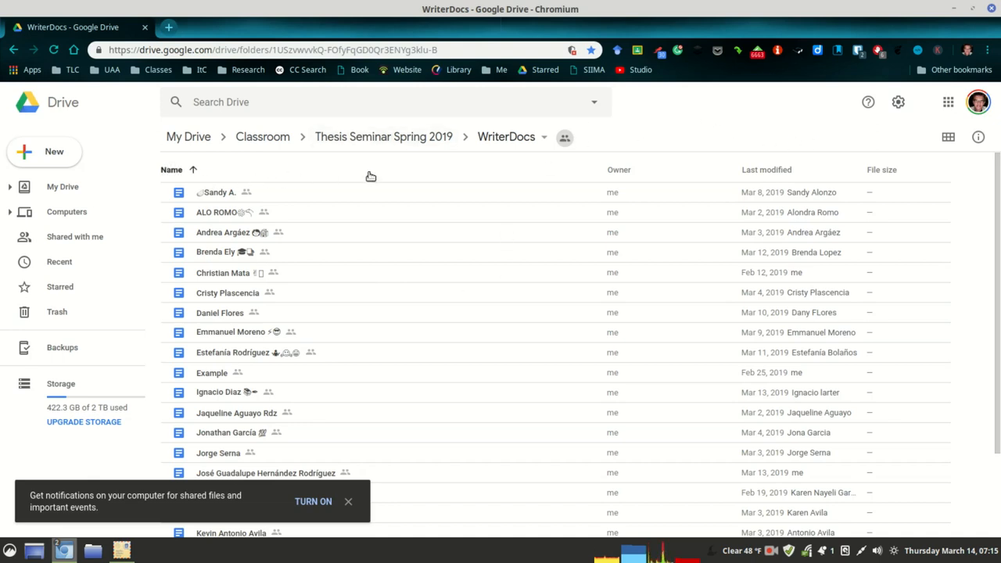
pyautogui.moveTo(698, 128)
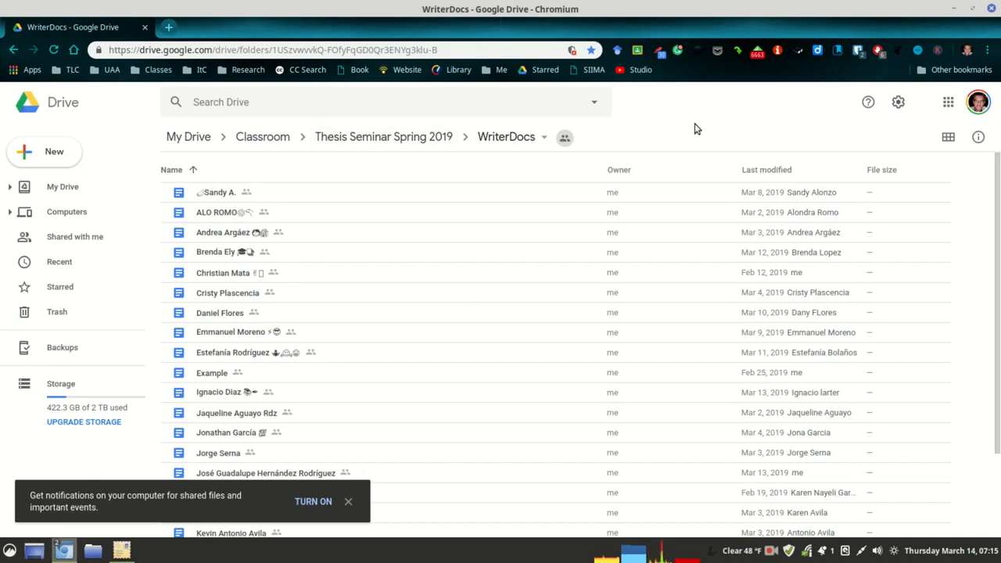
pyautogui.moveTo(133, 125)
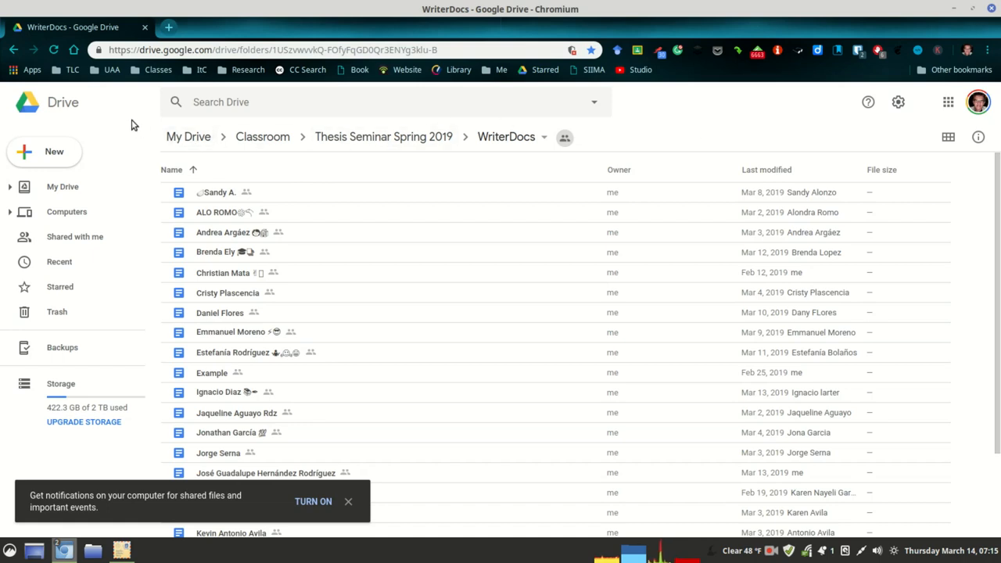
pyautogui.moveTo(759, 119)
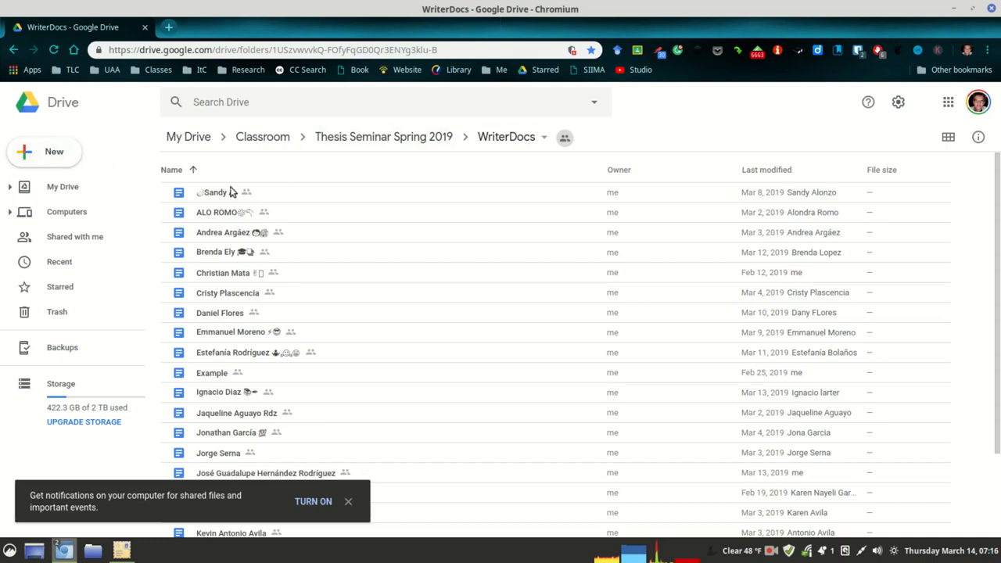
pyautogui.moveTo(122, 125)
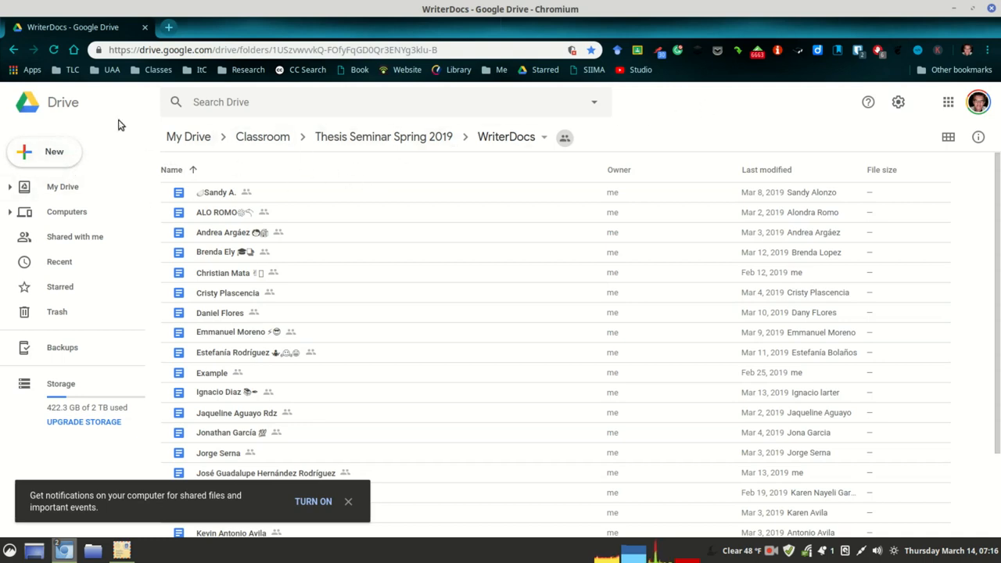
pyautogui.moveTo(66, 161)
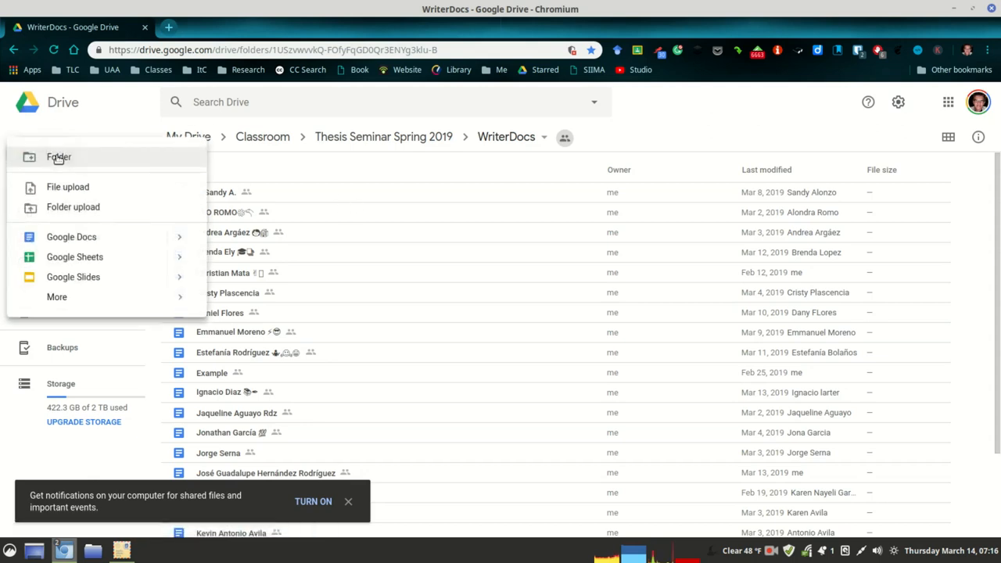
# Start a new Google Form from a template via New > More in the WriterDocs folder
pyautogui.click(56, 297)
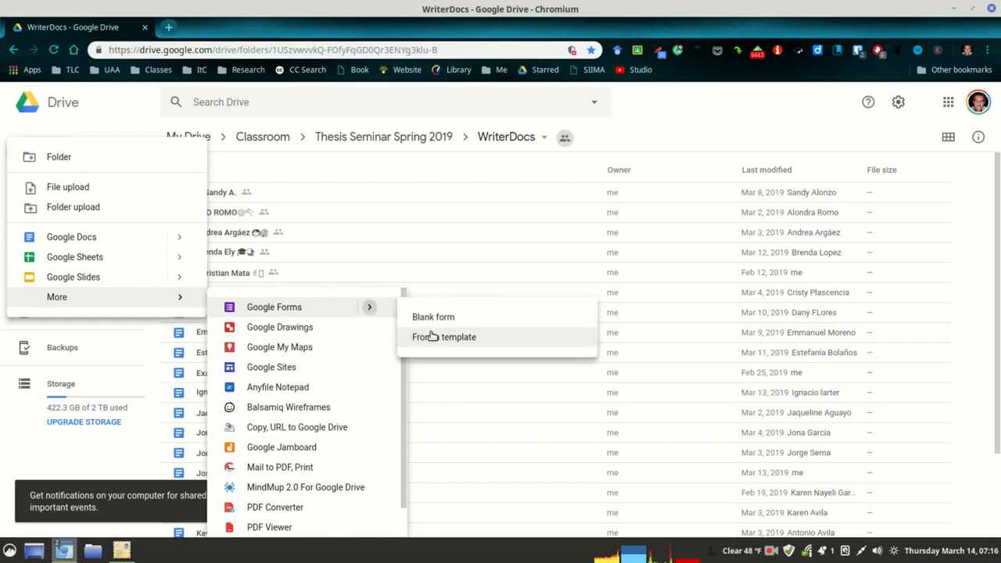
pyautogui.click(444, 336)
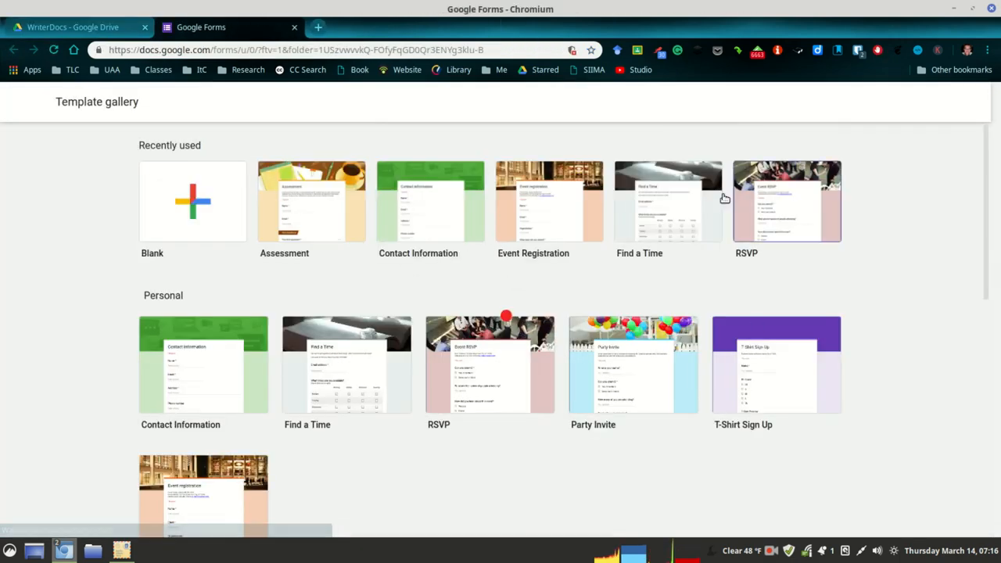
# Choose the Assessment form from the Recently used templates in the gallery
pyautogui.scroll(-3)
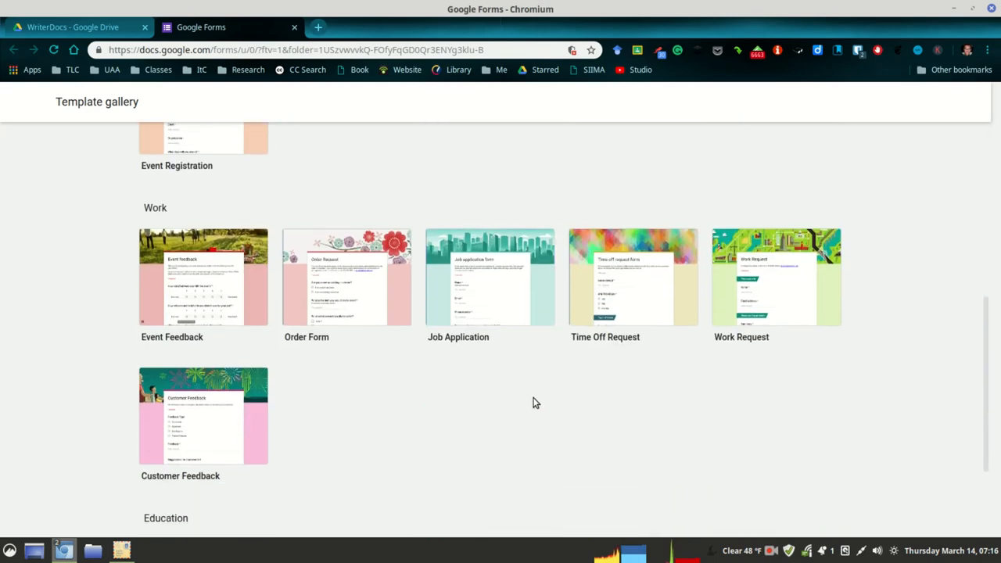
pyautogui.moveTo(472, 390)
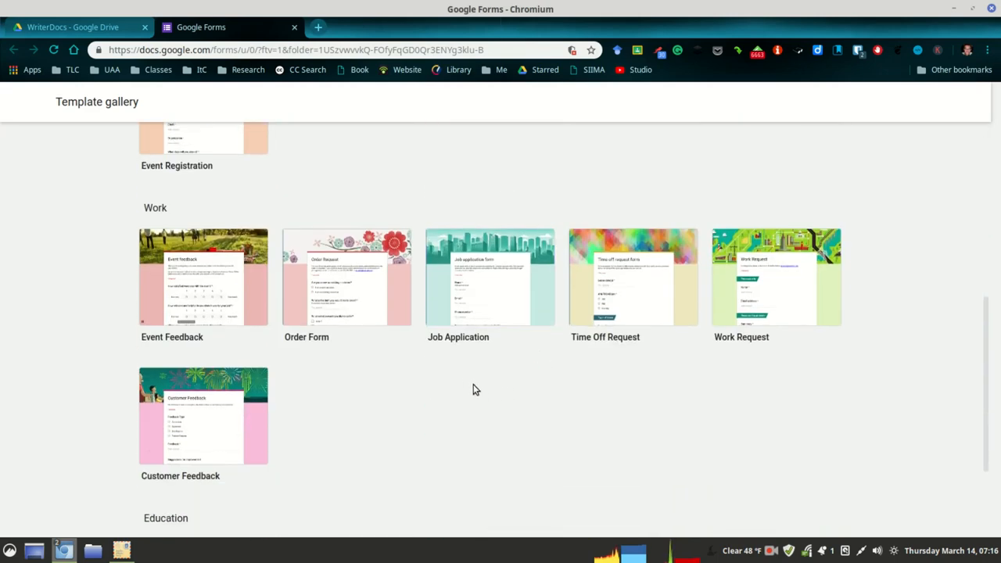
pyautogui.moveTo(456, 282)
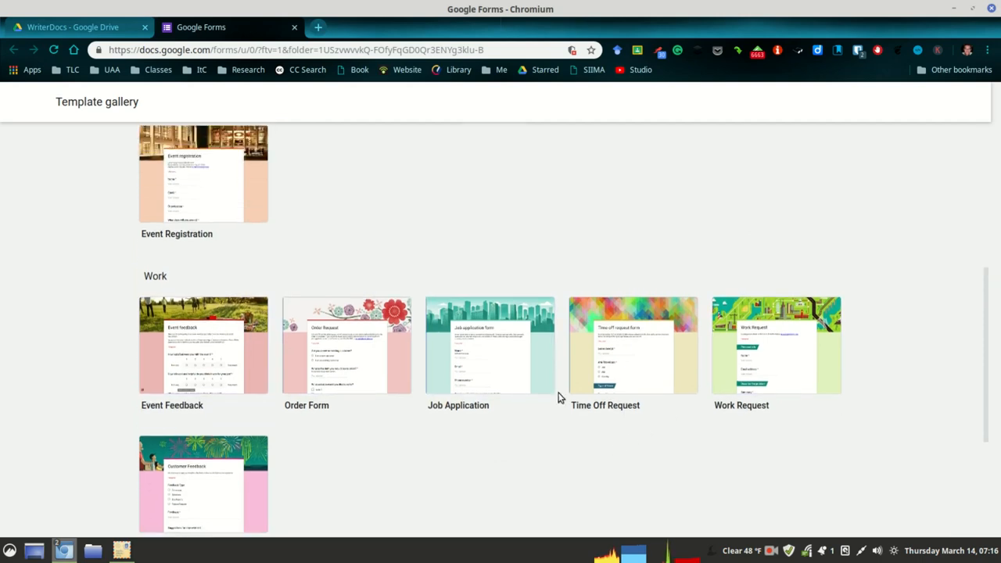
pyautogui.scroll(3)
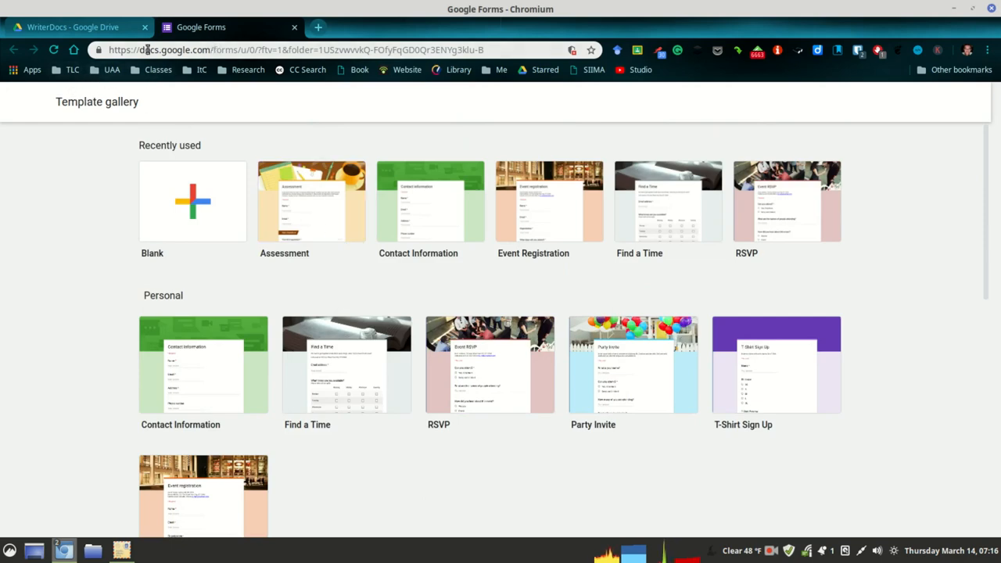
pyautogui.click(311, 201)
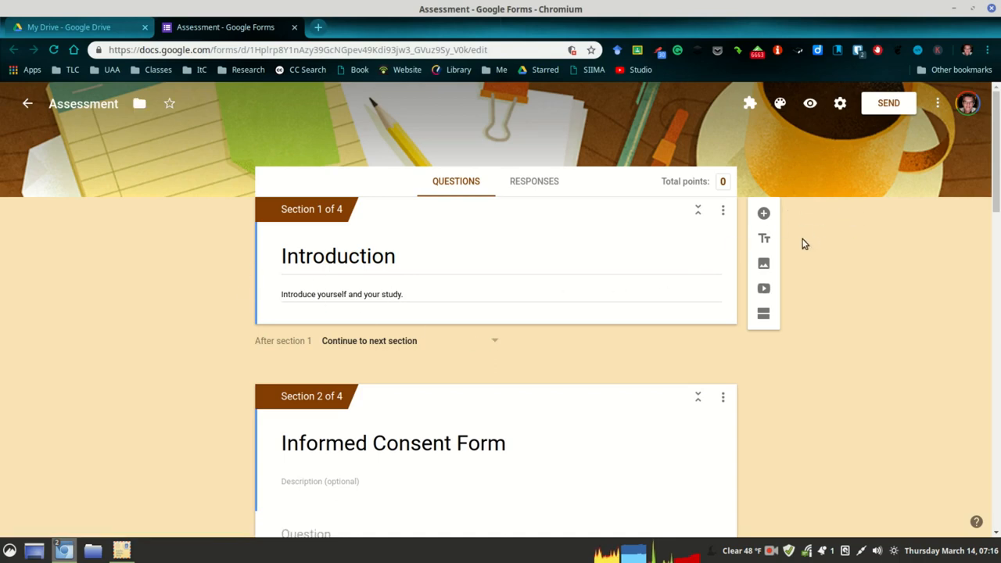
pyautogui.moveTo(183, 277)
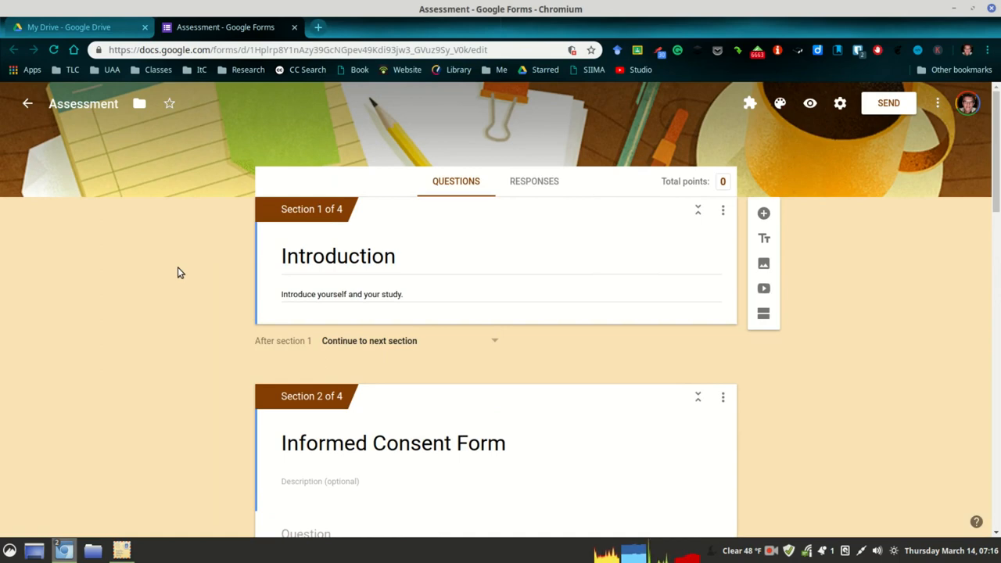
pyautogui.moveTo(845, 269)
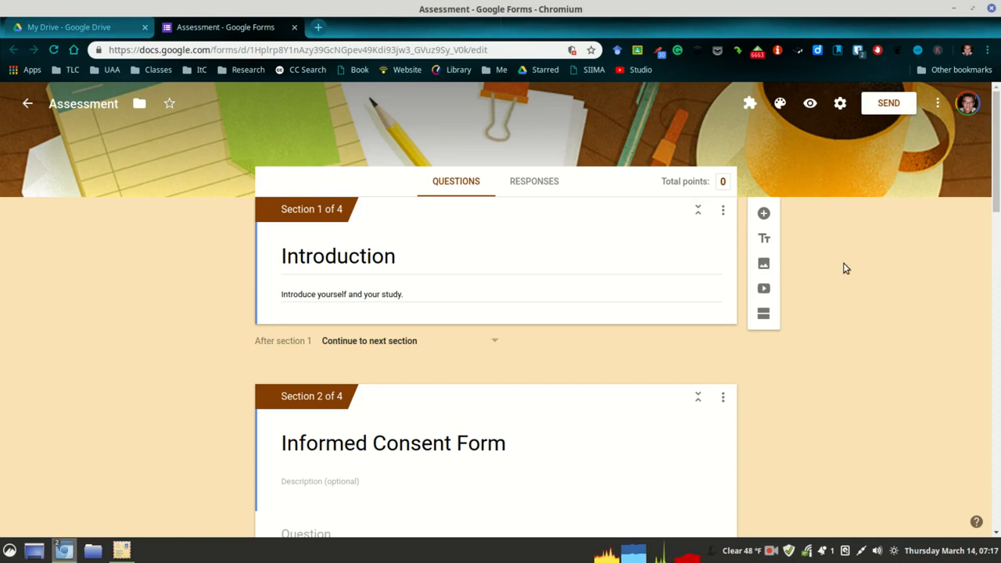
pyautogui.scroll(-3)
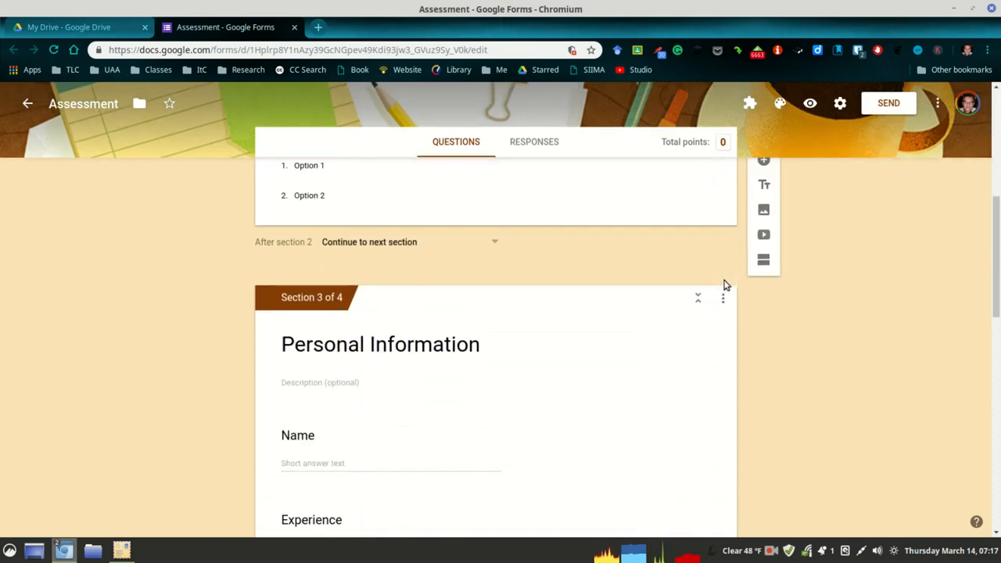
pyautogui.scroll(3)
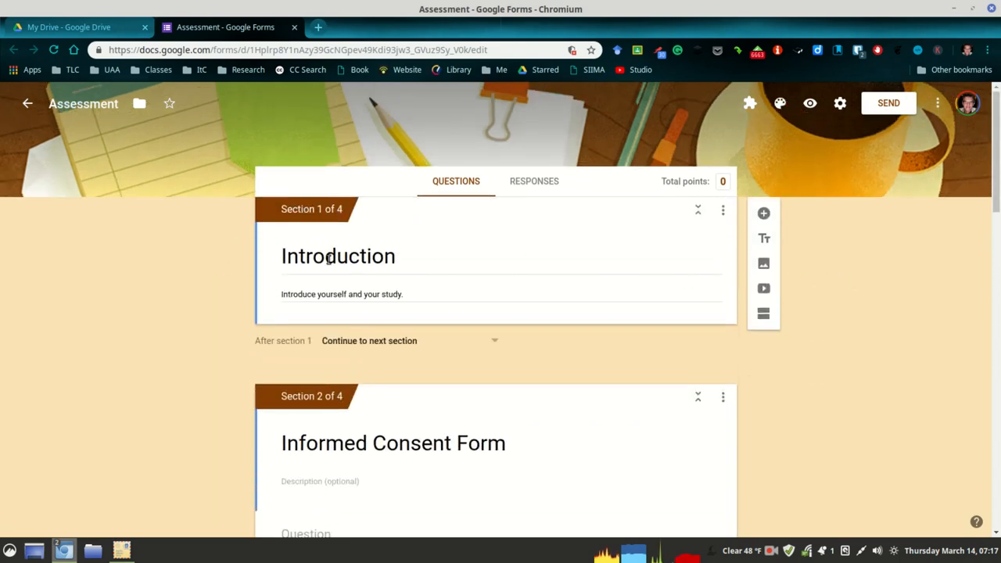
pyautogui.moveTo(327, 247)
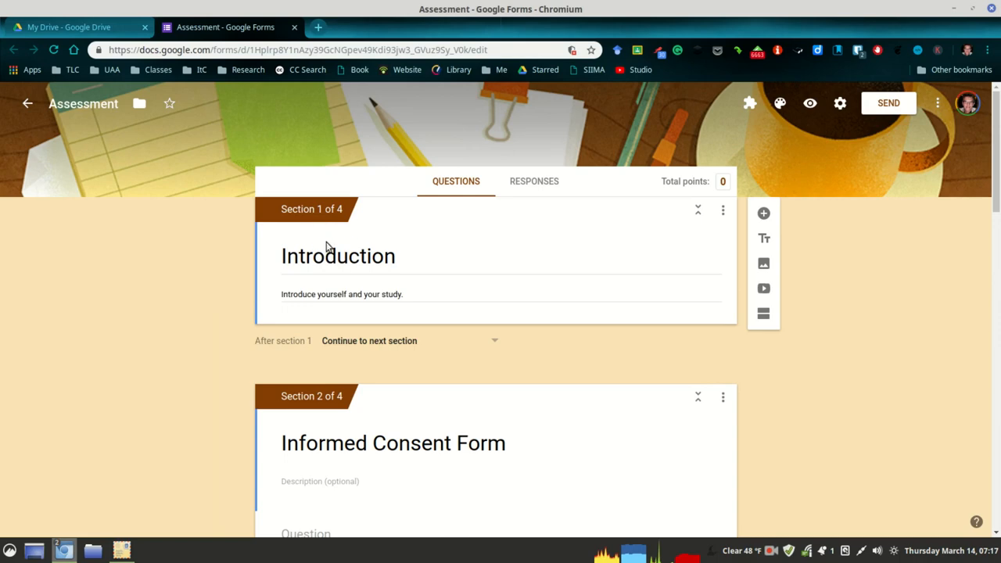
pyautogui.tripleClick(341, 294)
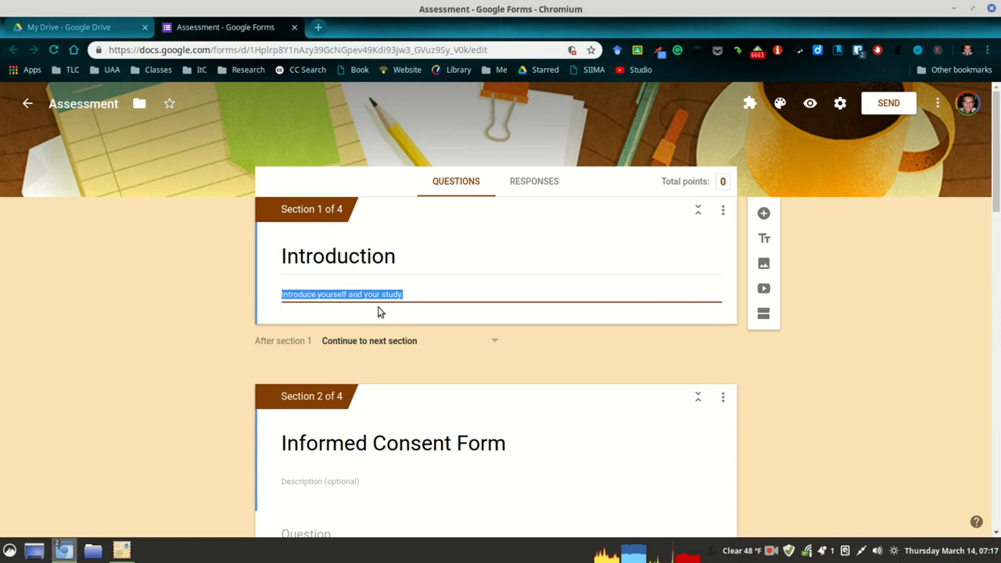
pyautogui.moveTo(207, 326)
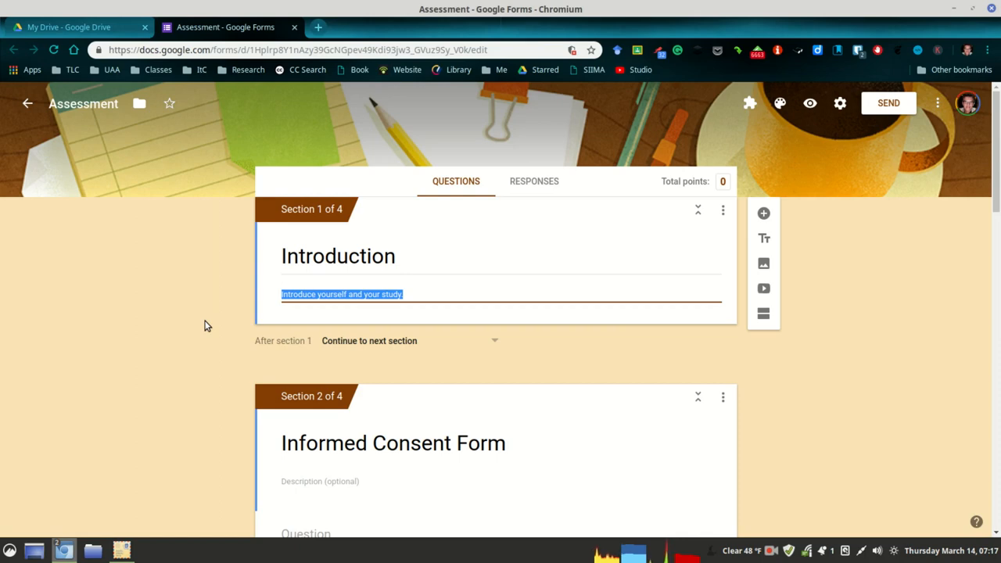
pyautogui.moveTo(219, 327)
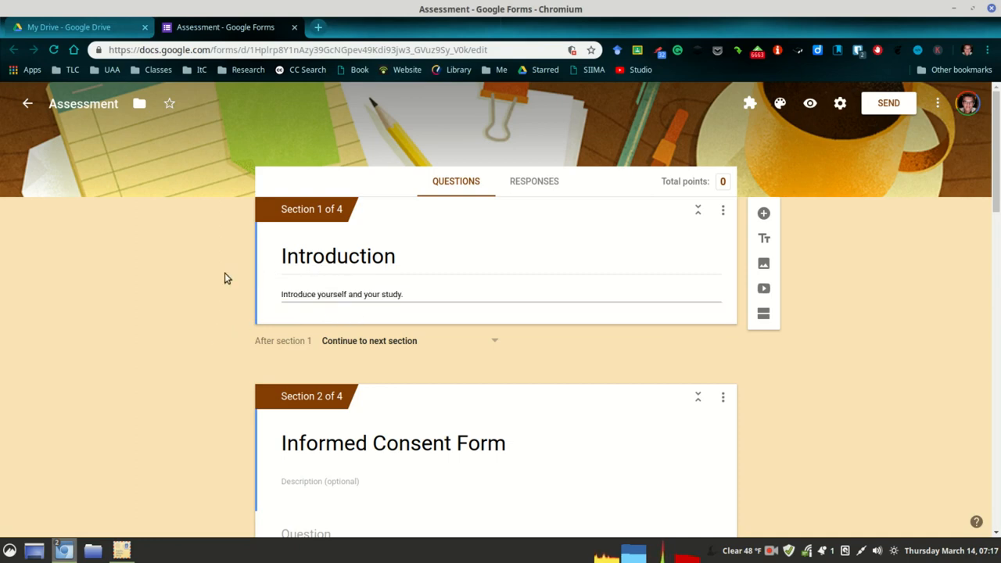
pyautogui.moveTo(332, 233)
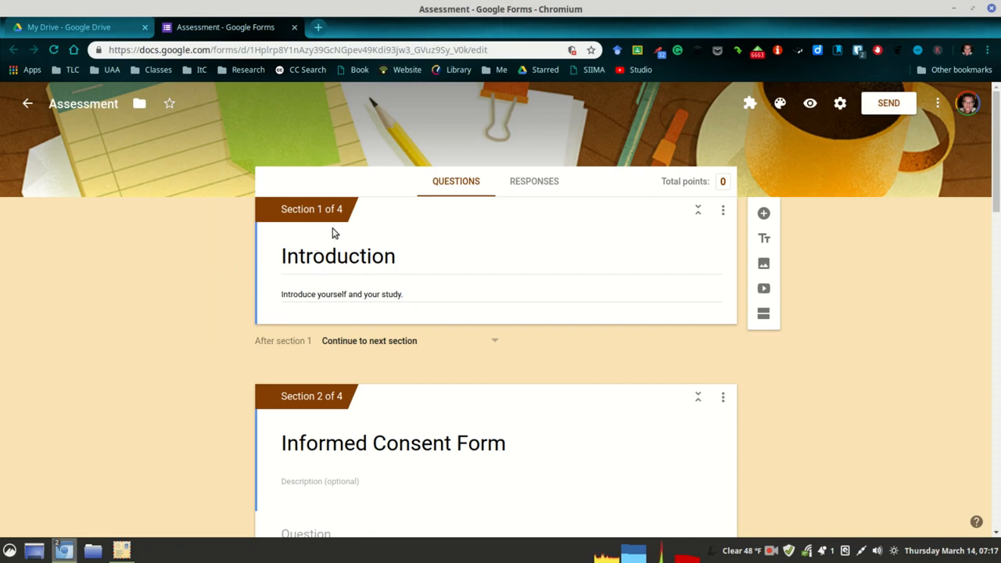
pyautogui.moveTo(901, 272)
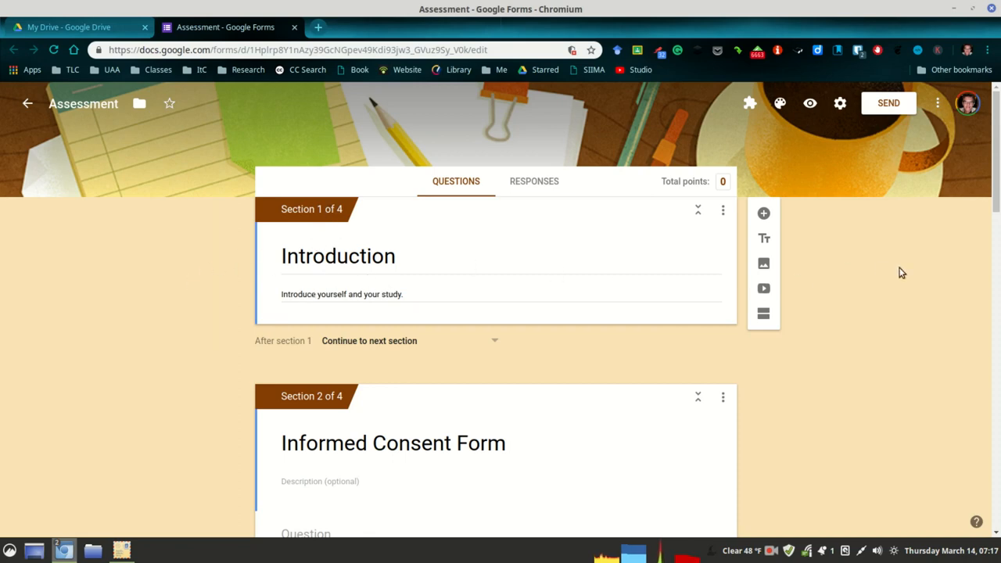
# Scroll to the Informed Consent Form section's untitled dropdown question
pyautogui.scroll(-3)
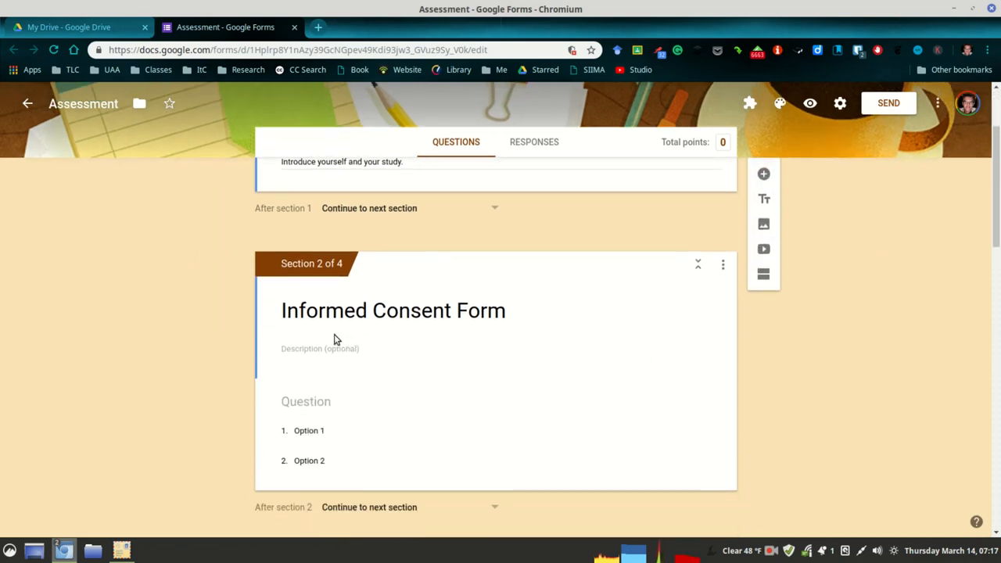
pyautogui.moveTo(395, 404)
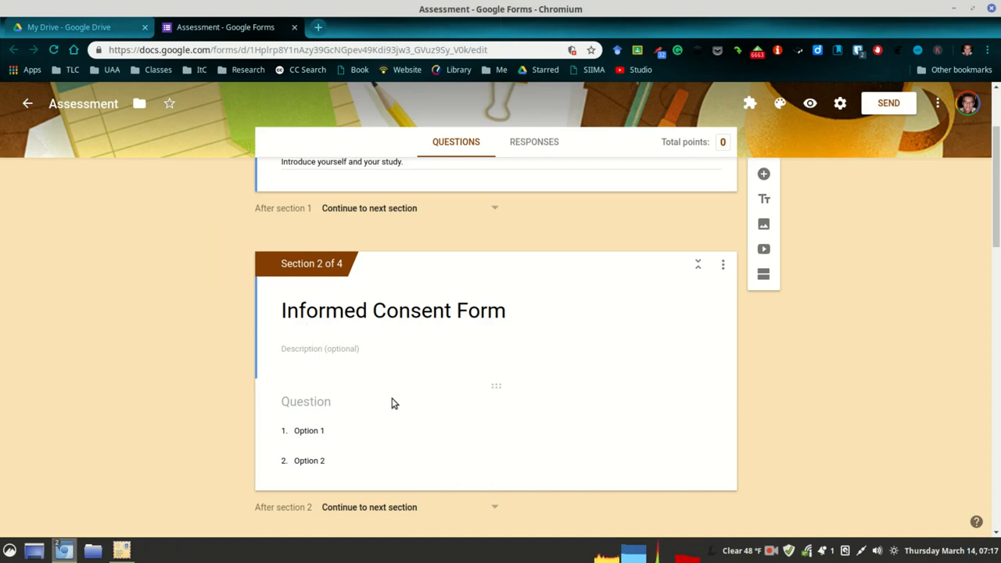
pyautogui.moveTo(388, 403)
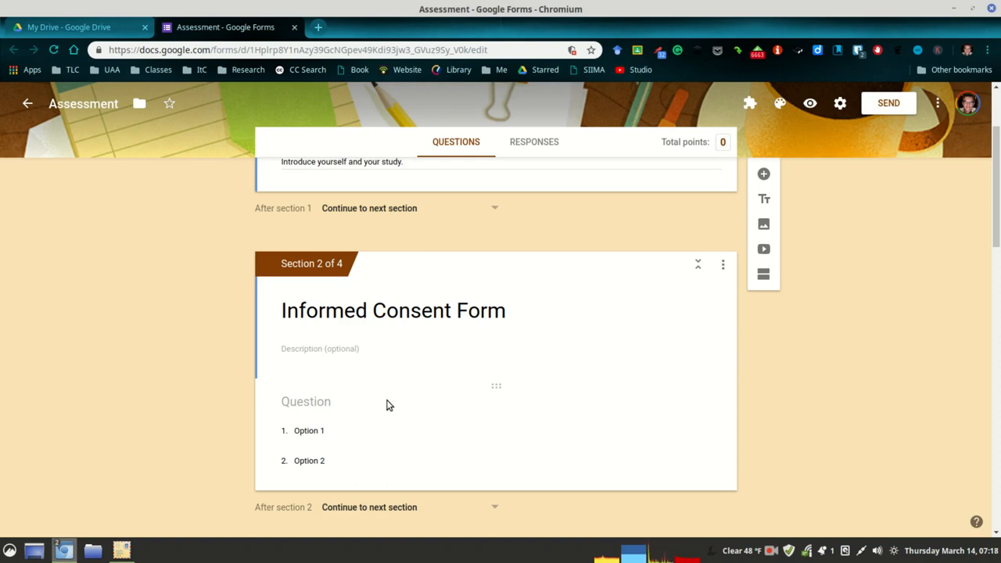
pyautogui.scroll(3)
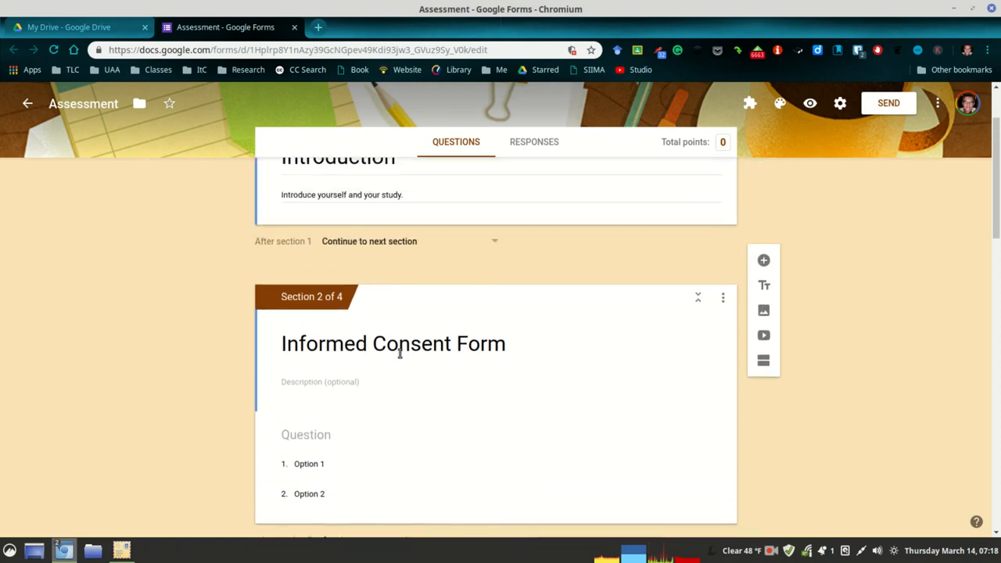
pyautogui.scroll(-3)
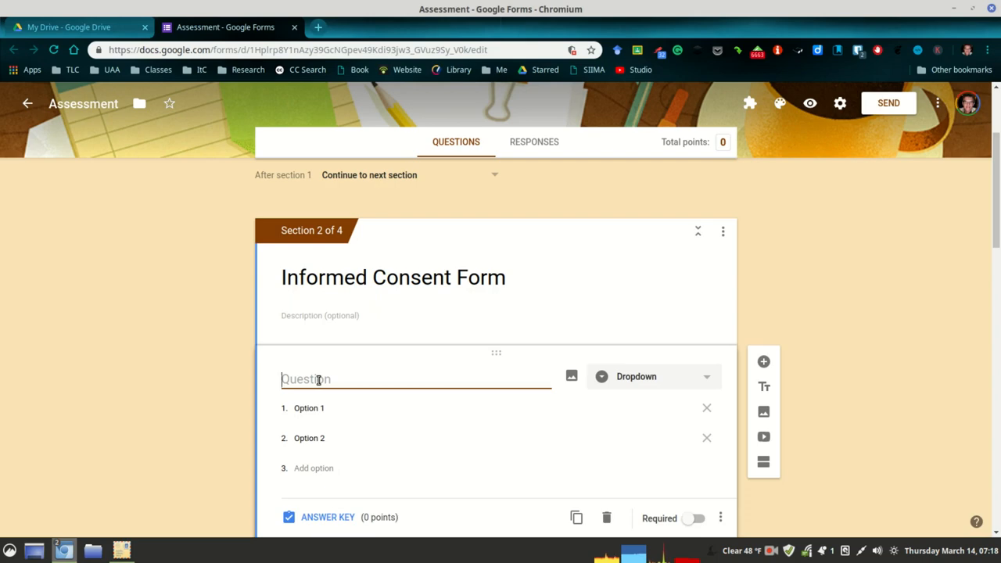
# Title the consent question "Do you agree to participate in this study?" after "Please answer the following"
pyautogui.write('Please answ')
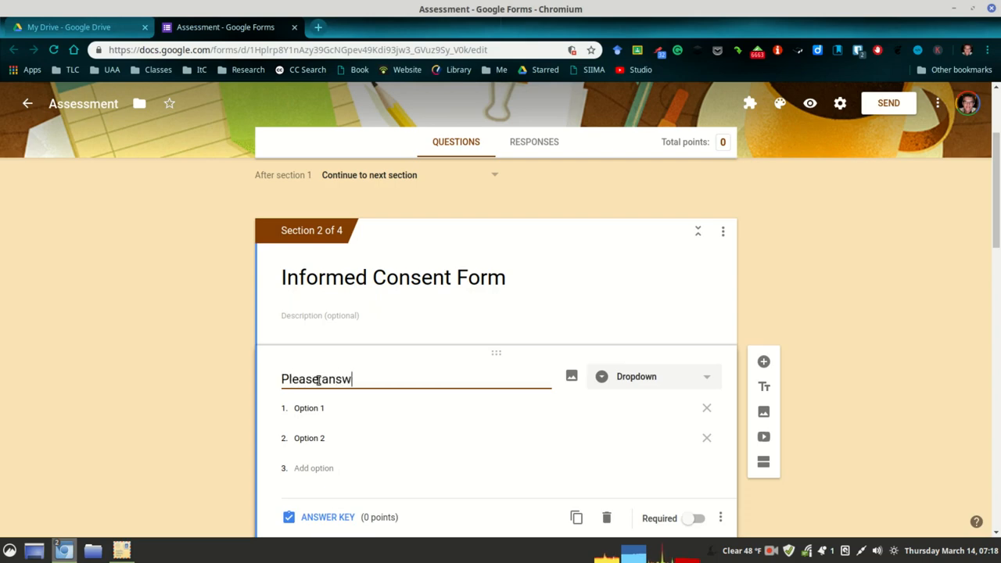
pyautogui.write('er the')
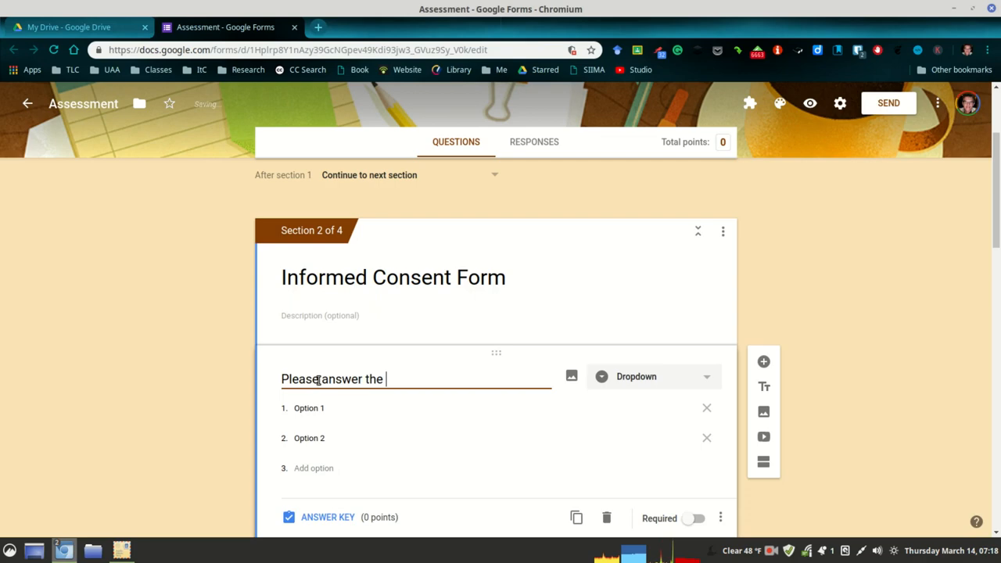
pyautogui.write('follow')
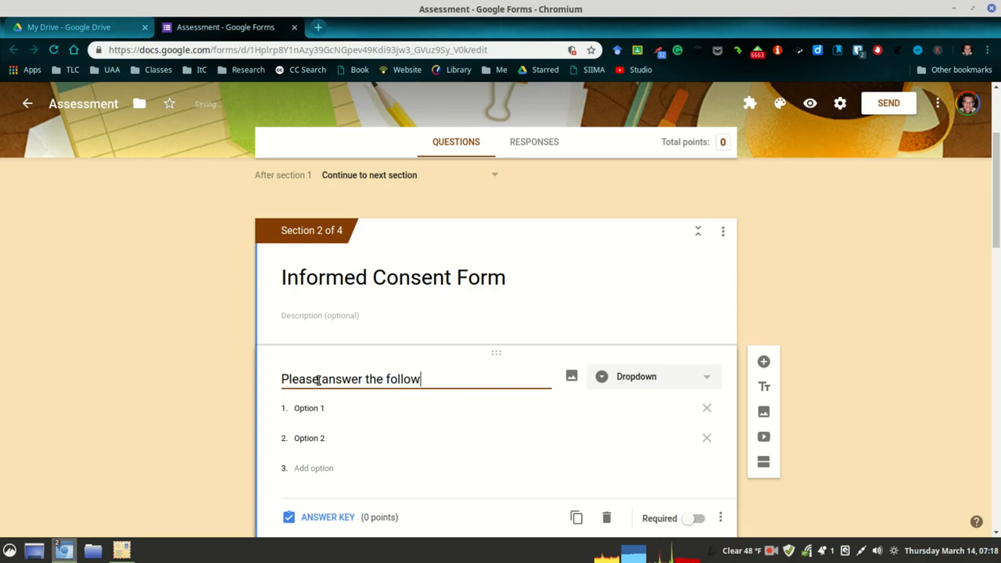
pyautogui.write('ing')
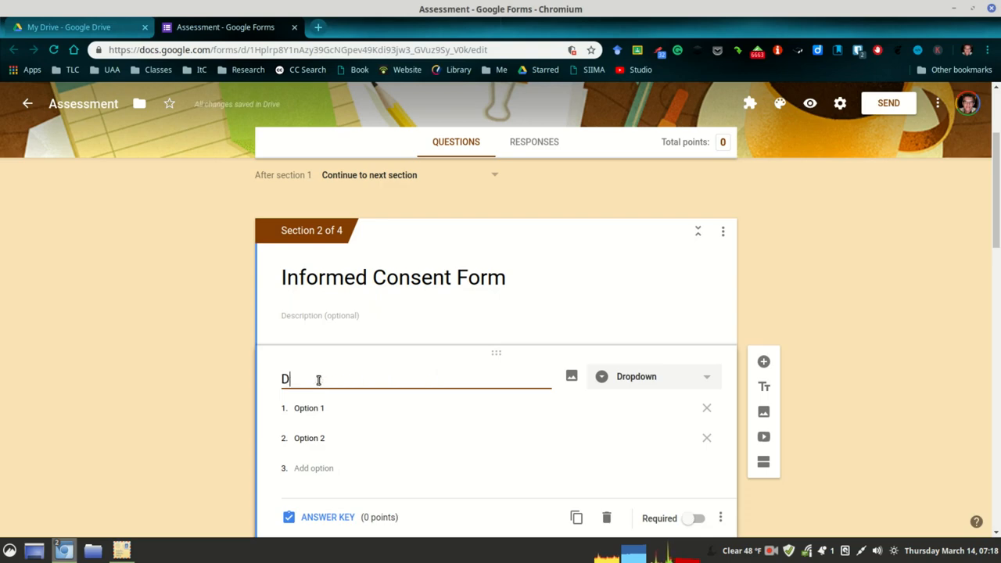
pyautogui.write('o you agree')
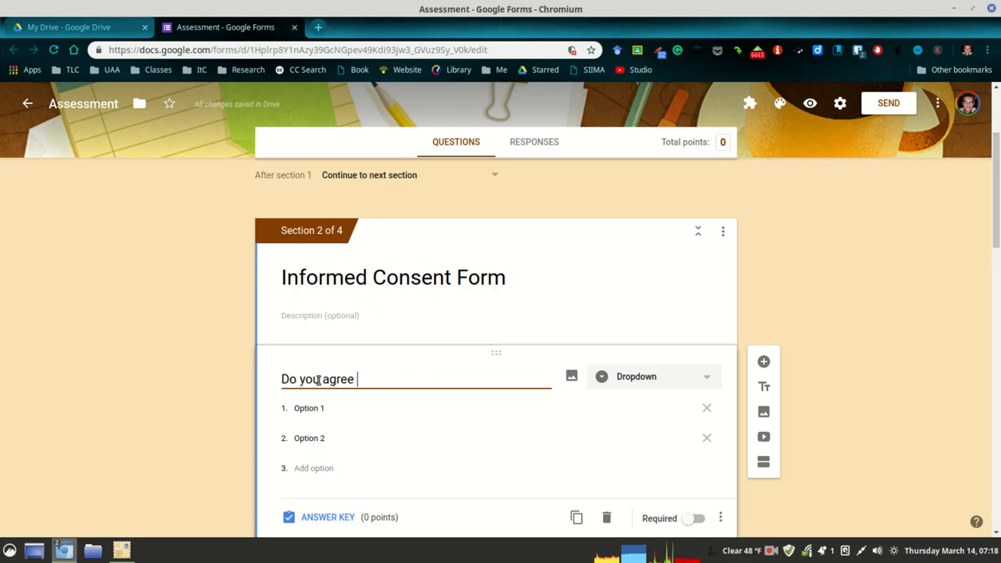
pyautogui.write('to particip')
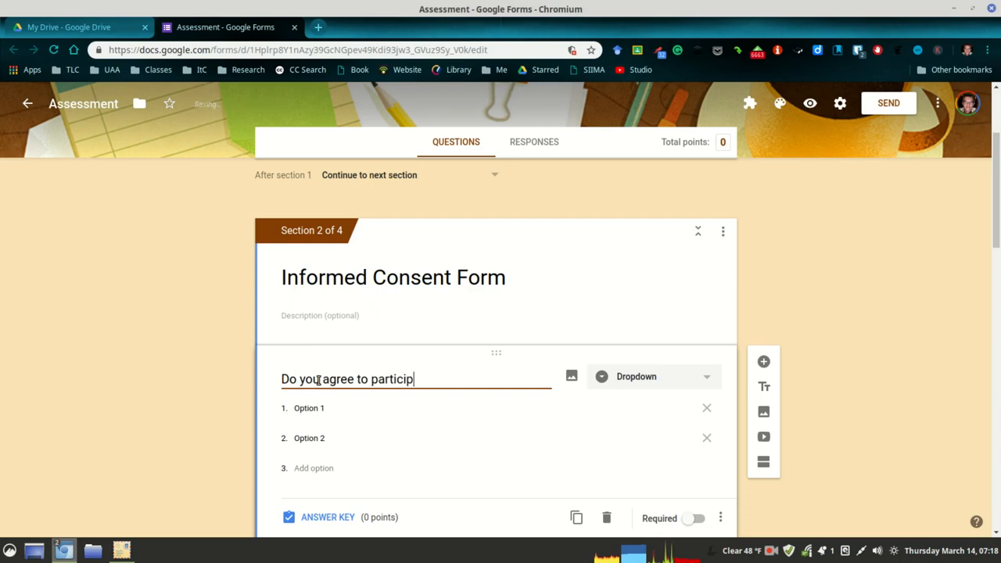
pyautogui.write('ate in this s')
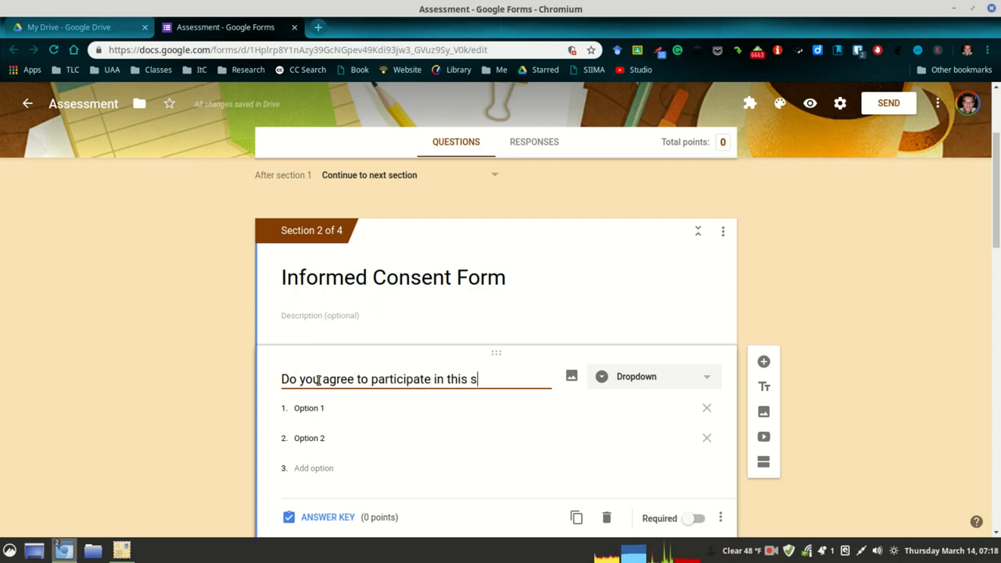
pyautogui.write('tudy?')
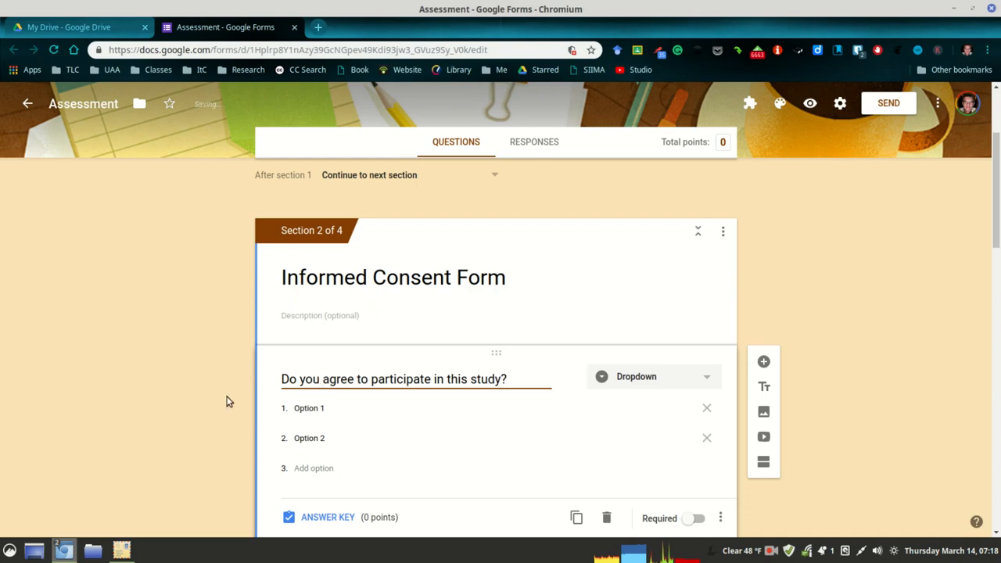
# Set the options to "Yes, I agree to participate." and "No, I do not want to participate."
pyautogui.write('Yes')
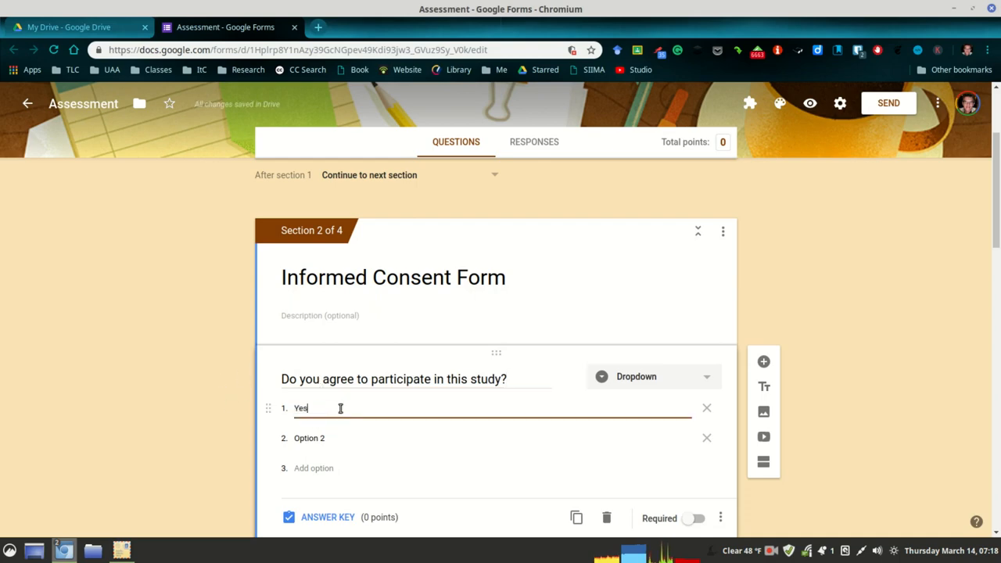
pyautogui.write(', I agree to p')
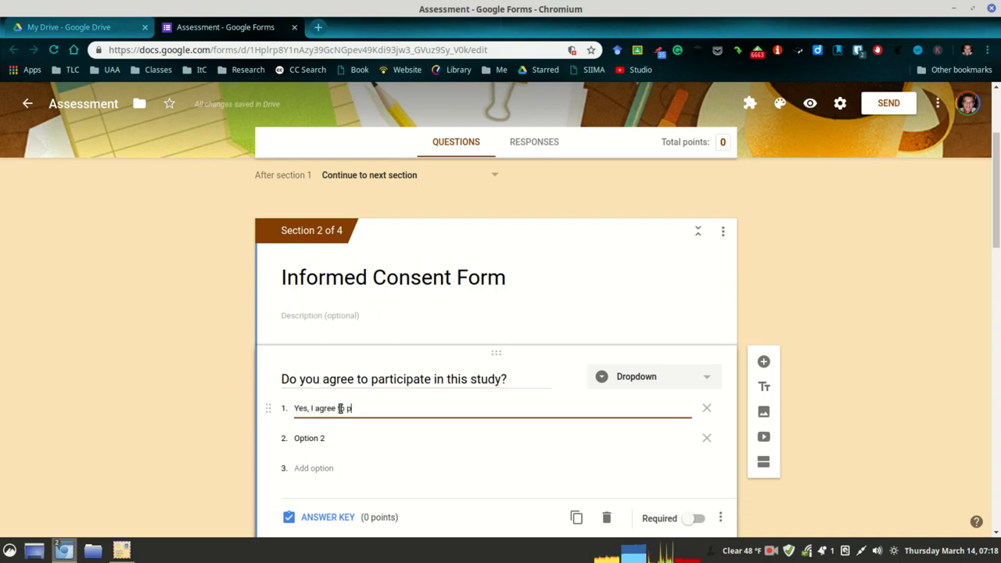
pyautogui.write('articipate.')
pyautogui.click(493, 438)
pyautogui.write('No')
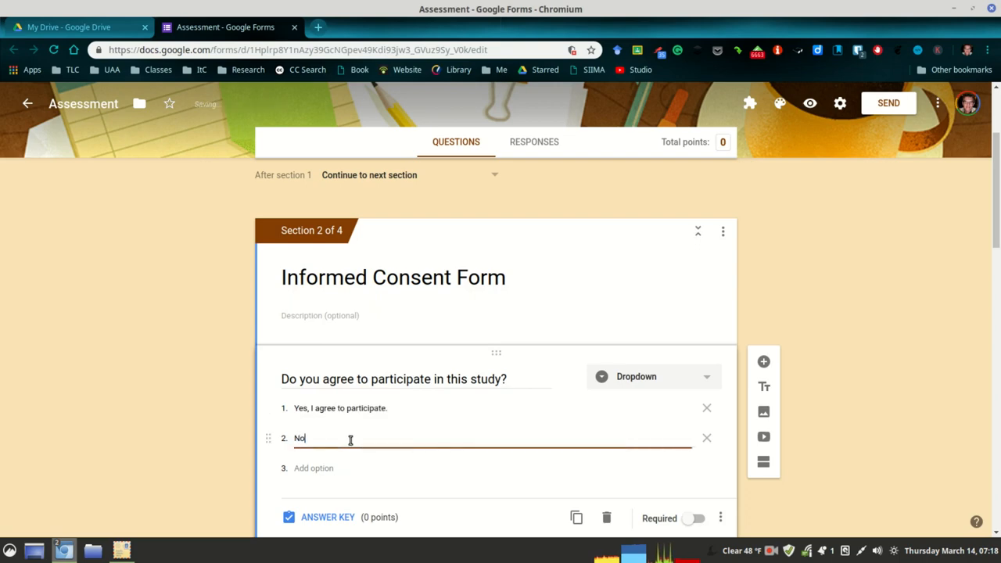
pyautogui.write(', I do not')
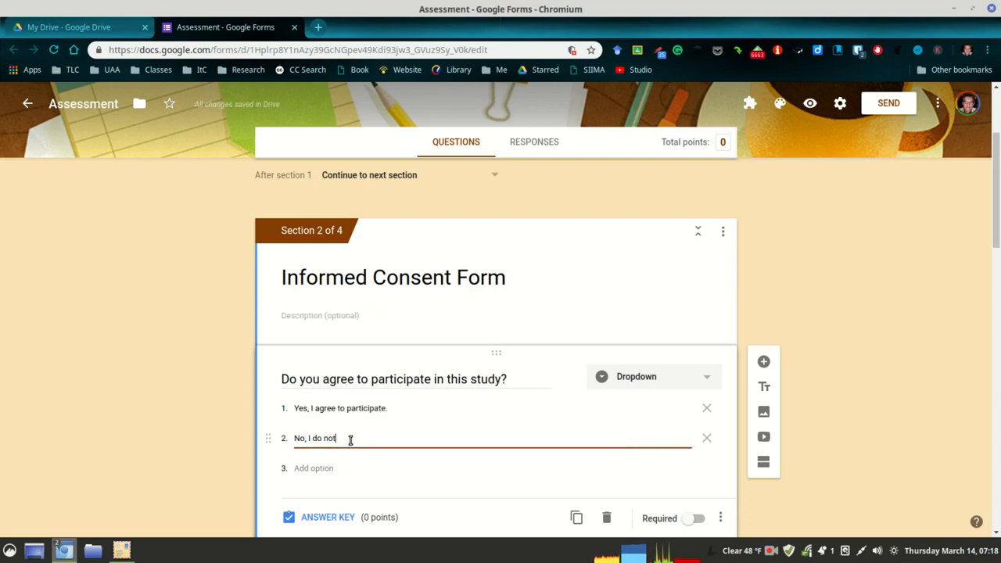
pyautogui.press('BackSpace')
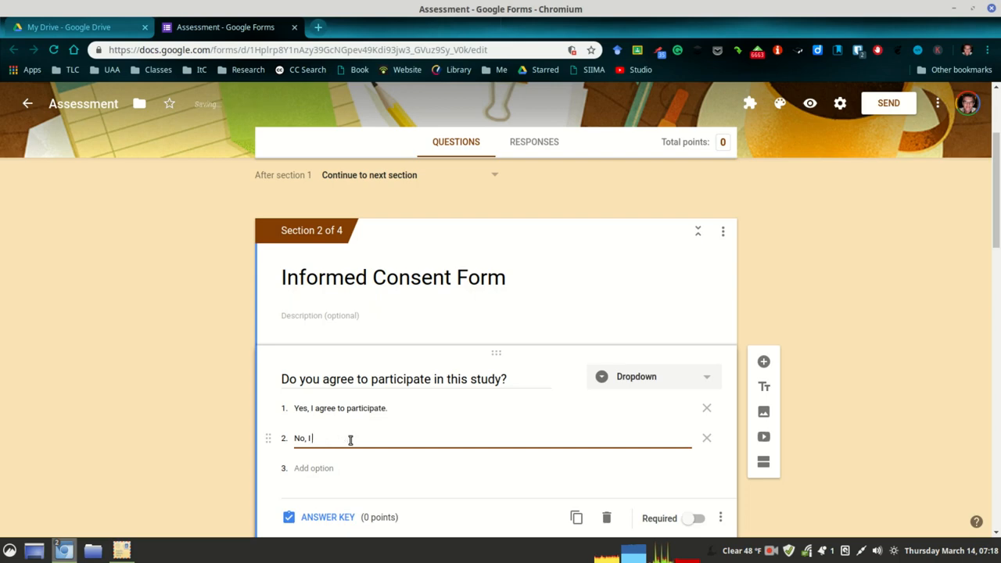
pyautogui.write('do no')
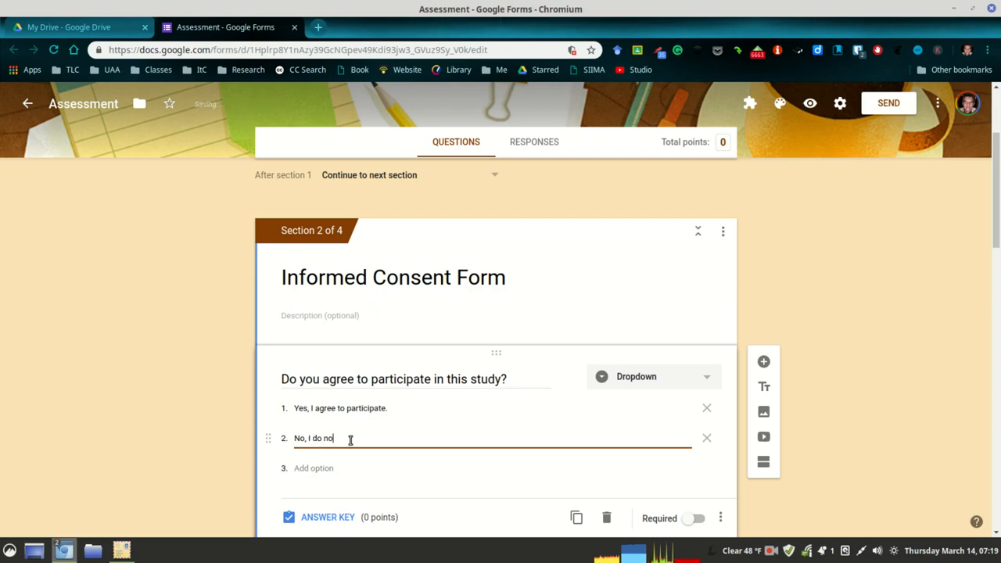
pyautogui.write('t want to par')
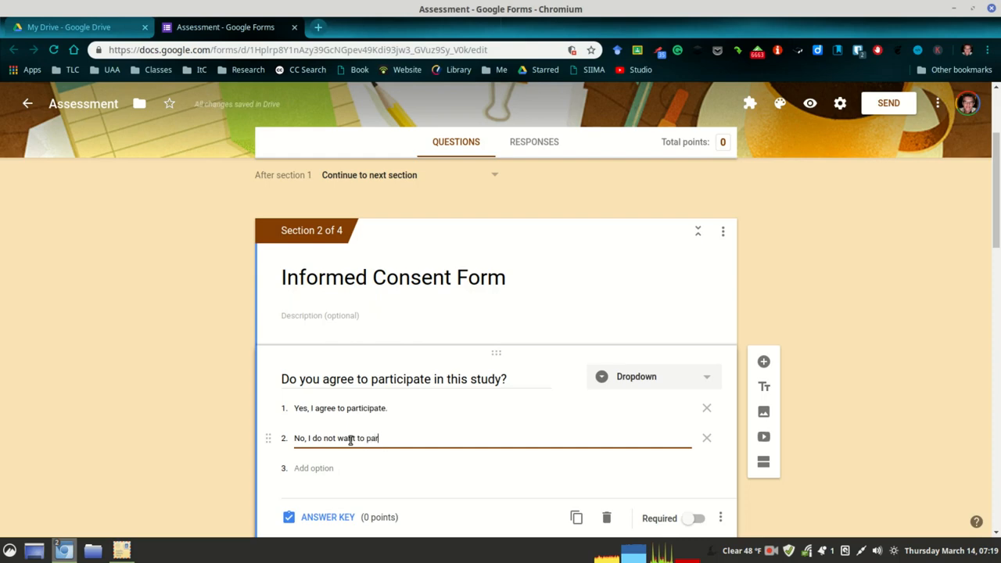
pyautogui.write('ticipate.')
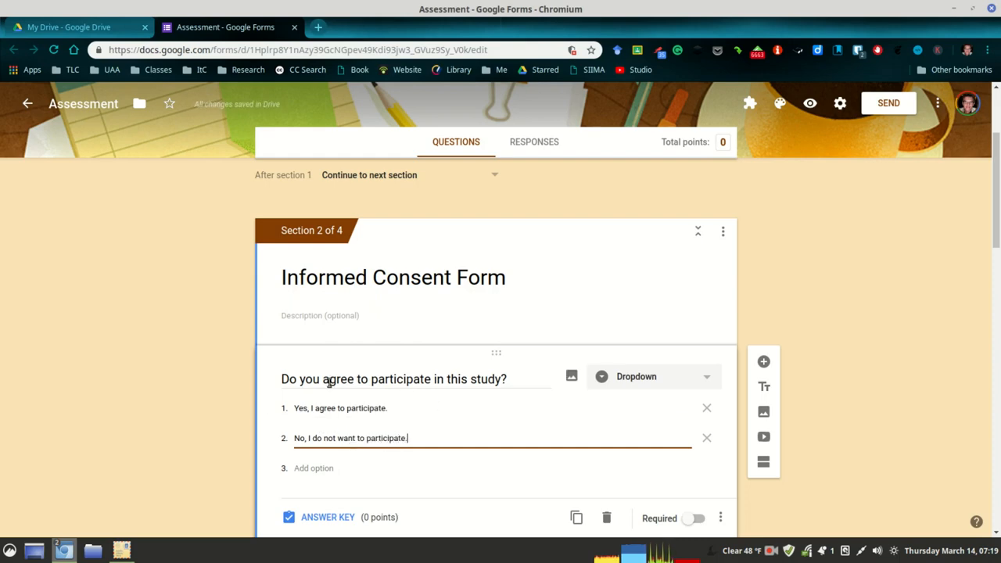
pyautogui.doubleClick(341, 407)
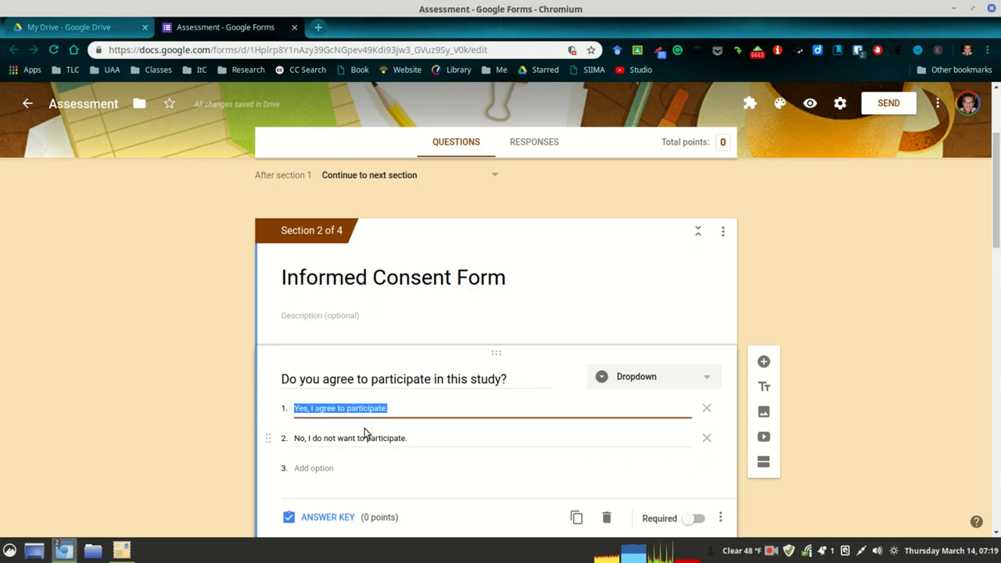
pyautogui.moveTo(602, 425)
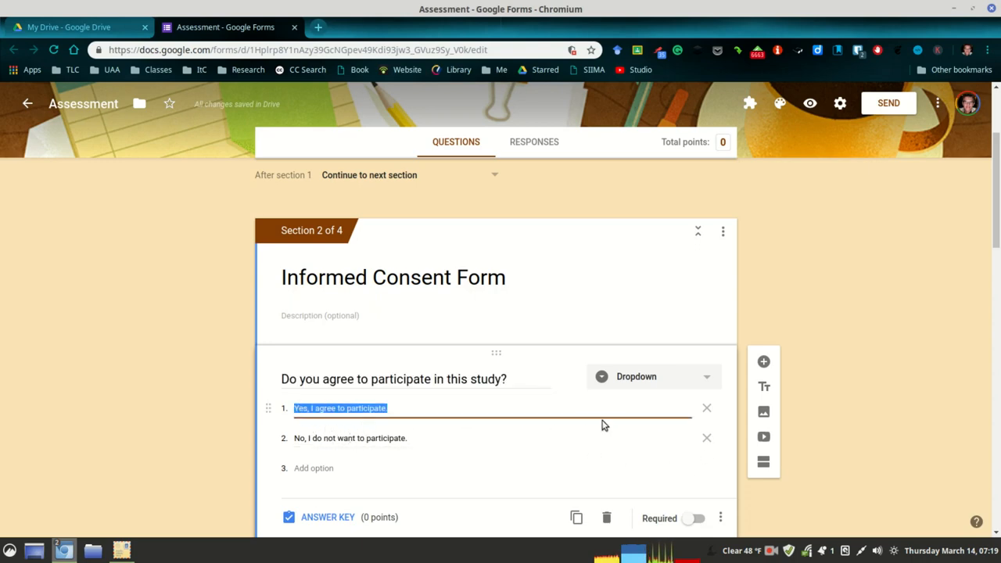
pyautogui.scroll(-3)
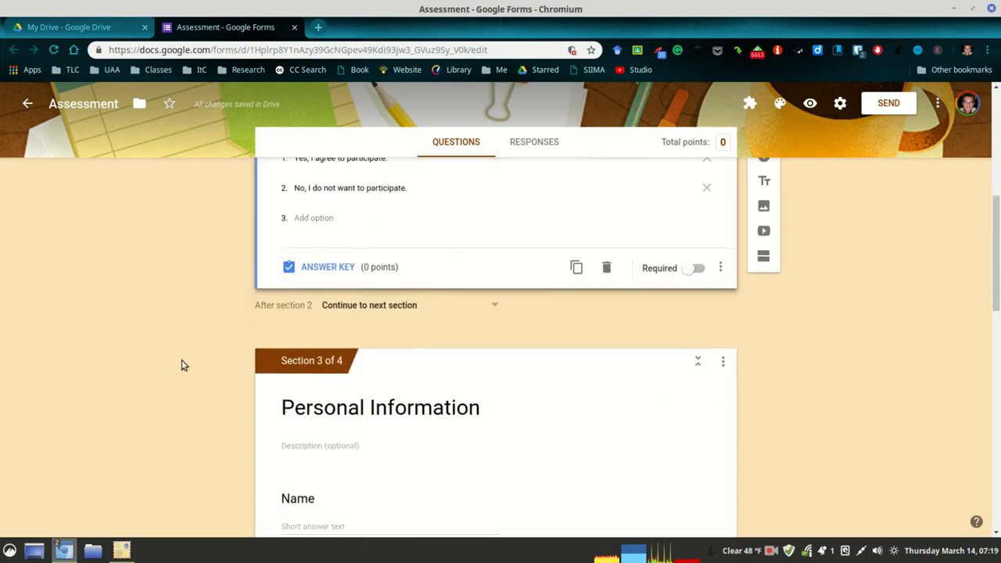
pyautogui.scroll(-3)
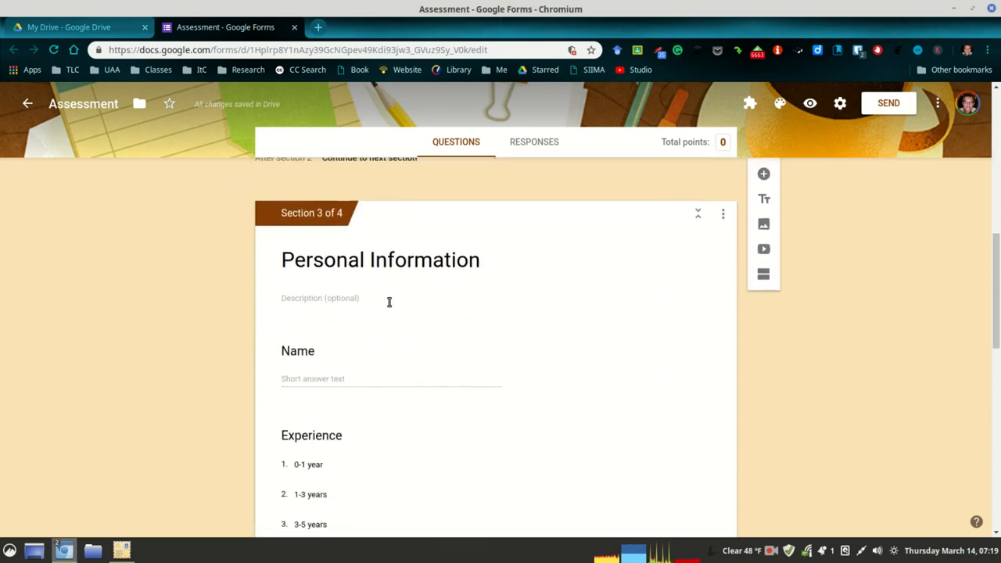
pyautogui.scroll(-3)
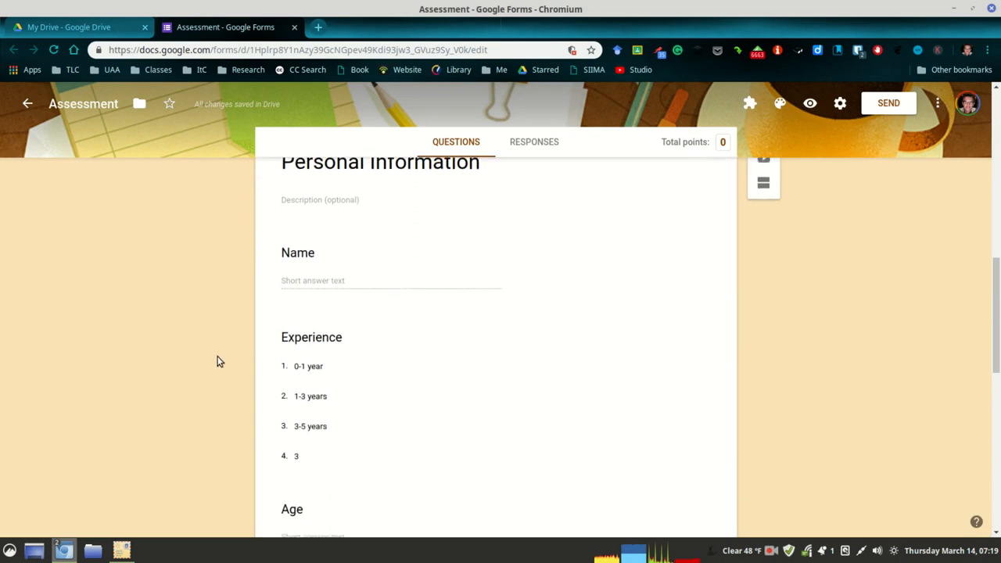
pyautogui.scroll(-3)
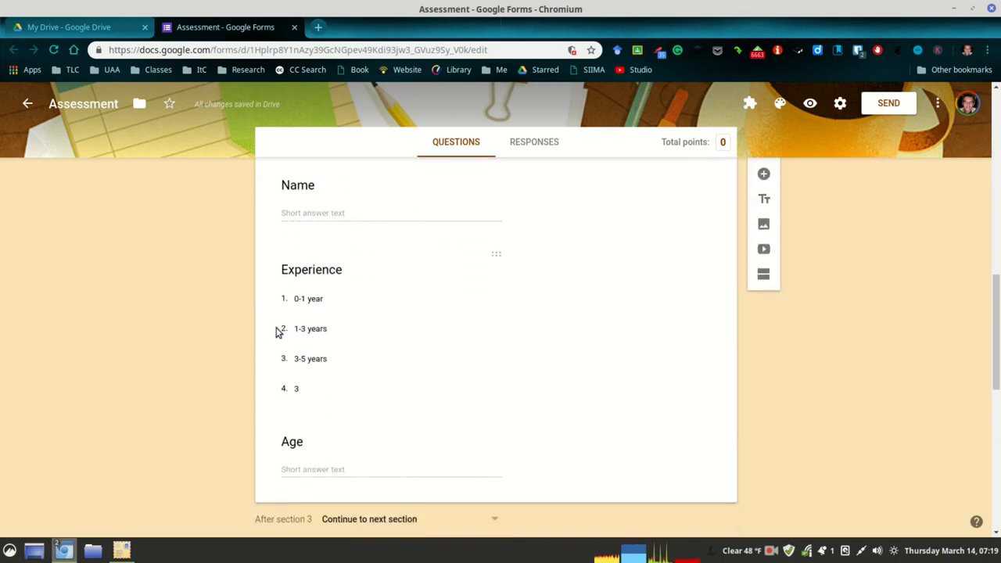
pyautogui.moveTo(266, 330)
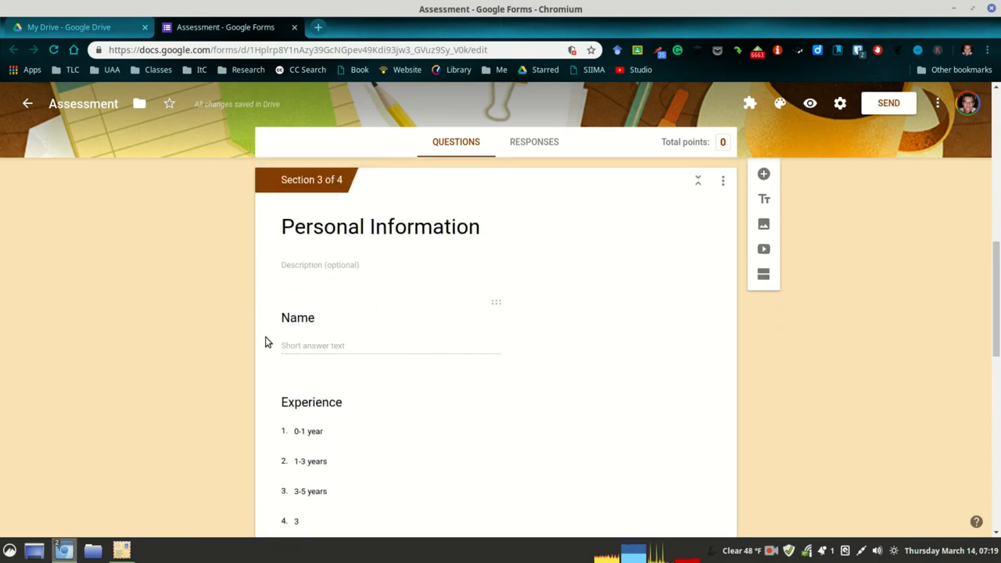
pyautogui.scroll(-3)
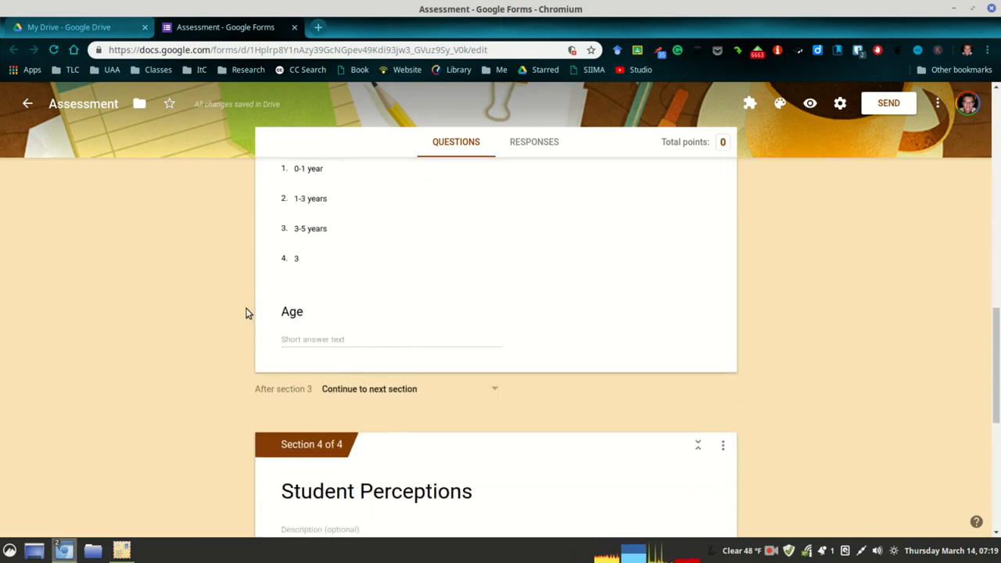
pyautogui.scroll(-3)
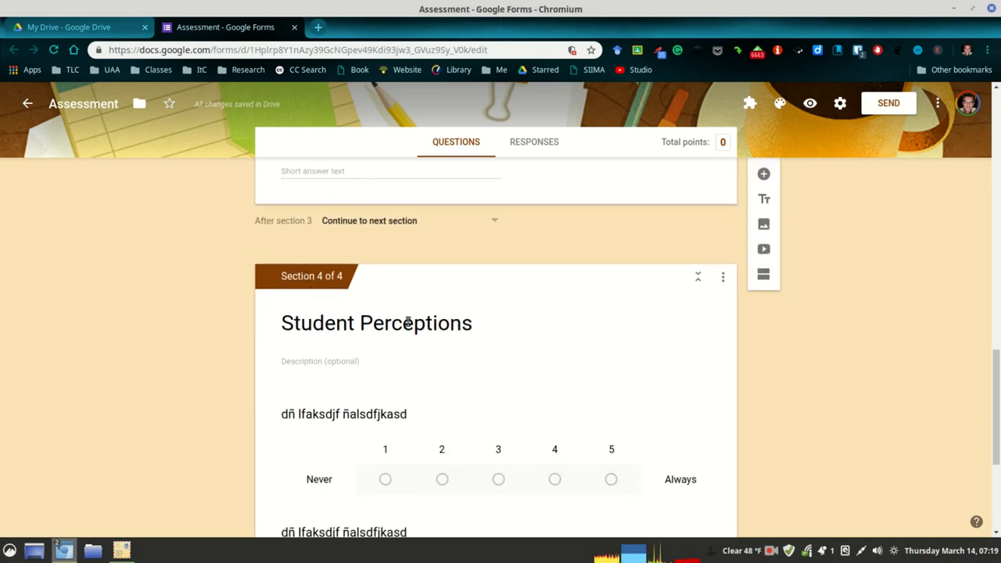
pyautogui.scroll(-3)
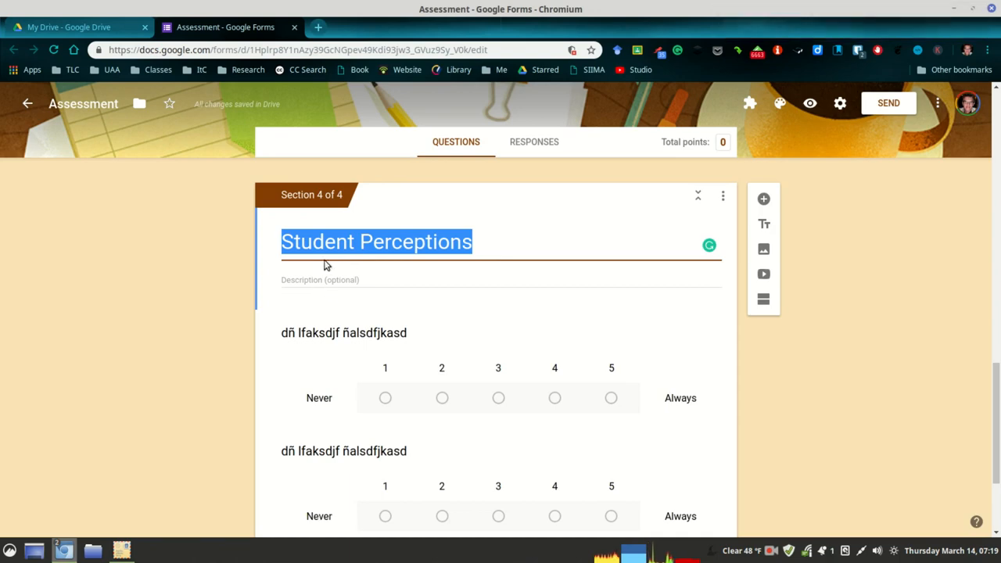
pyautogui.click(194, 285)
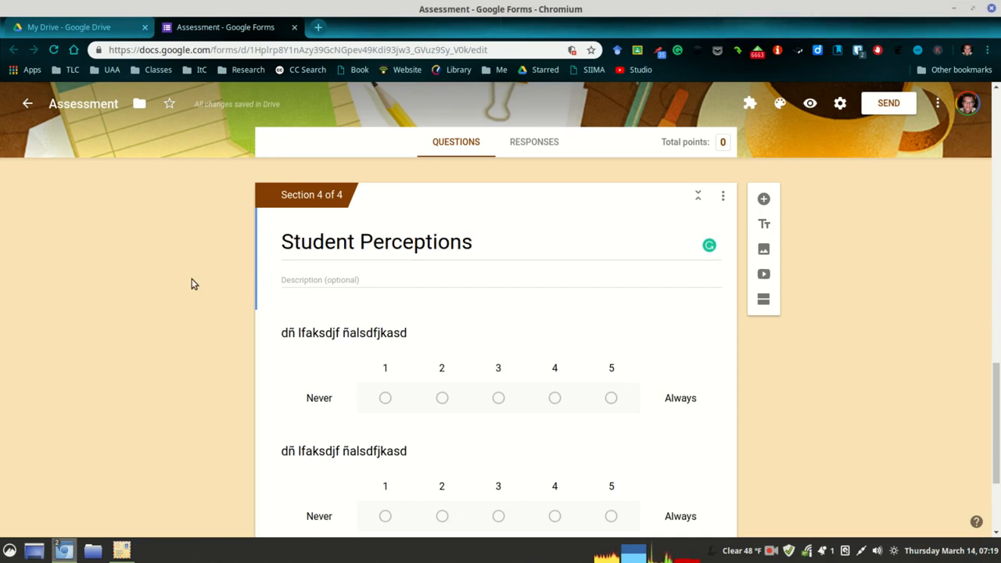
pyautogui.scroll(-3)
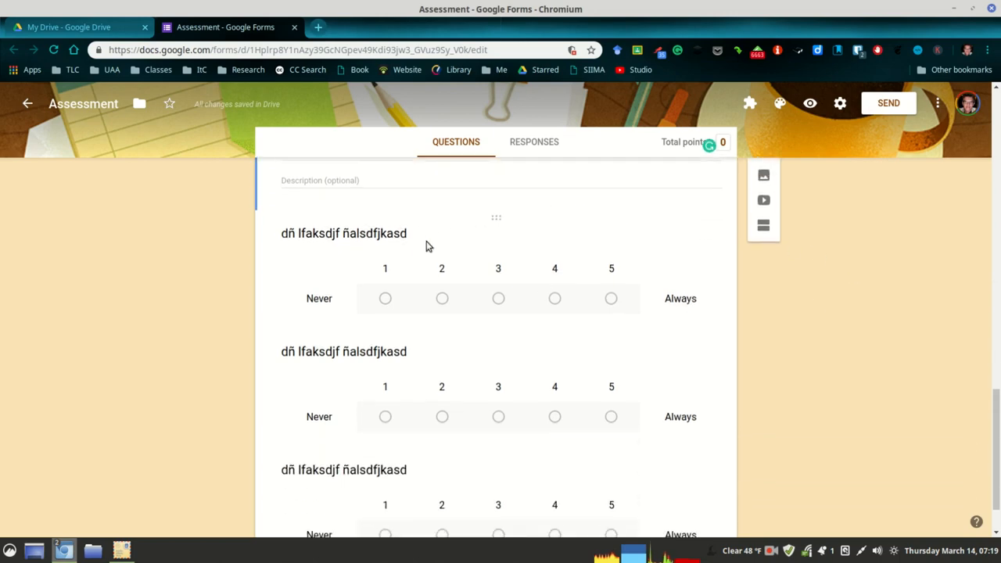
pyautogui.scroll(3)
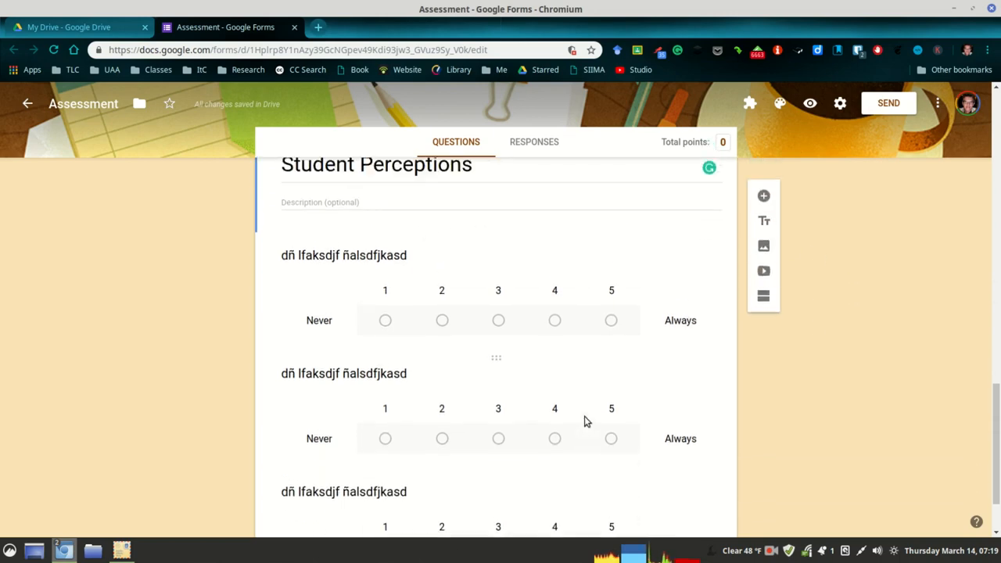
pyautogui.scroll(3)
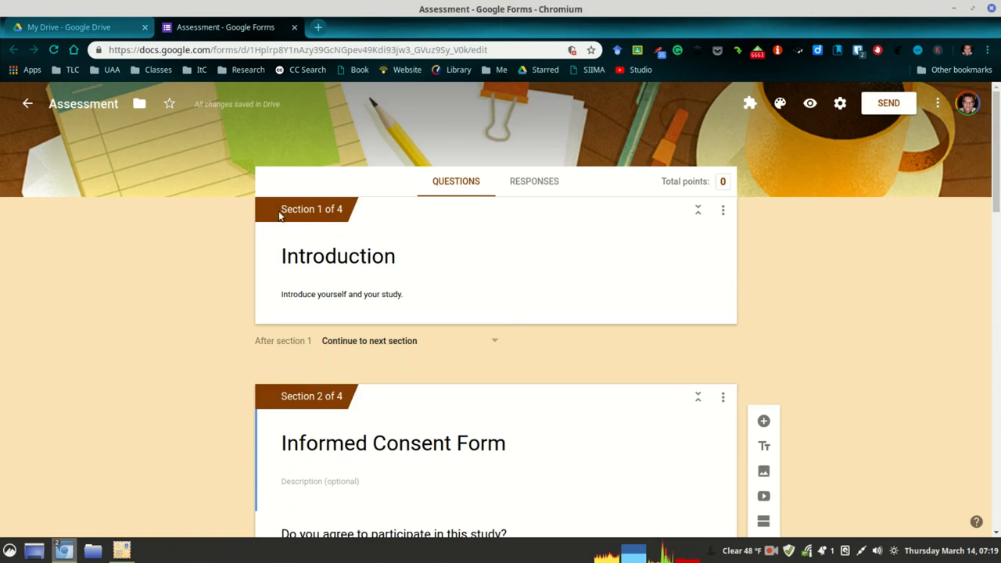
pyautogui.moveTo(727, 269)
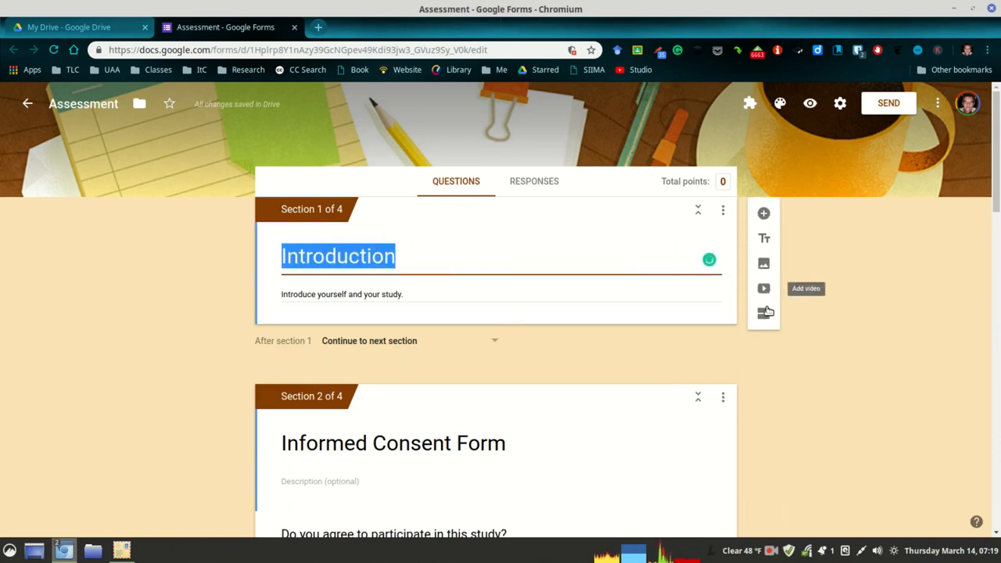
pyautogui.moveTo(763, 313)
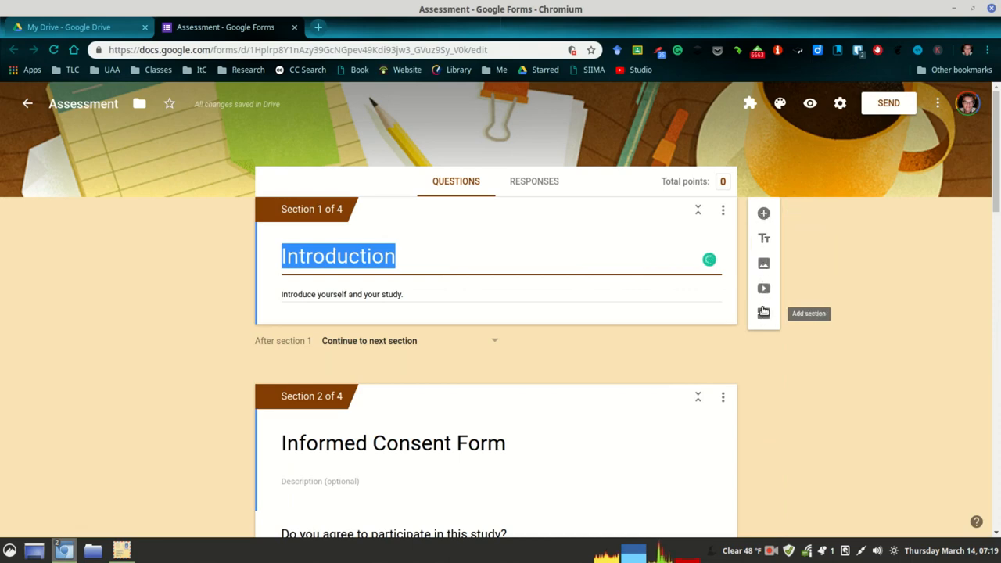
pyautogui.moveTo(764, 213)
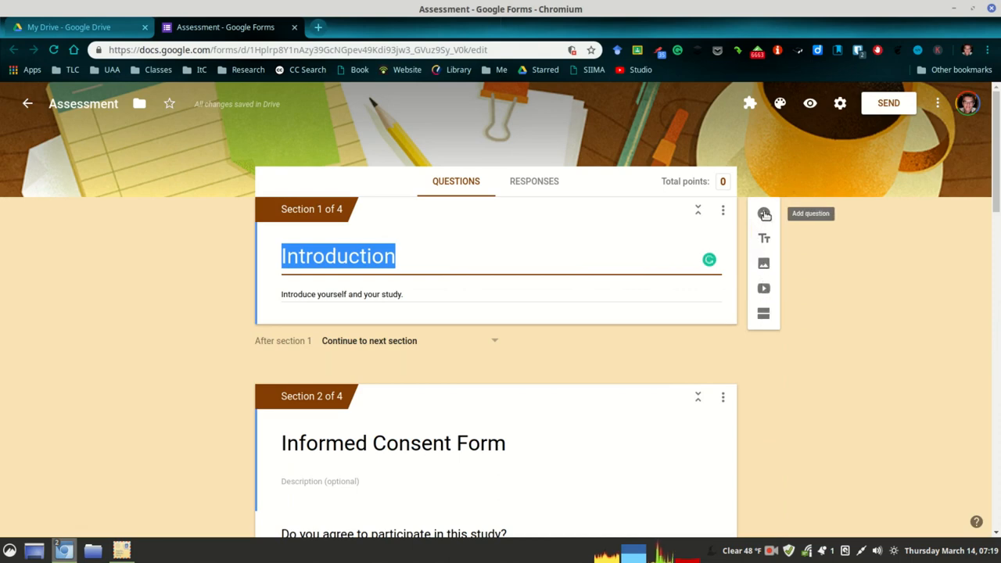
# Add a blank multiple-choice question to the Introduction section
pyautogui.click(764, 213)
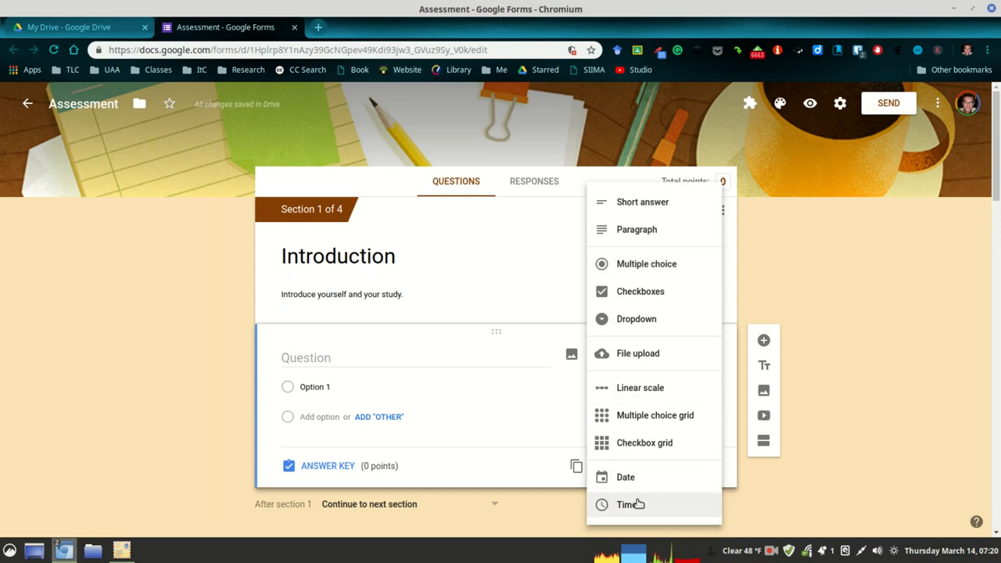
pyautogui.moveTo(636, 319)
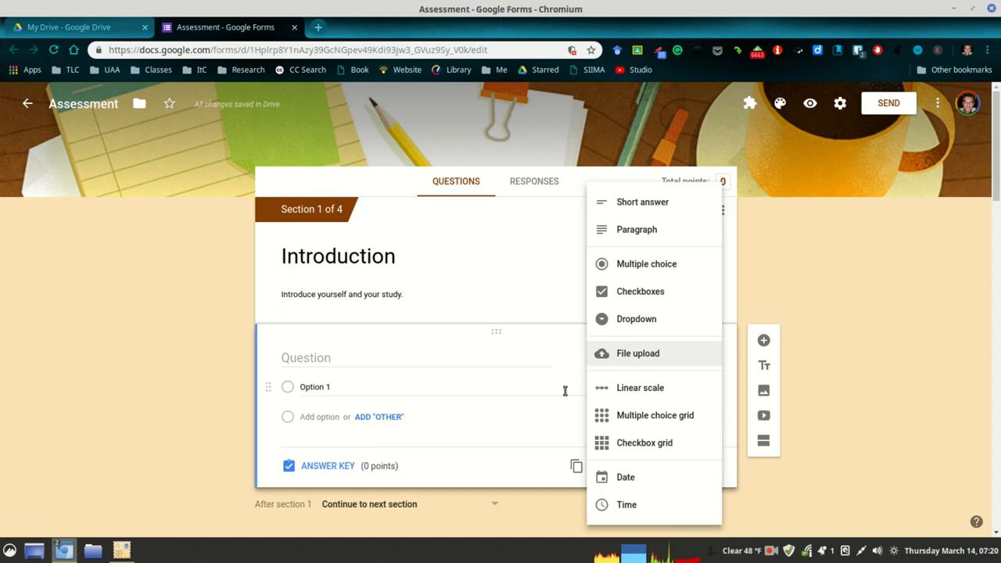
pyautogui.moveTo(902, 388)
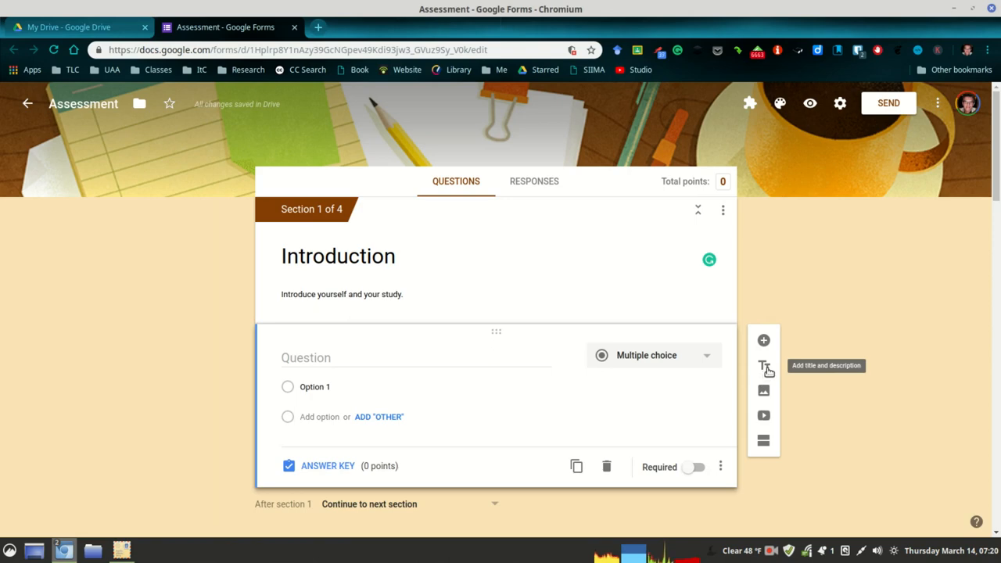
pyautogui.moveTo(763, 417)
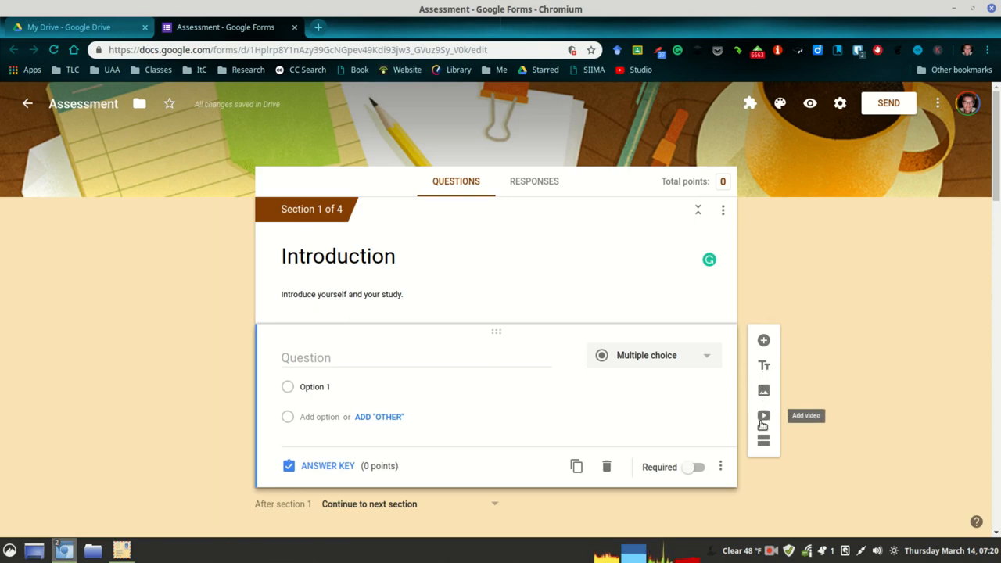
pyautogui.moveTo(764, 442)
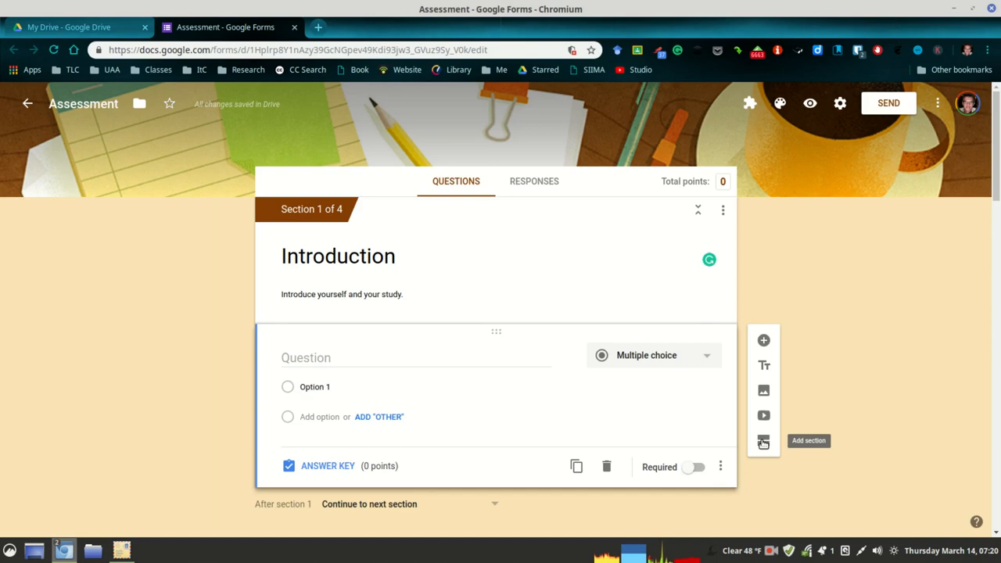
pyautogui.moveTo(79, 127)
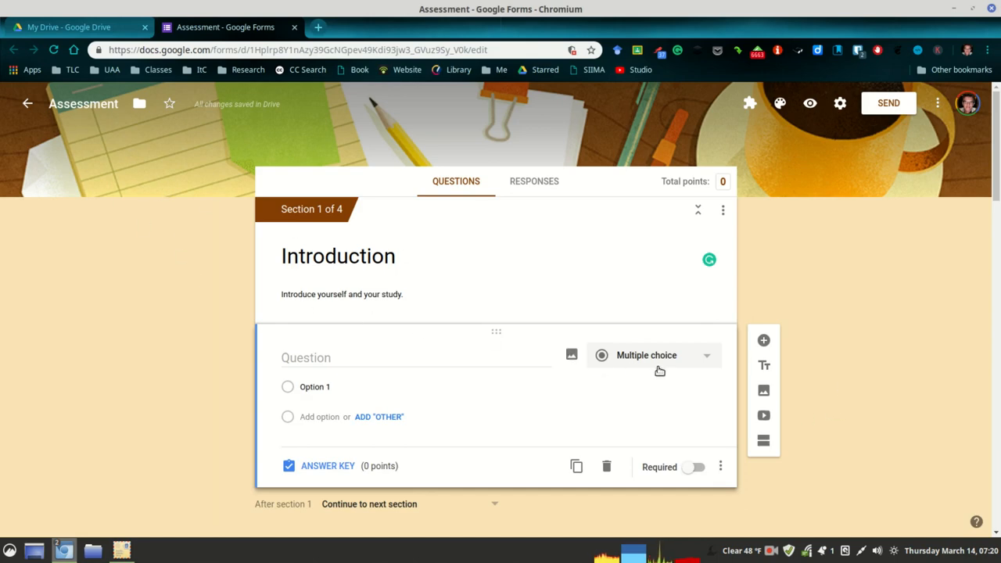
pyautogui.moveTo(319, 228)
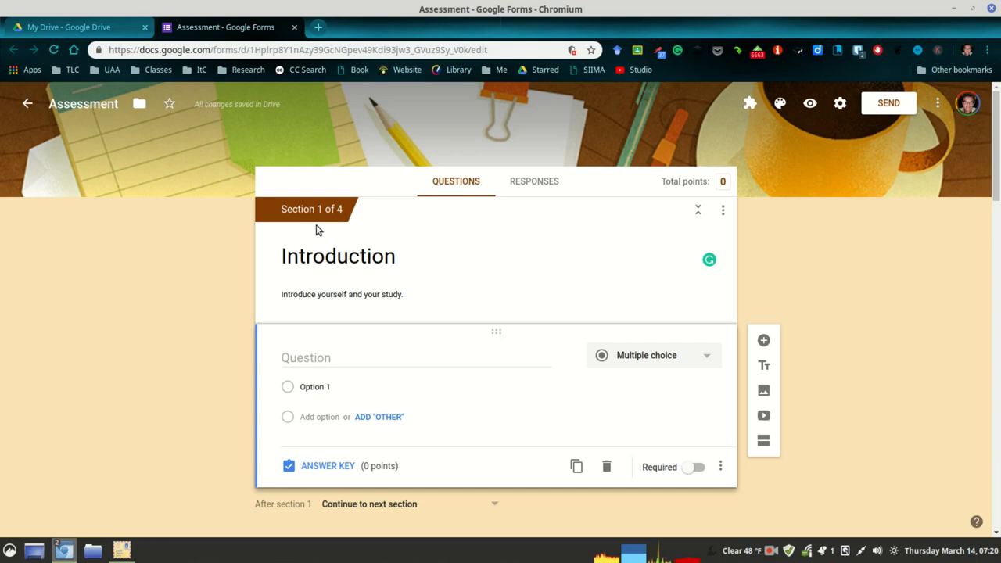
pyautogui.moveTo(341, 225)
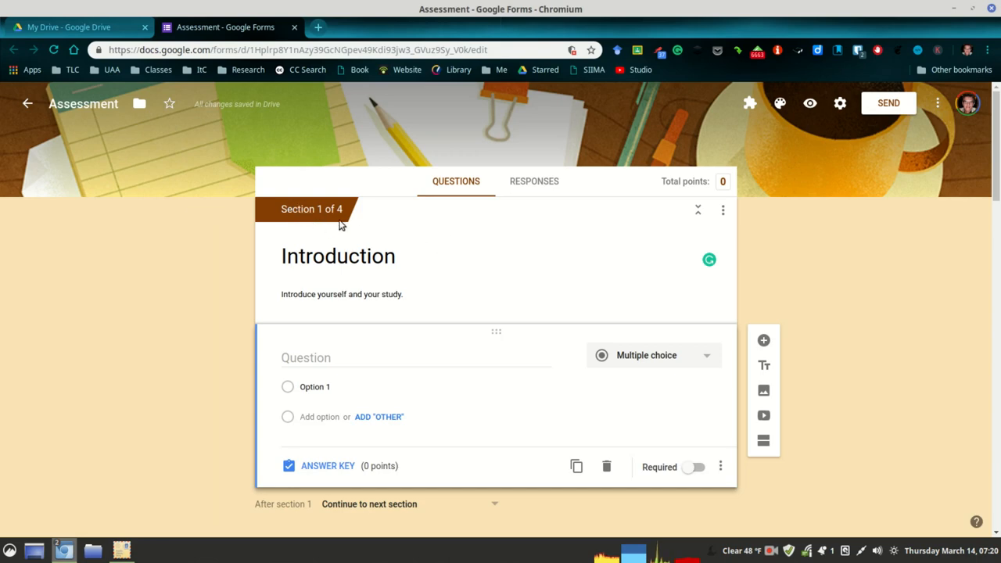
pyautogui.moveTo(763, 441)
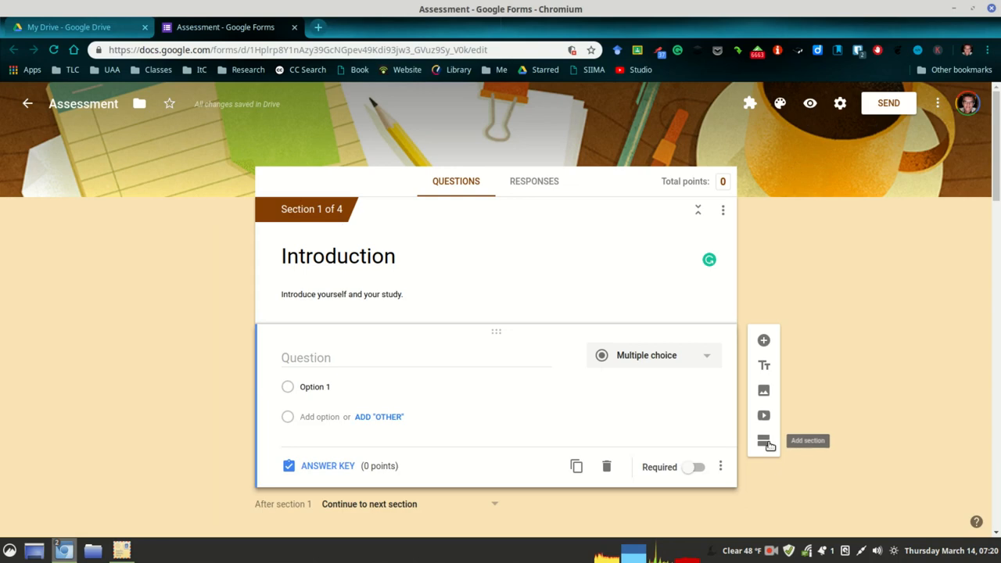
pyautogui.moveTo(763, 442)
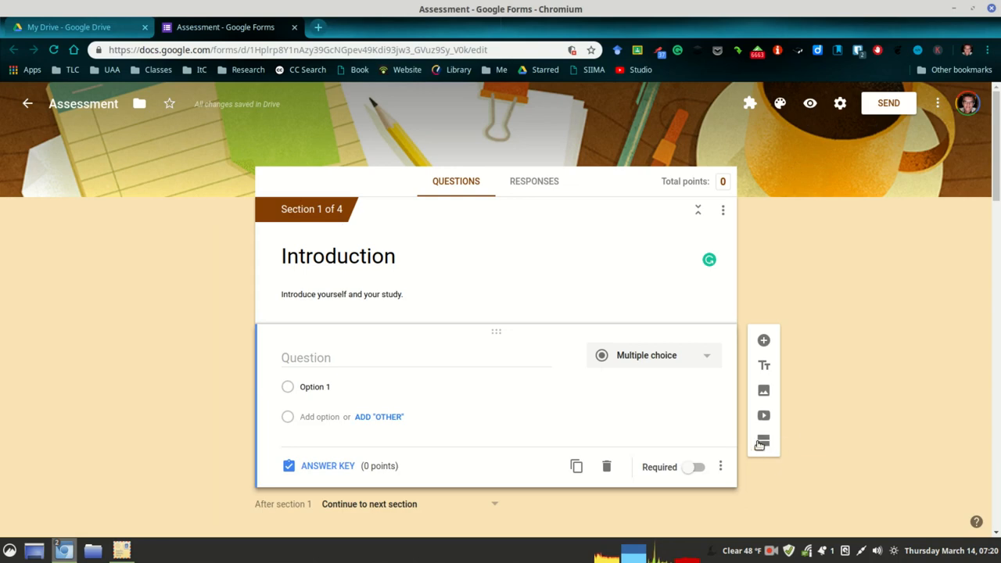
pyautogui.moveTo(764, 442)
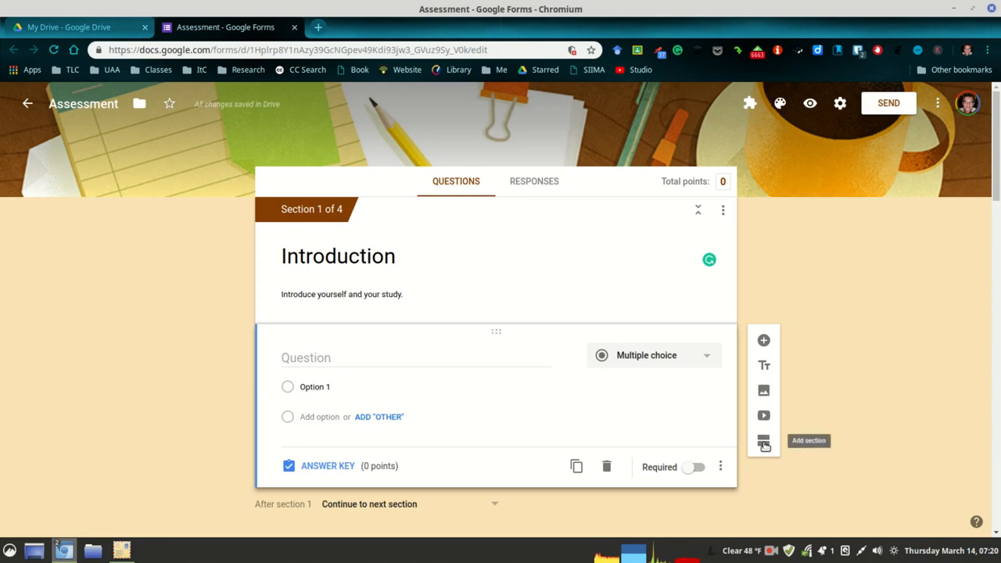
# Scroll down to the end of the Student Perceptions Likert questions in section 4
pyautogui.scroll(-3)
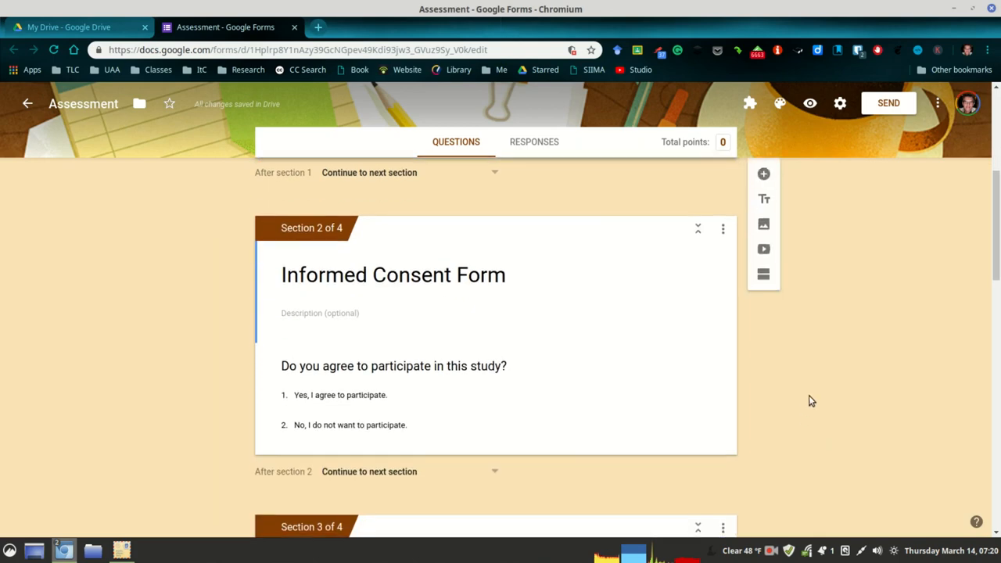
pyautogui.moveTo(324, 250)
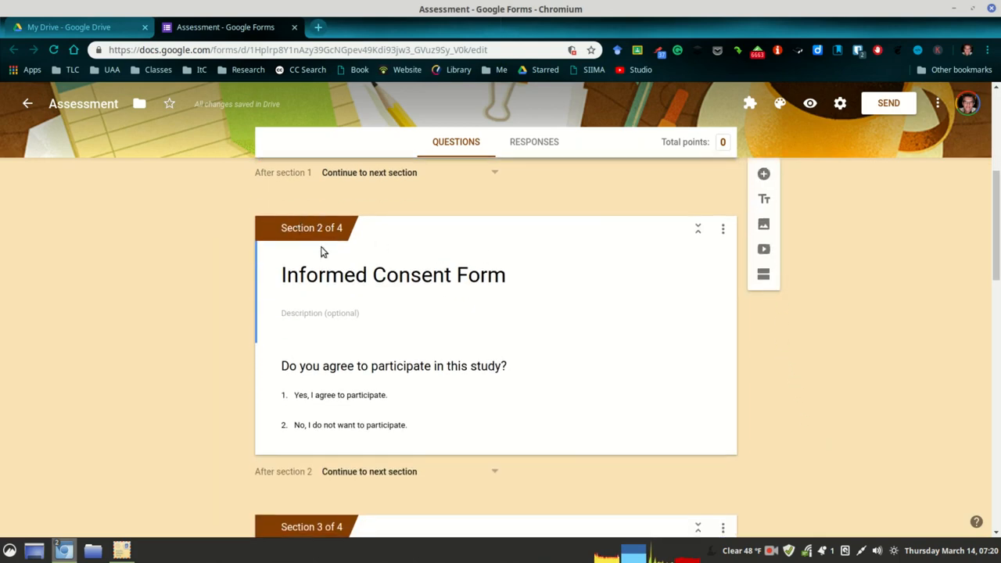
pyautogui.scroll(-3)
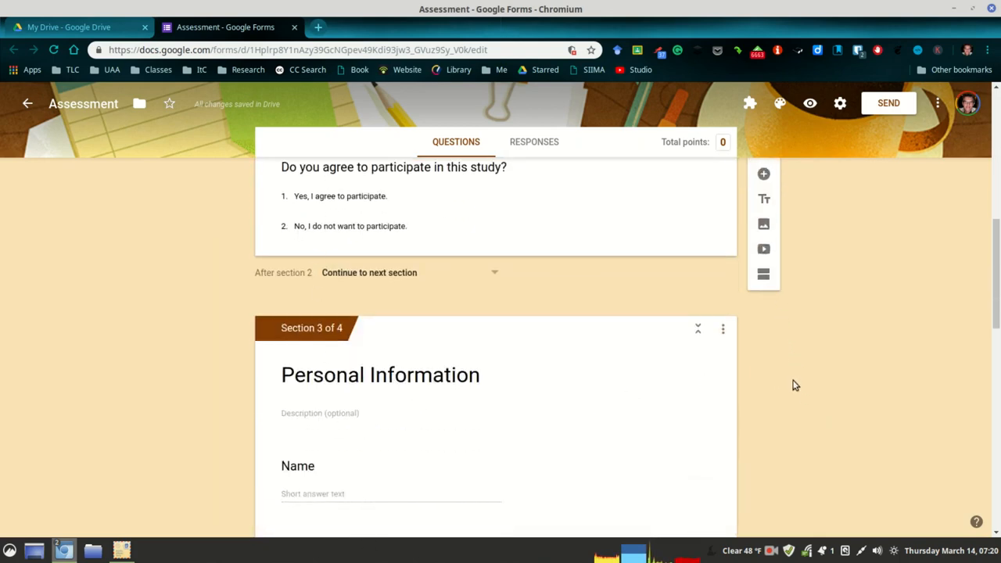
pyautogui.scroll(3)
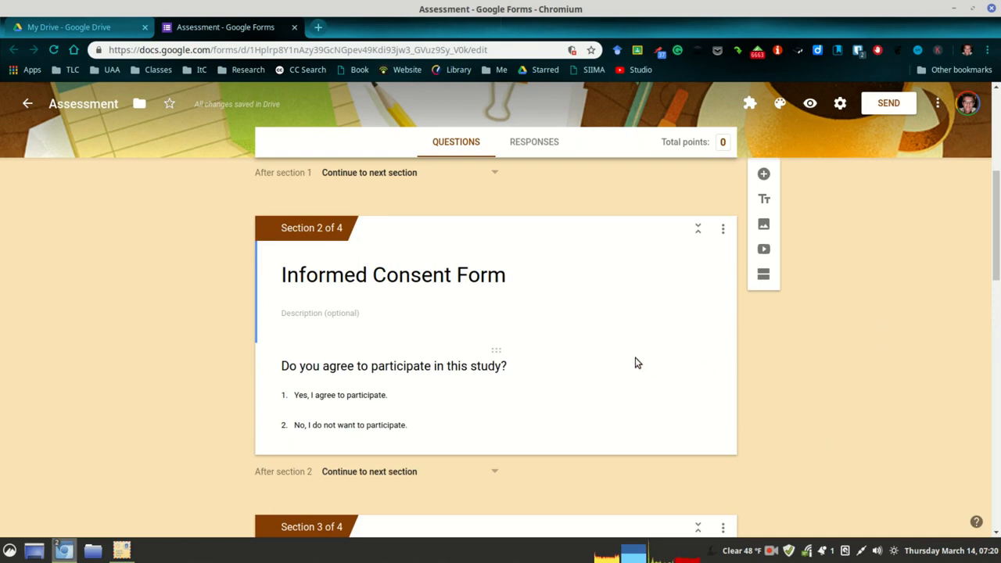
pyautogui.scroll(-3)
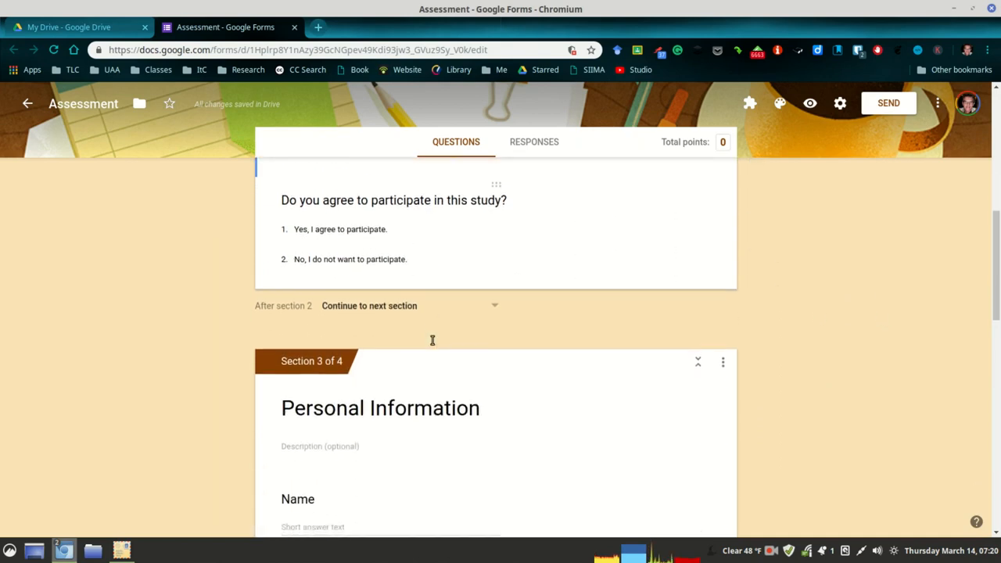
pyautogui.scroll(-3)
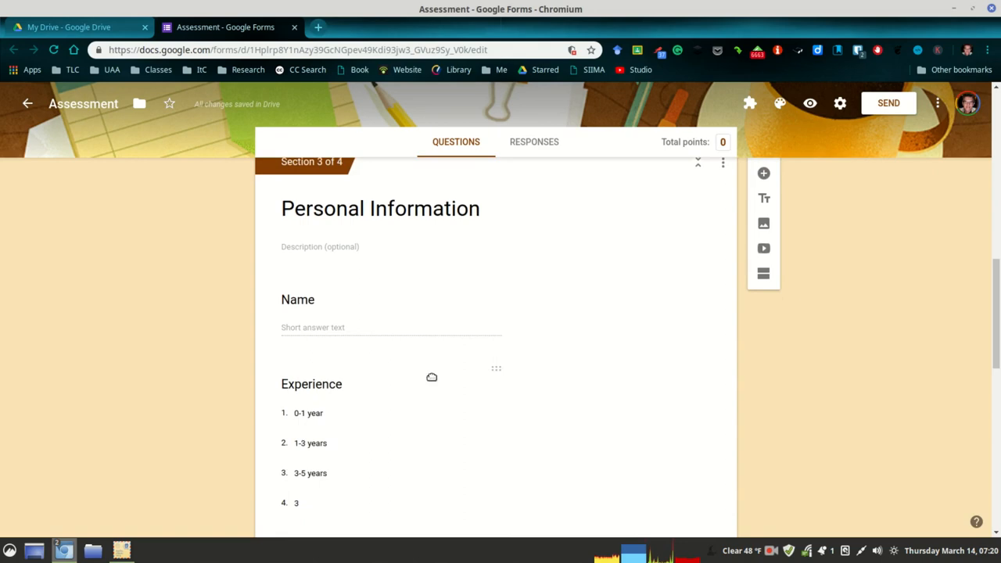
pyautogui.scroll(-3)
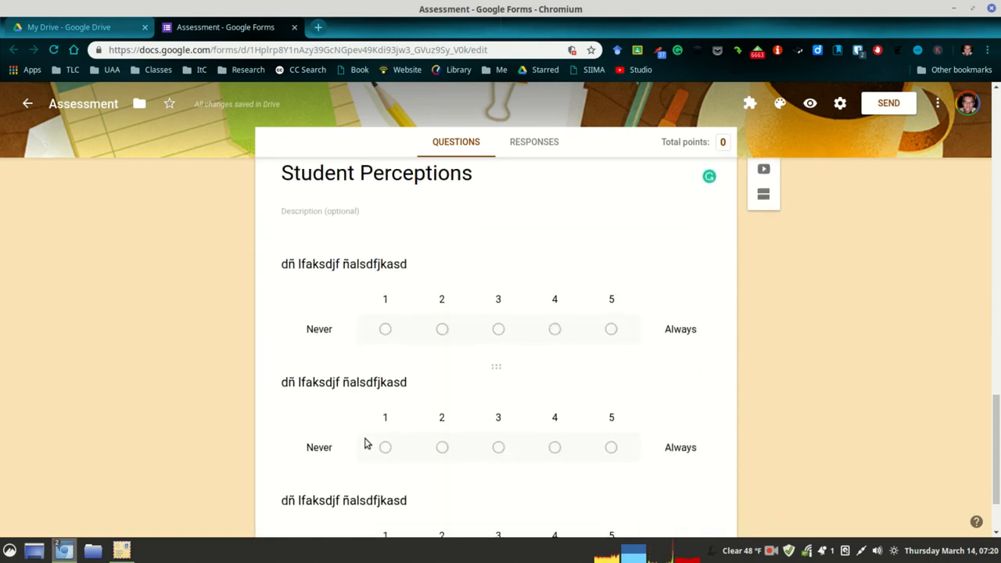
pyautogui.scroll(3)
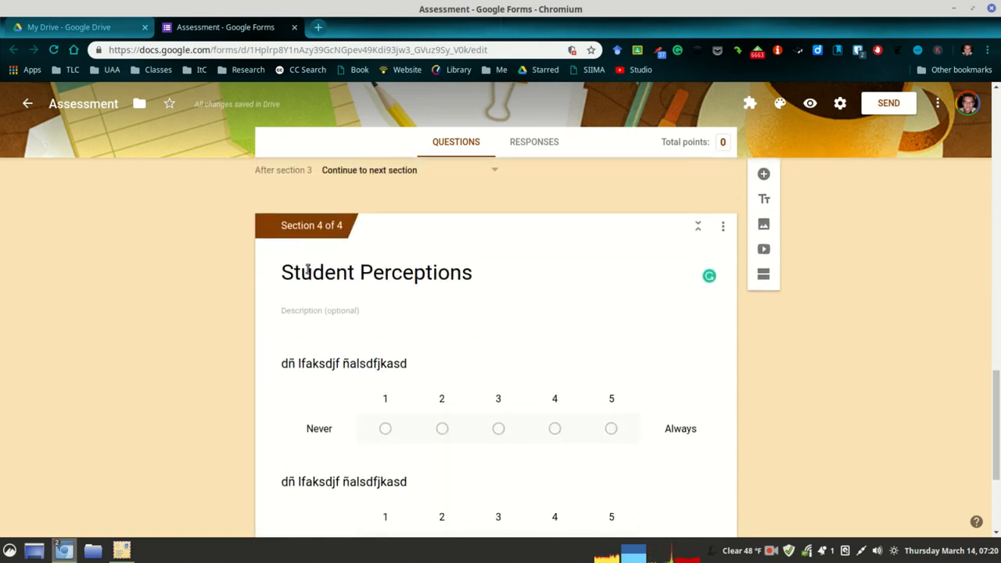
pyautogui.moveTo(594, 392)
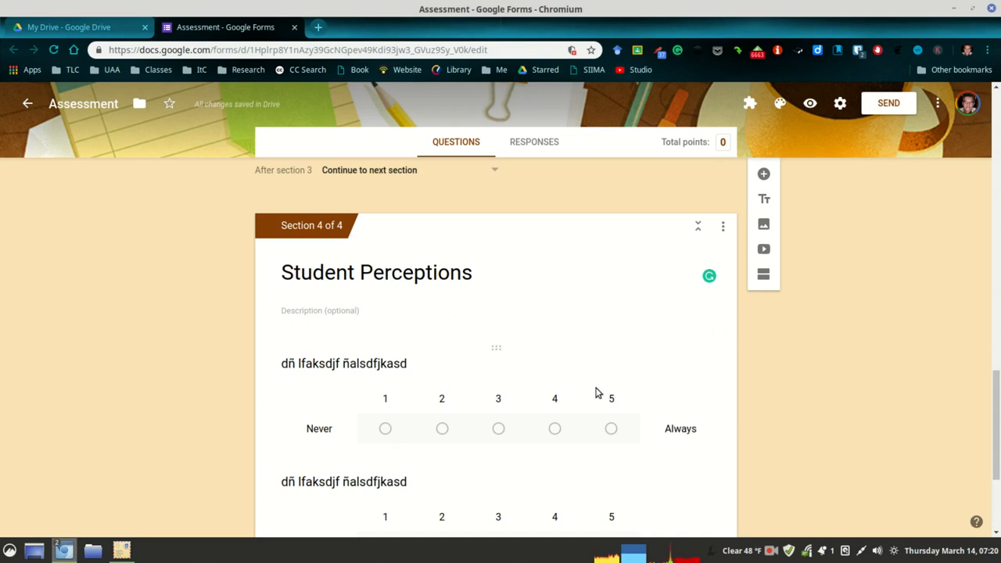
pyautogui.moveTo(748, 307)
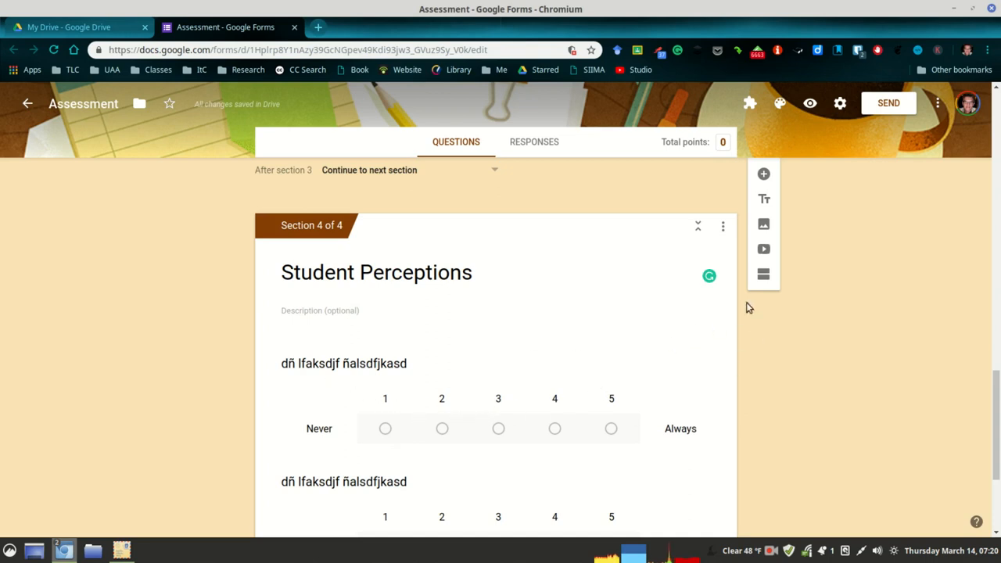
pyautogui.moveTo(754, 270)
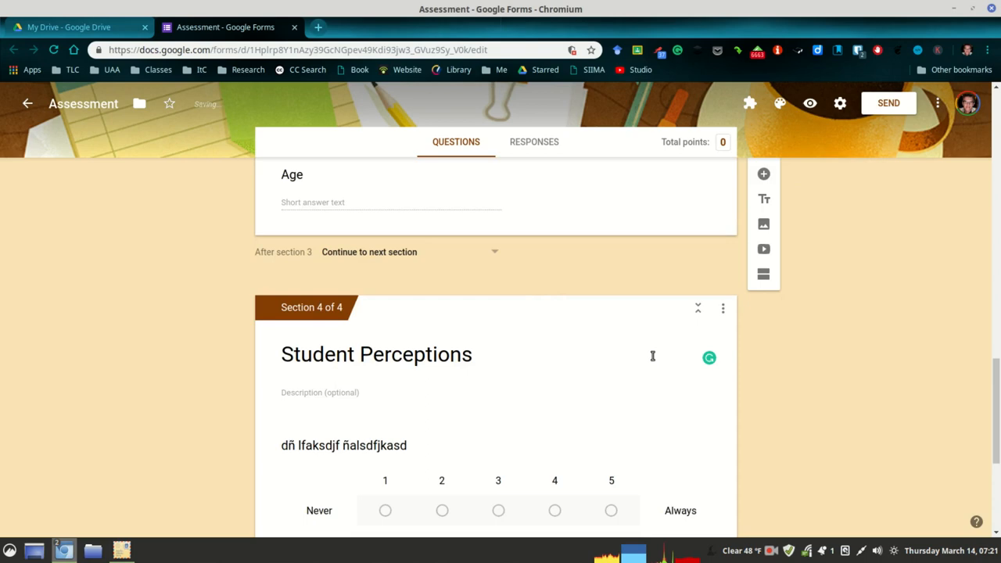
pyautogui.scroll(-3)
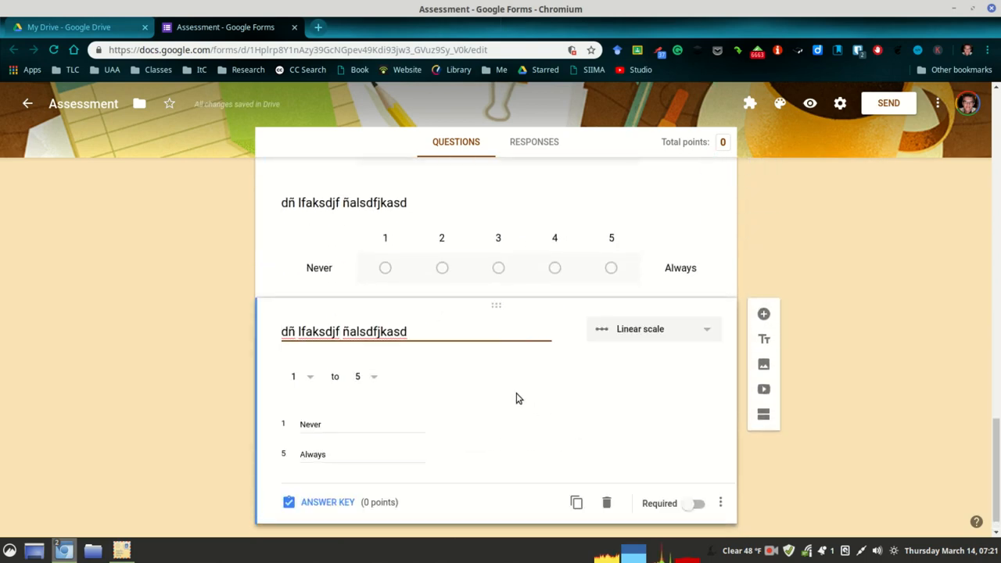
pyautogui.moveTo(764, 363)
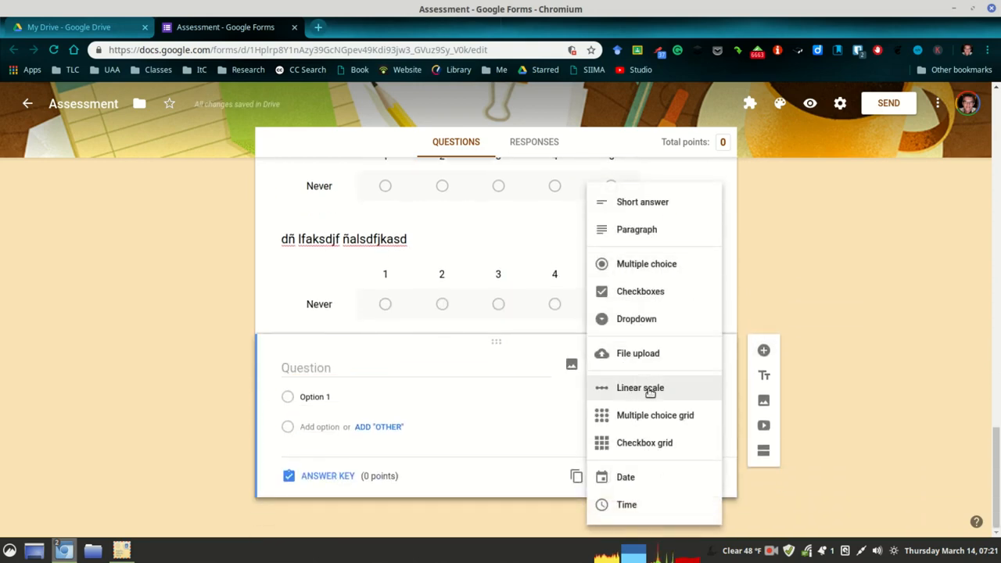
# Make the new question a 1-to-5 linear scale labelled Never/Always with placeholder title "asdfasdf"
pyautogui.click(640, 388)
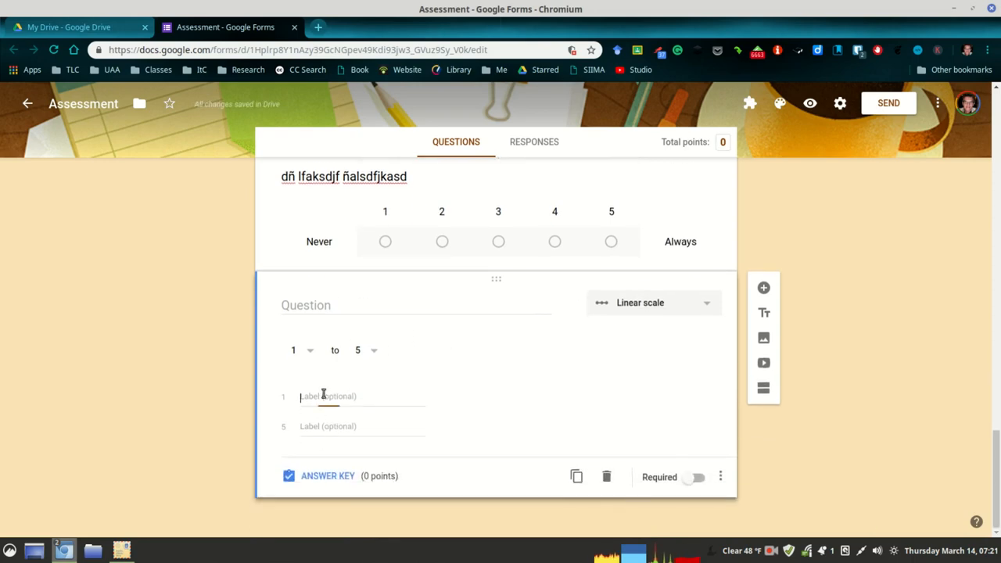
pyautogui.write('Never')
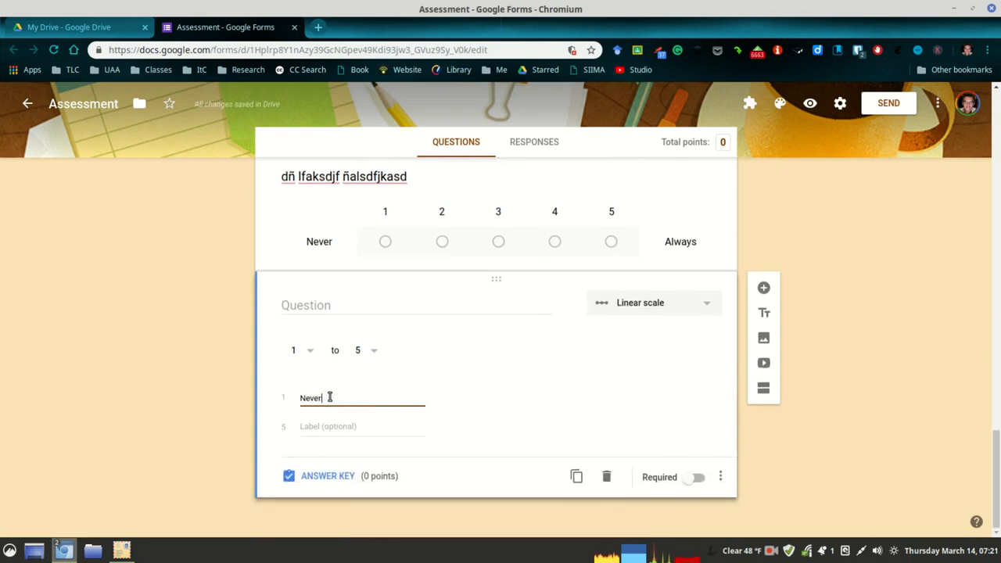
pyautogui.write('All')
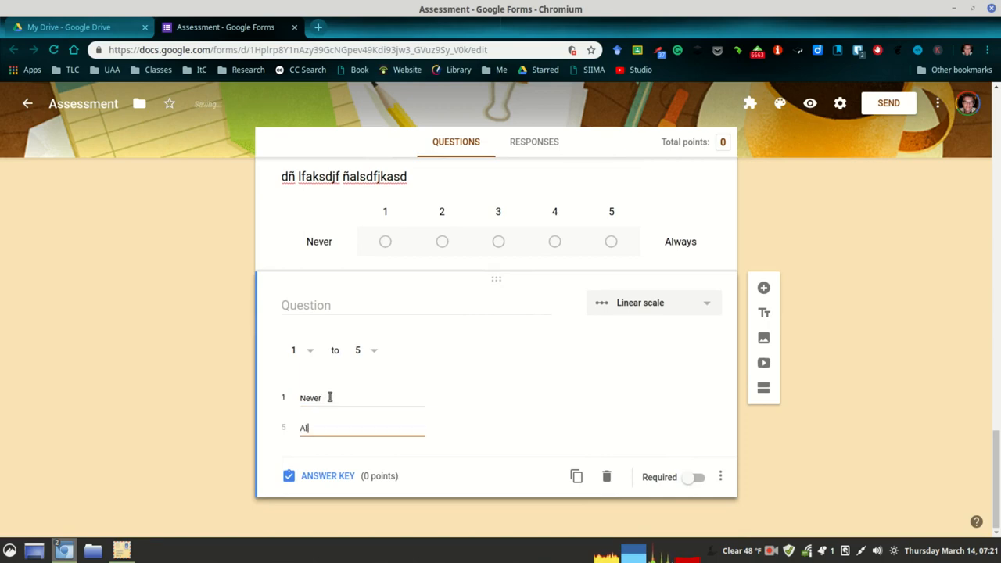
pyautogui.write('ways')
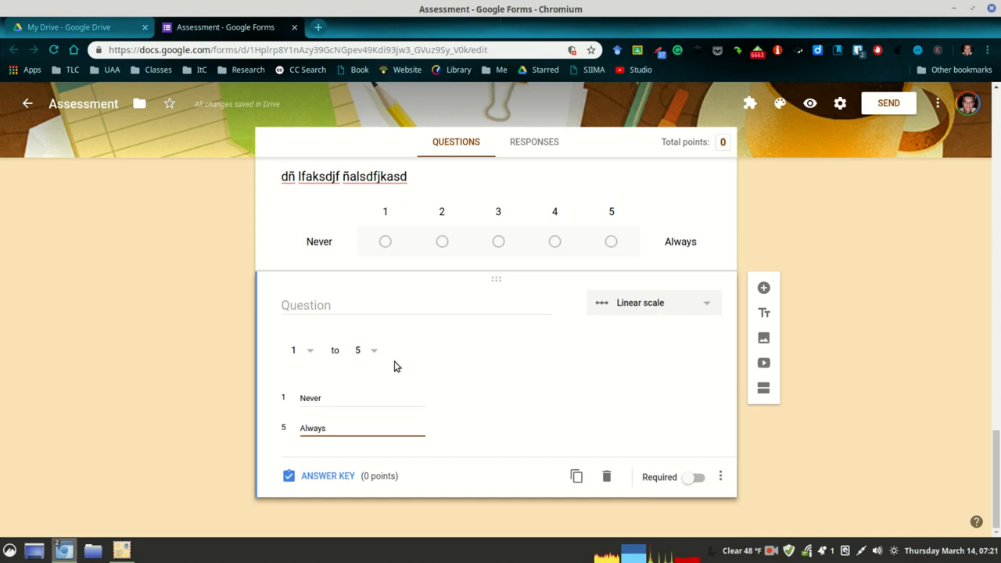
pyautogui.click(357, 351)
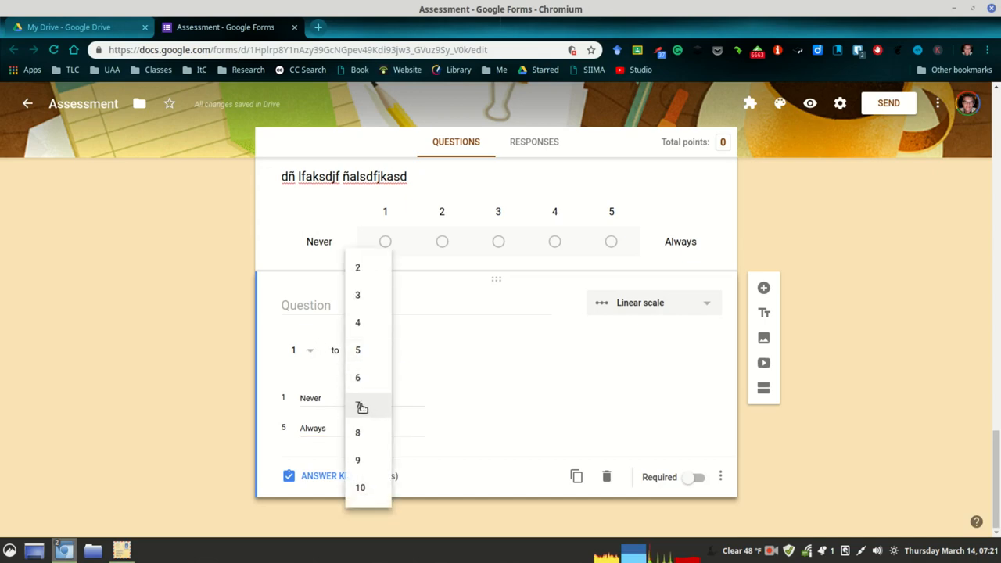
pyautogui.moveTo(363, 354)
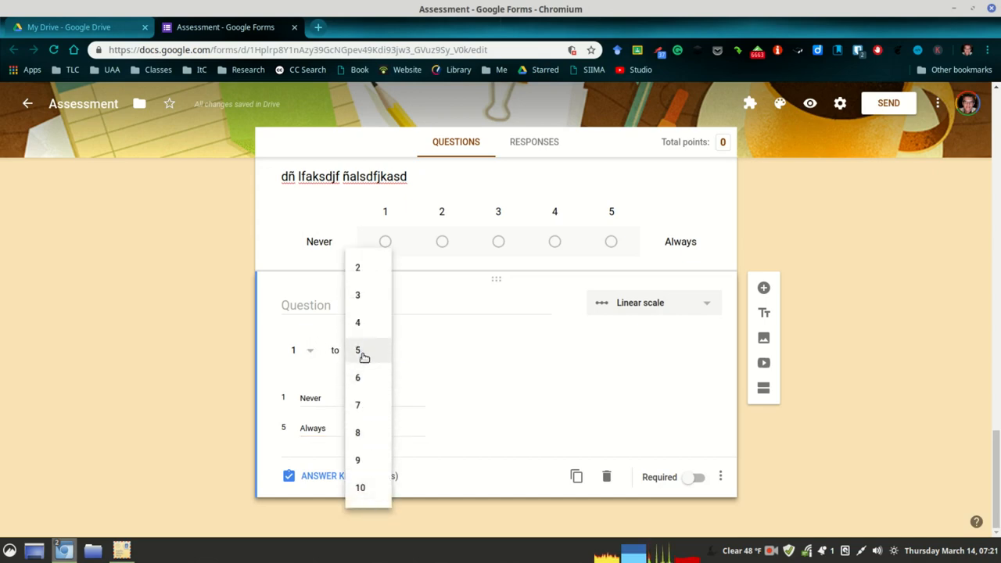
pyautogui.click(357, 350)
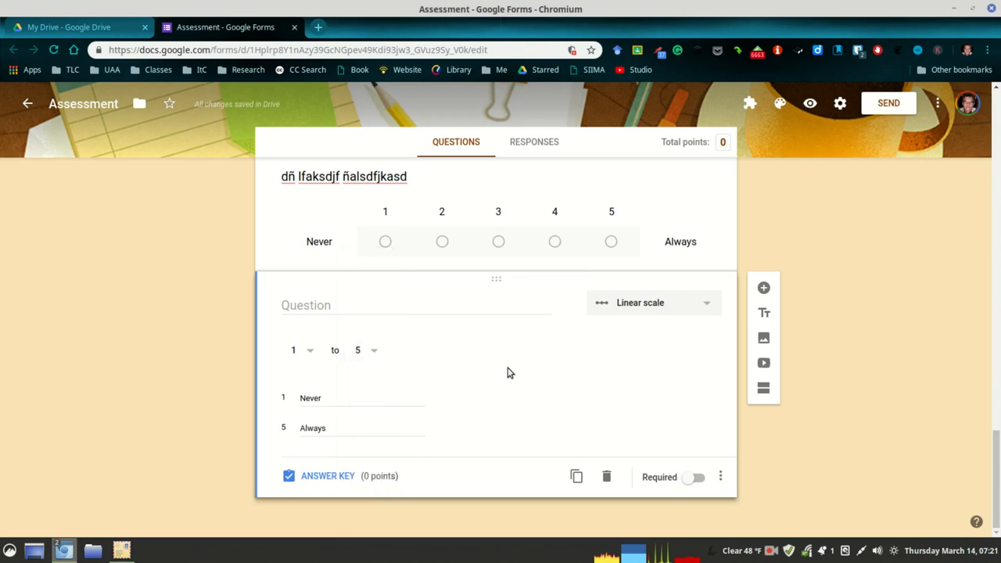
pyautogui.moveTo(384, 357)
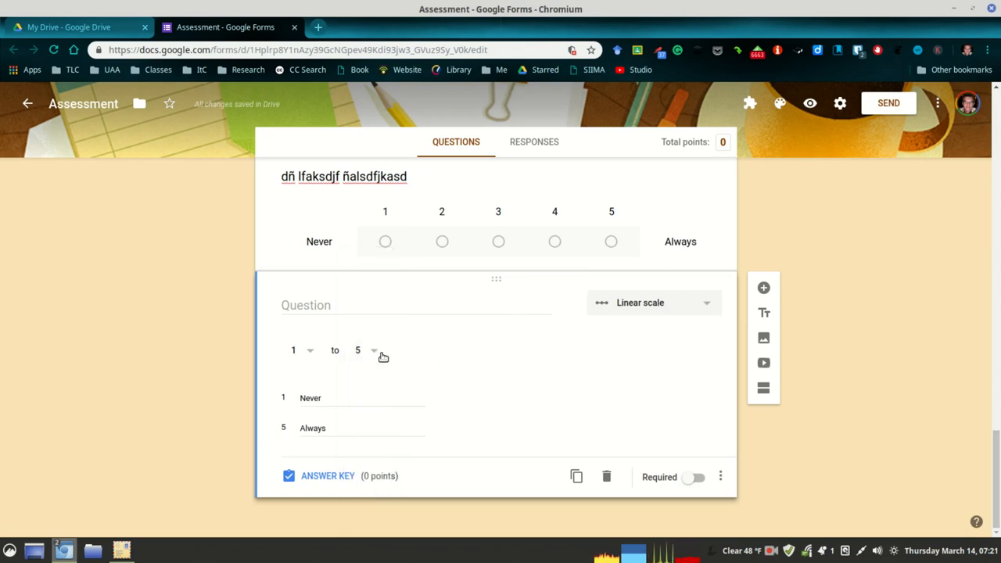
pyautogui.moveTo(321, 360)
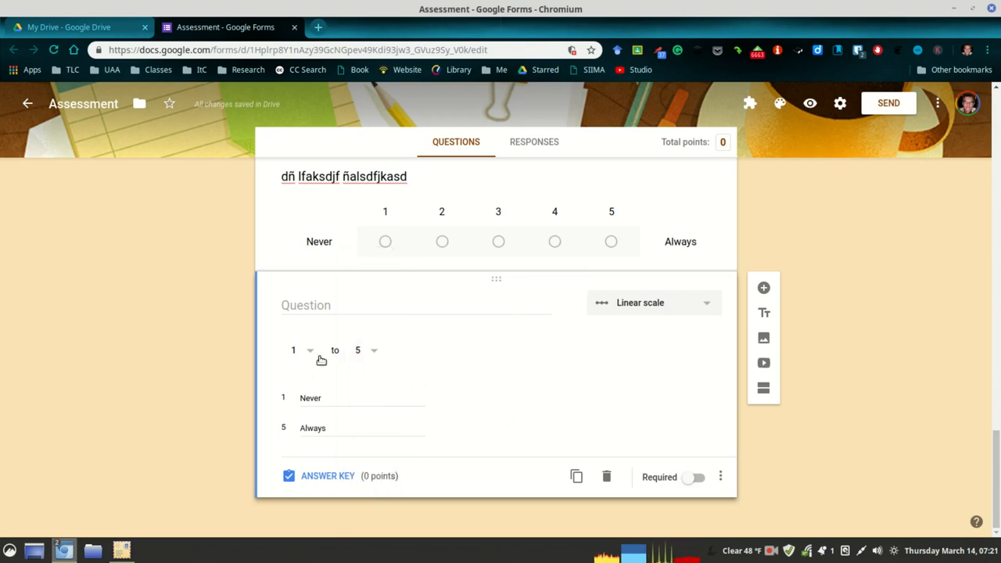
pyautogui.moveTo(591, 395)
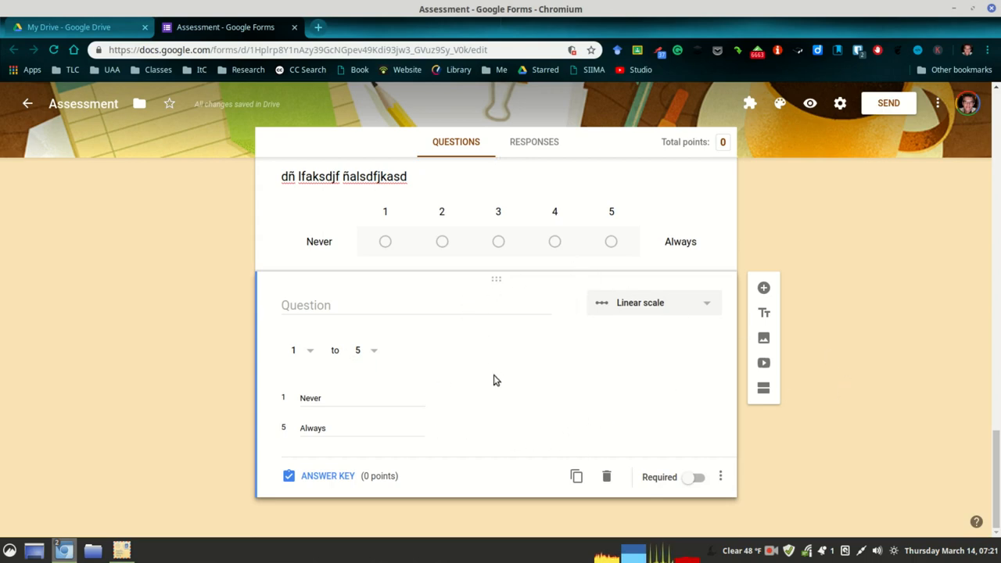
pyautogui.moveTo(507, 401)
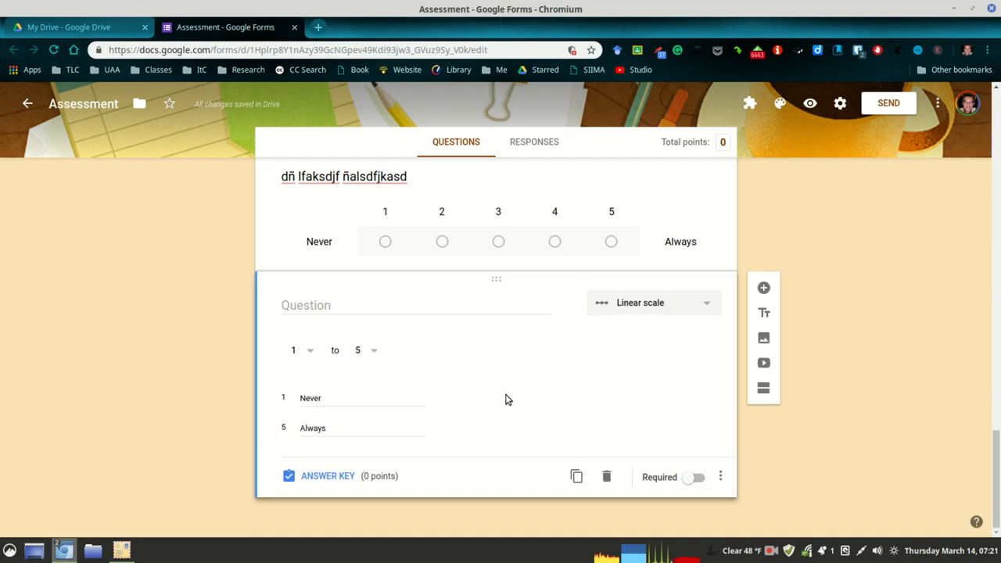
pyautogui.write('asdfasdf')
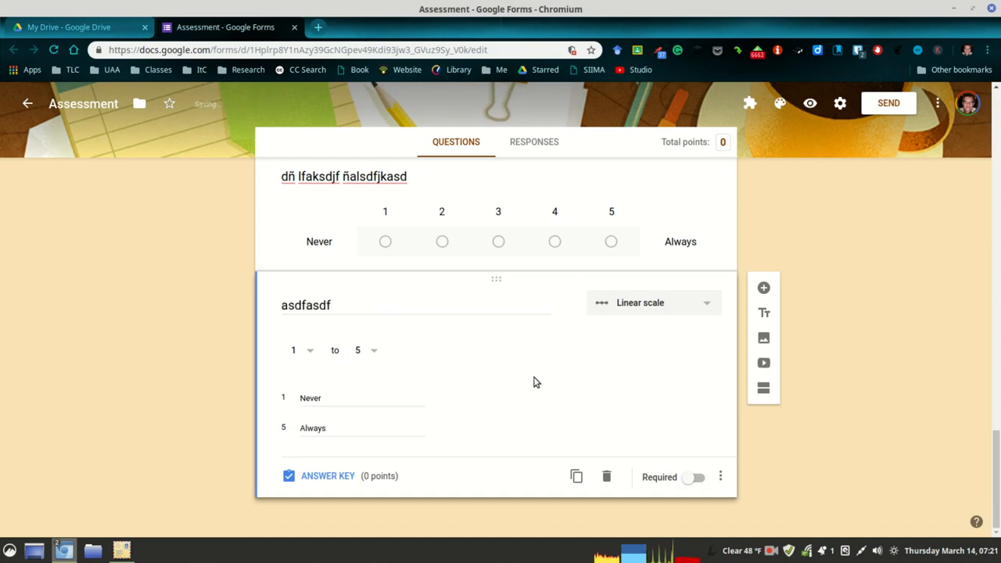
pyautogui.moveTo(576, 477)
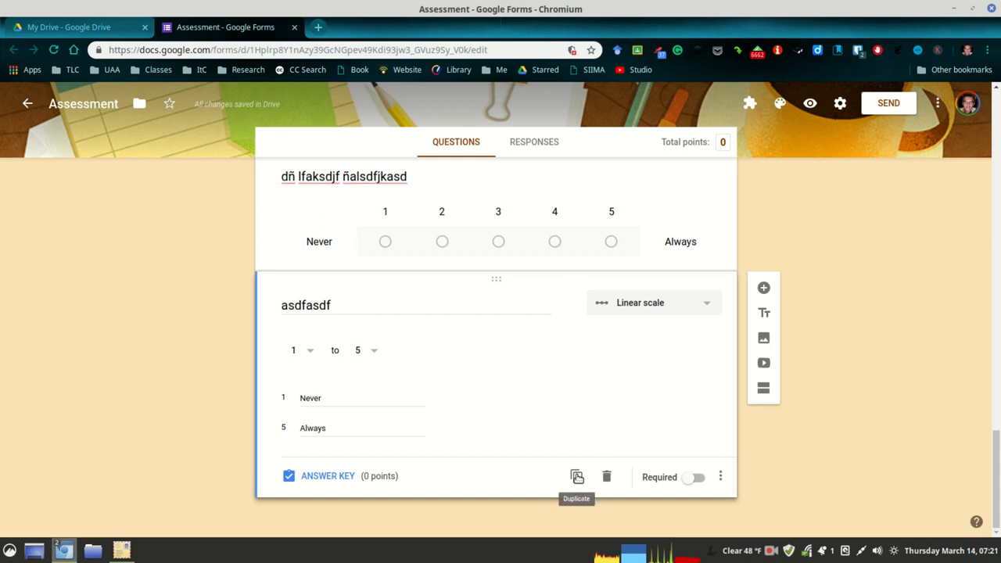
# Duplicate the placeholder scale question, retitle the copy with placeholder text, and duplicate it again
pyautogui.click(578, 476)
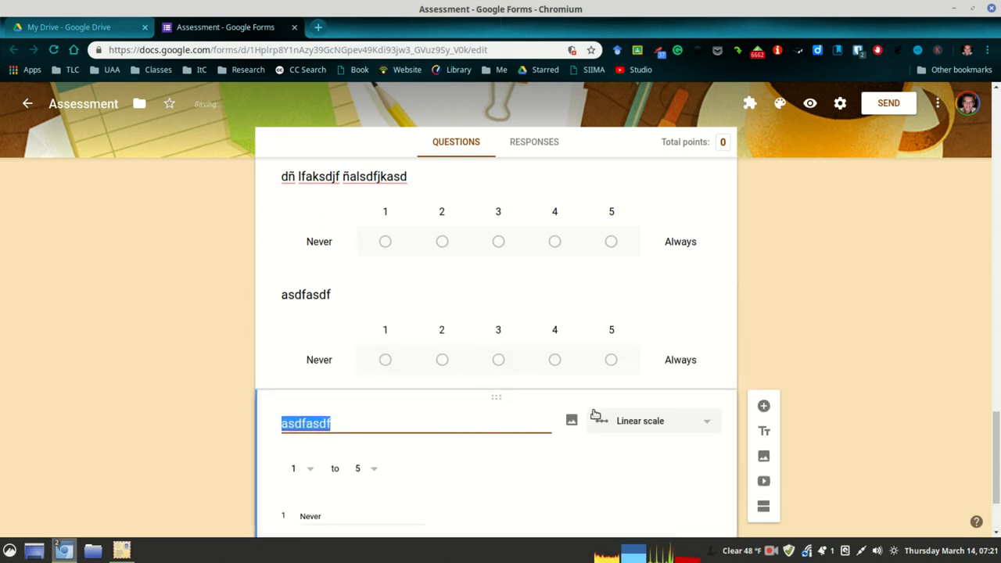
pyautogui.scroll(-3)
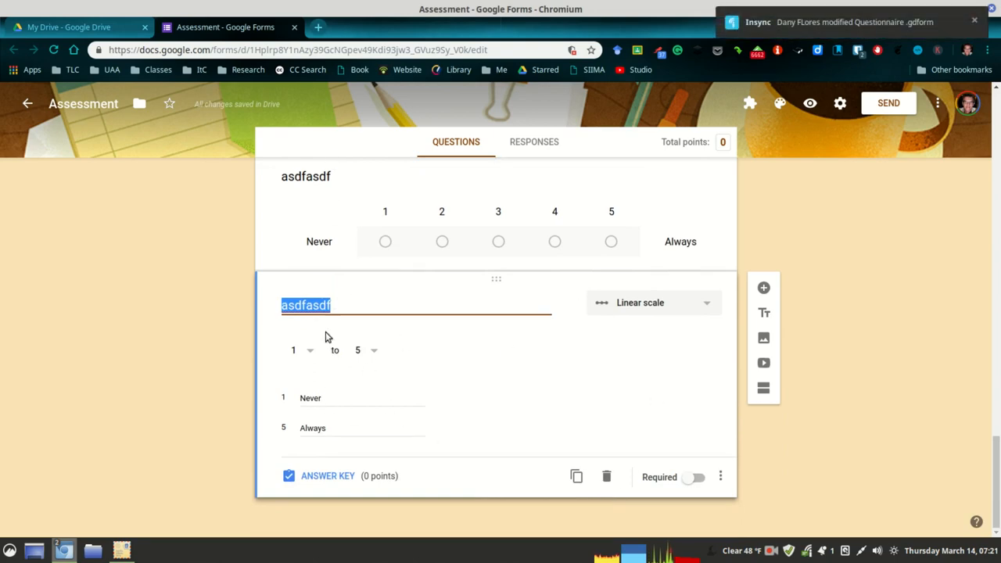
pyautogui.moveTo(260, 320)
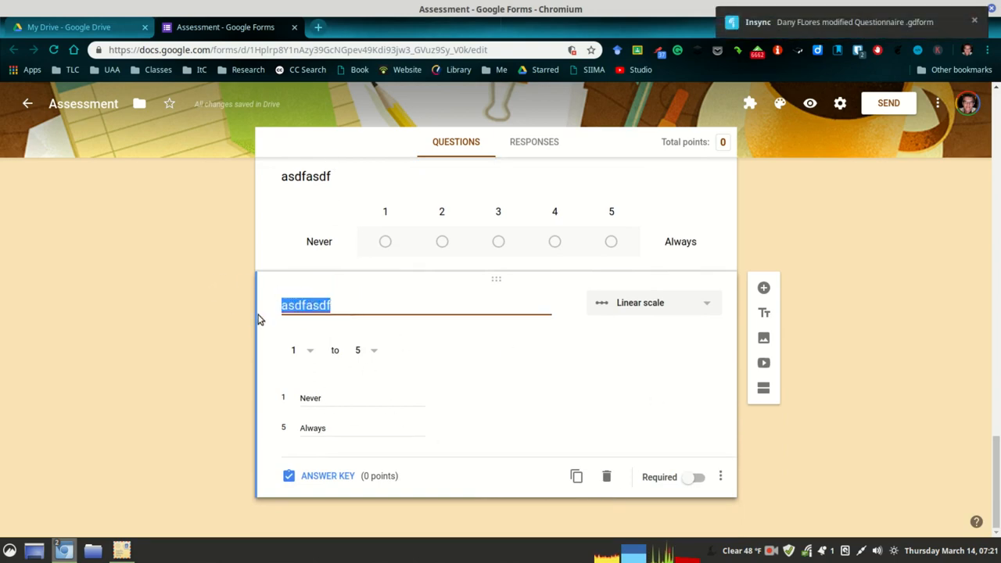
pyautogui.write('asdñl kjasdfñl jksda')
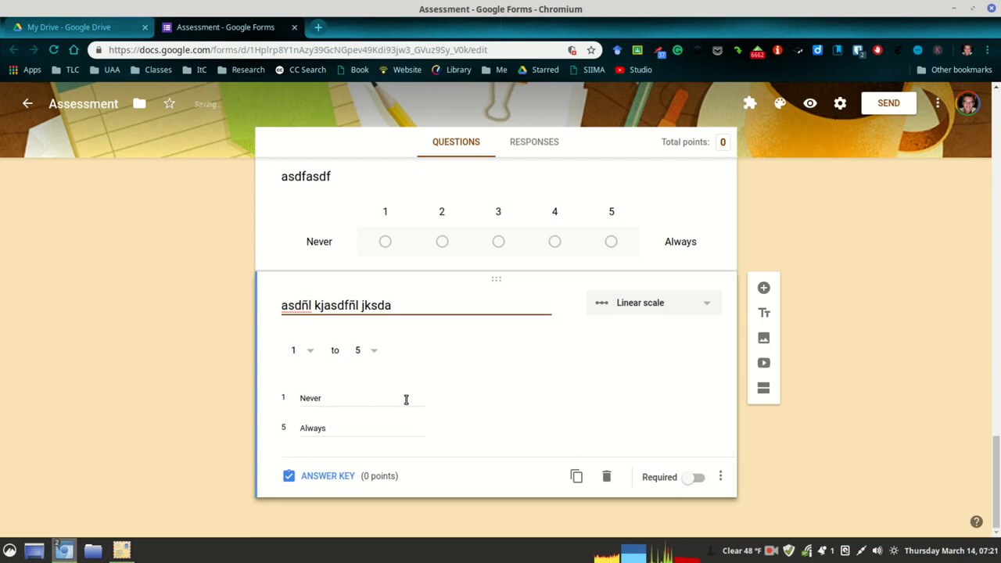
pyautogui.doubleClick(309, 398)
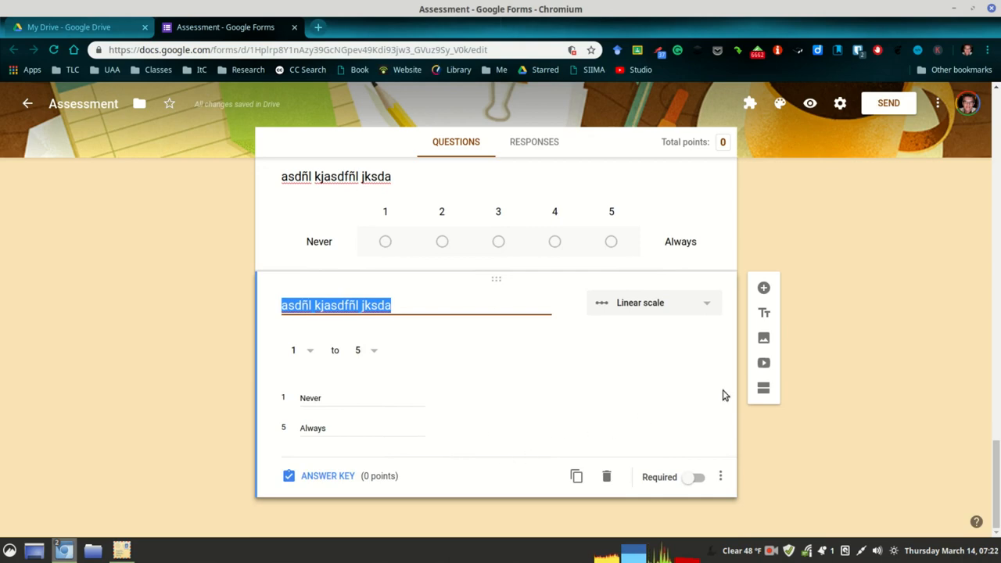
pyautogui.click(388, 305)
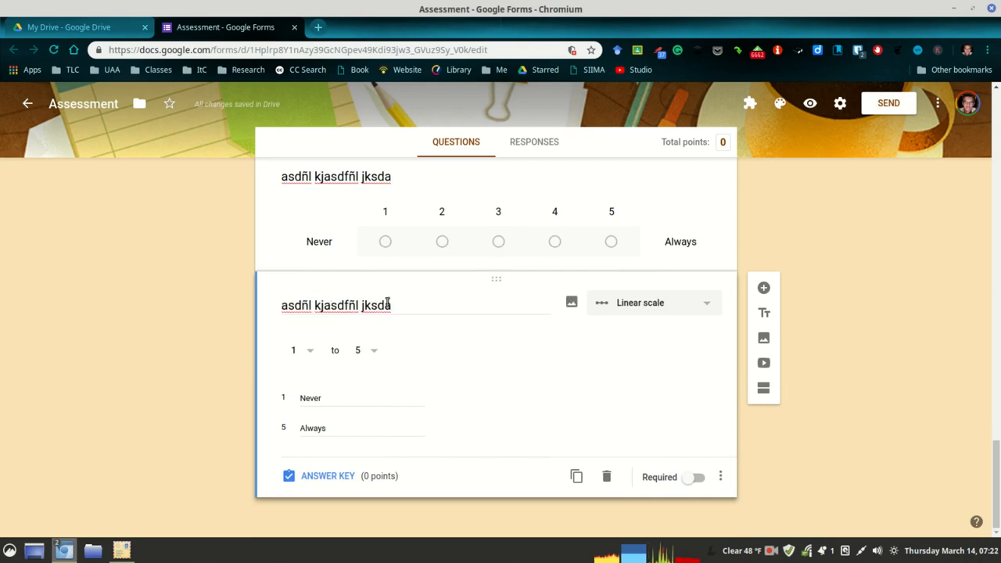
pyautogui.moveTo(779, 104)
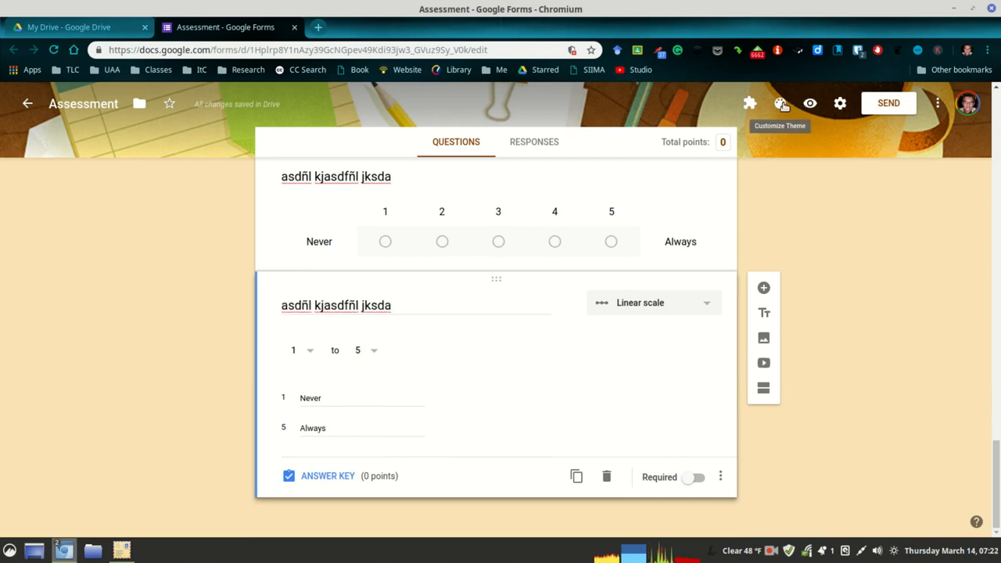
# Preview the form as a respondent and answer Yes to the consent question
pyautogui.click(810, 103)
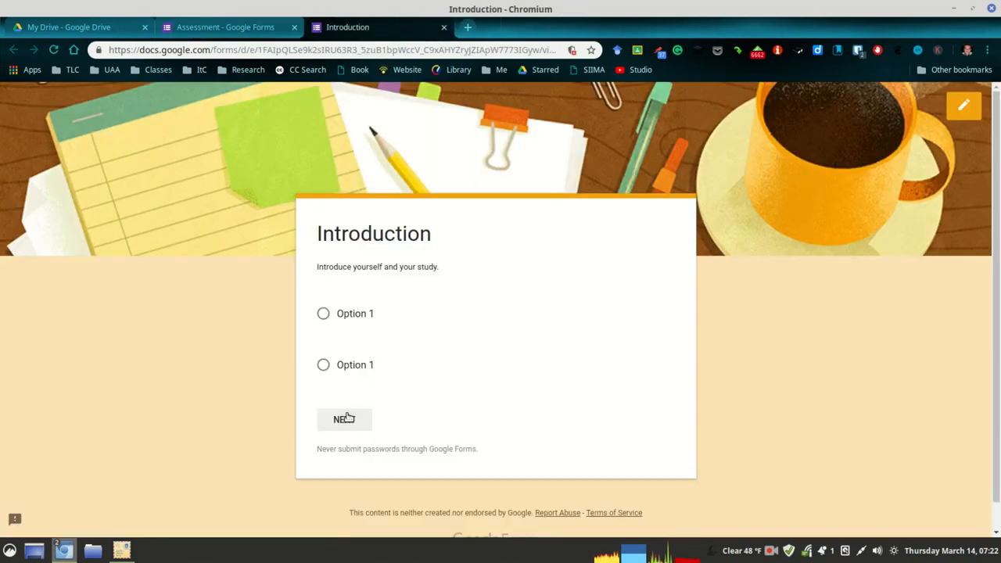
pyautogui.click(345, 419)
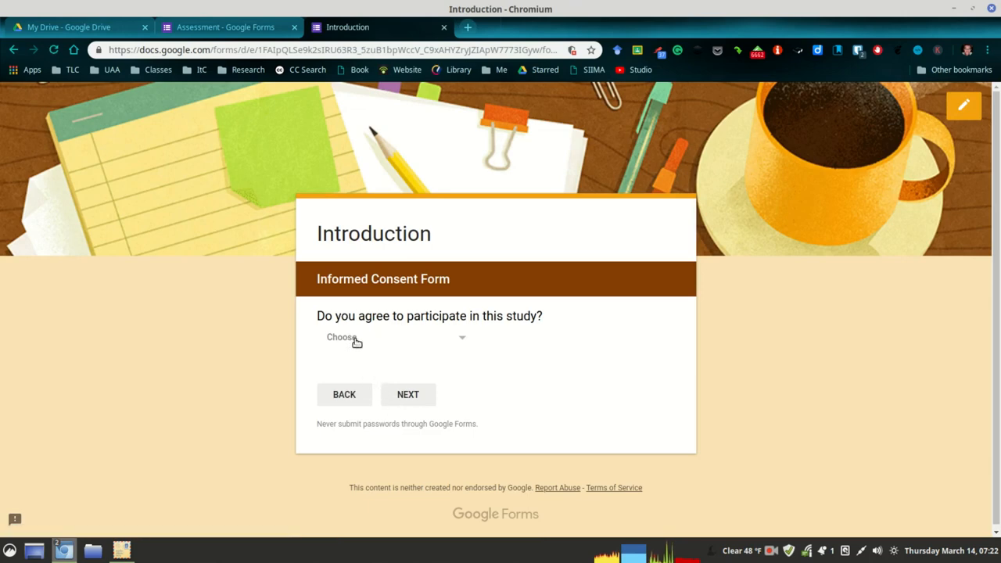
pyautogui.click(394, 338)
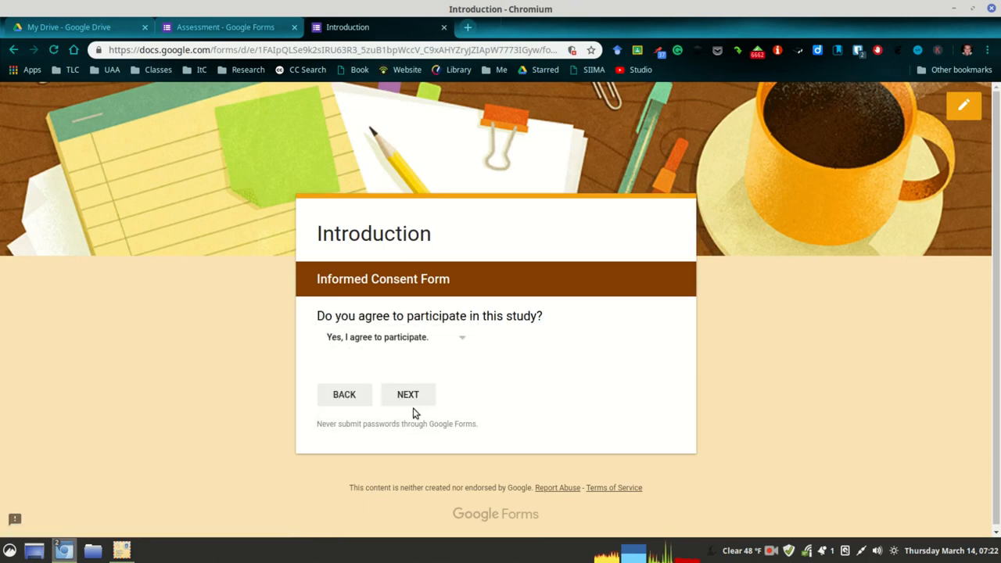
pyautogui.click(407, 394)
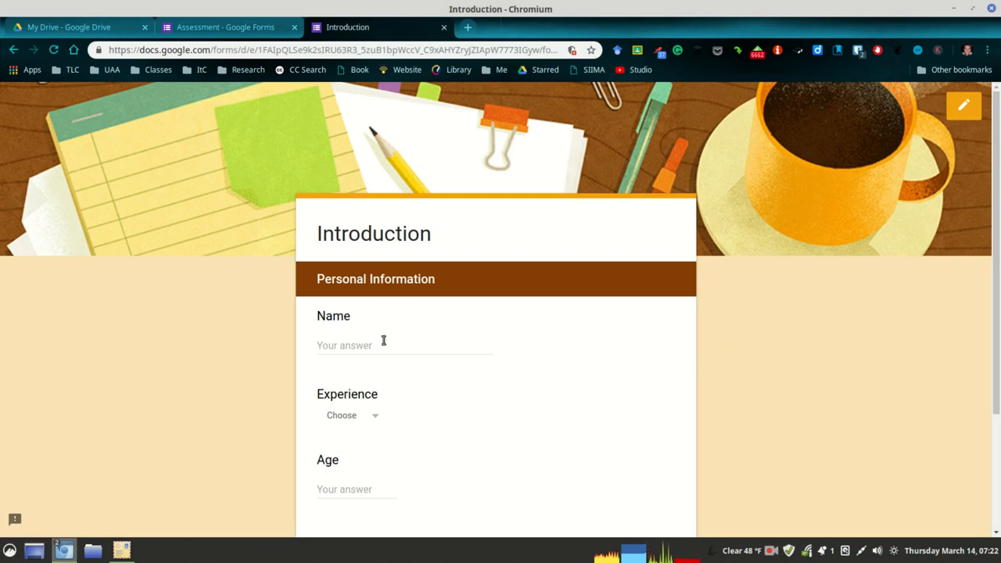
# Pass the Personal Information page to reach the Student Perceptions questions
pyautogui.click(384, 346)
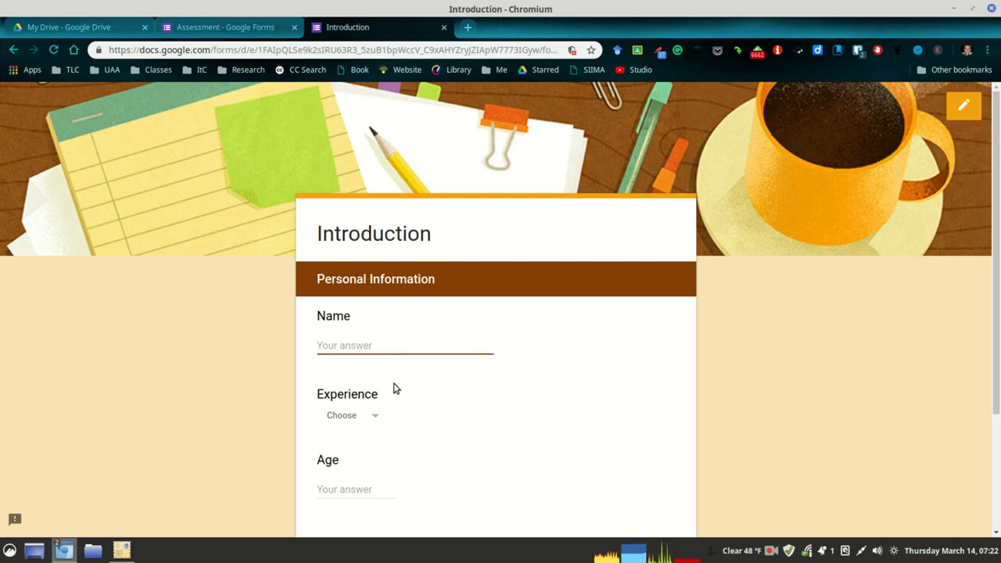
pyautogui.scroll(-3)
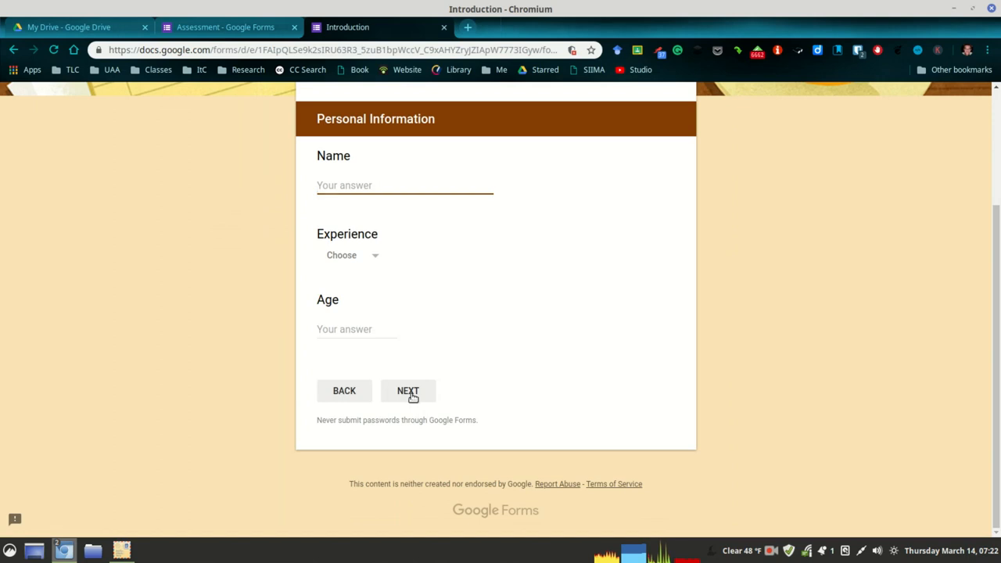
pyautogui.click(407, 391)
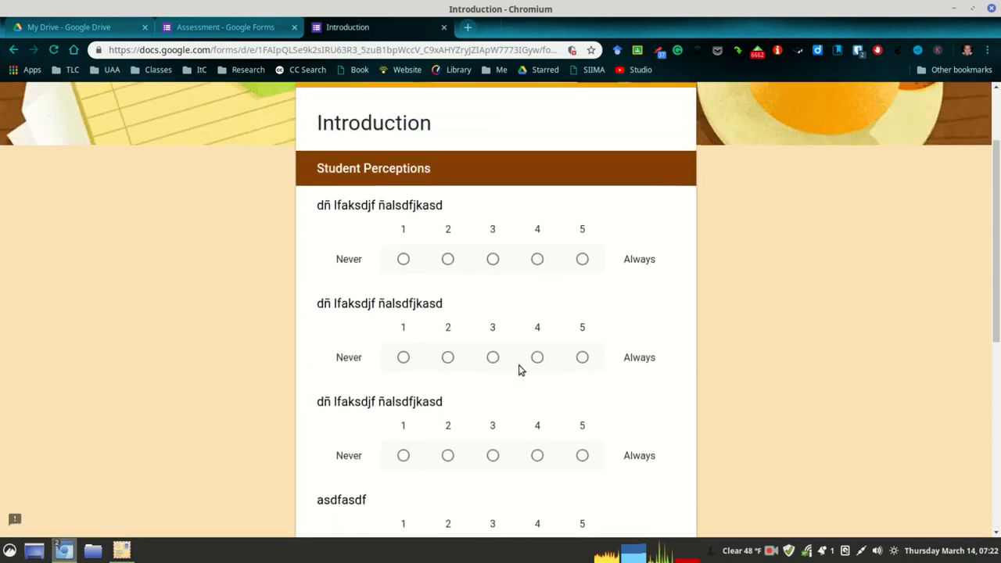
pyautogui.scroll(3)
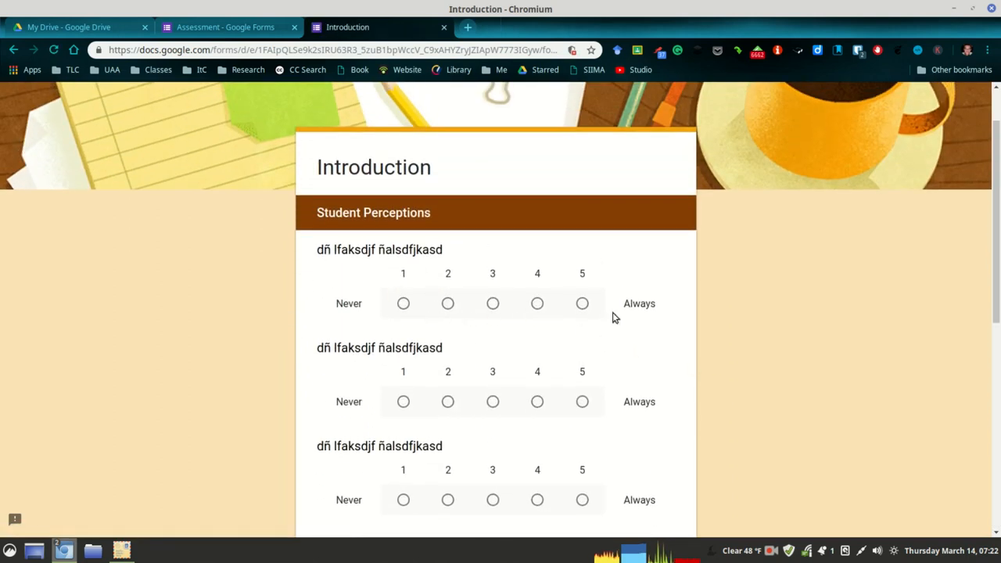
pyautogui.moveTo(795, 372)
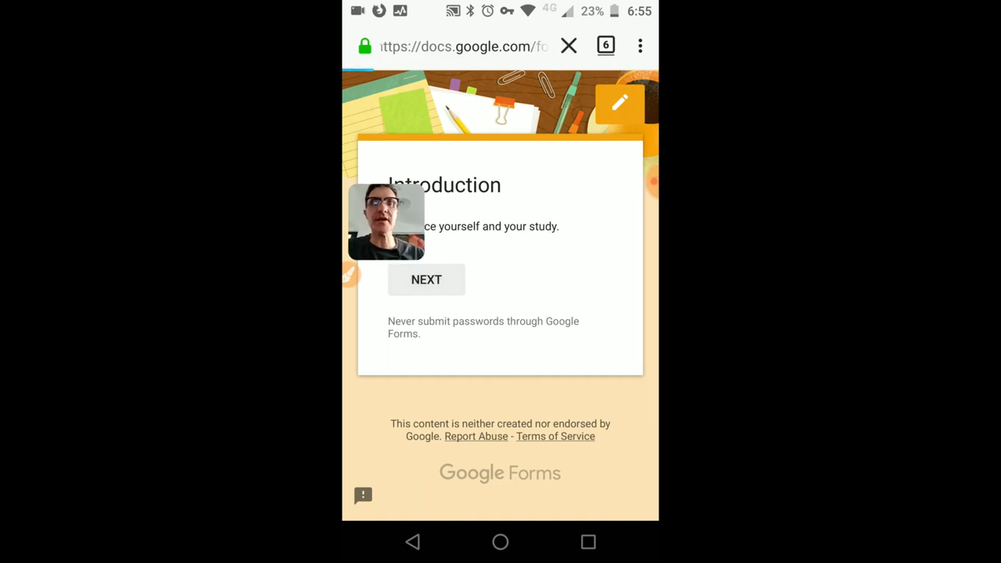
# On the phone, enter the name "ben" and choose 1-3 years of Experience
pyautogui.click(426, 278)
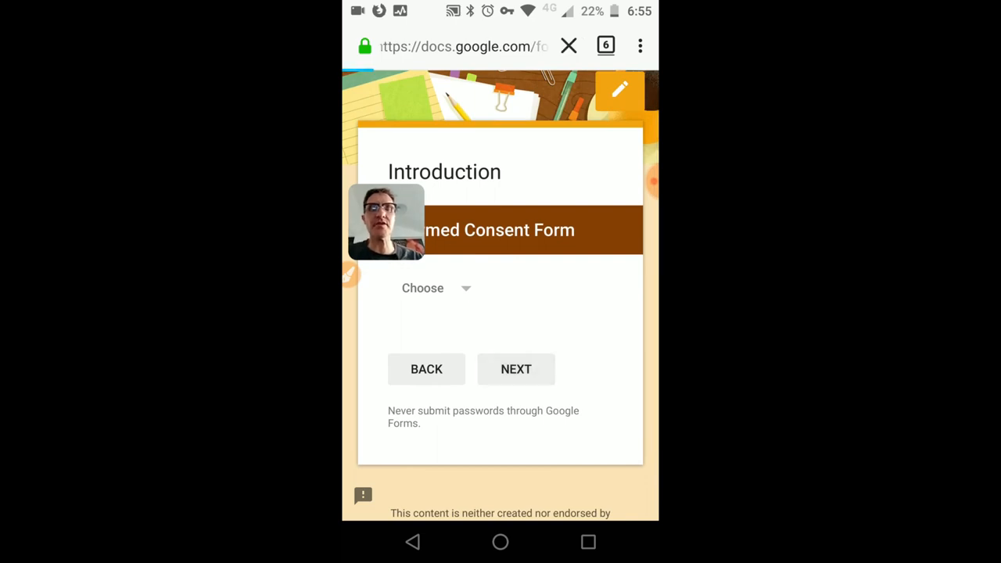
pyautogui.click(517, 370)
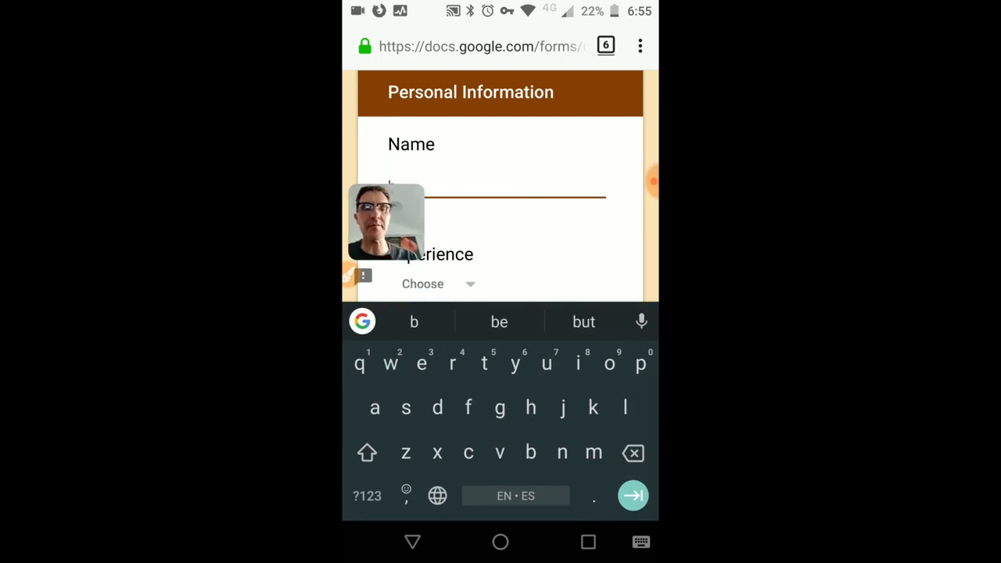
pyautogui.write('ben')
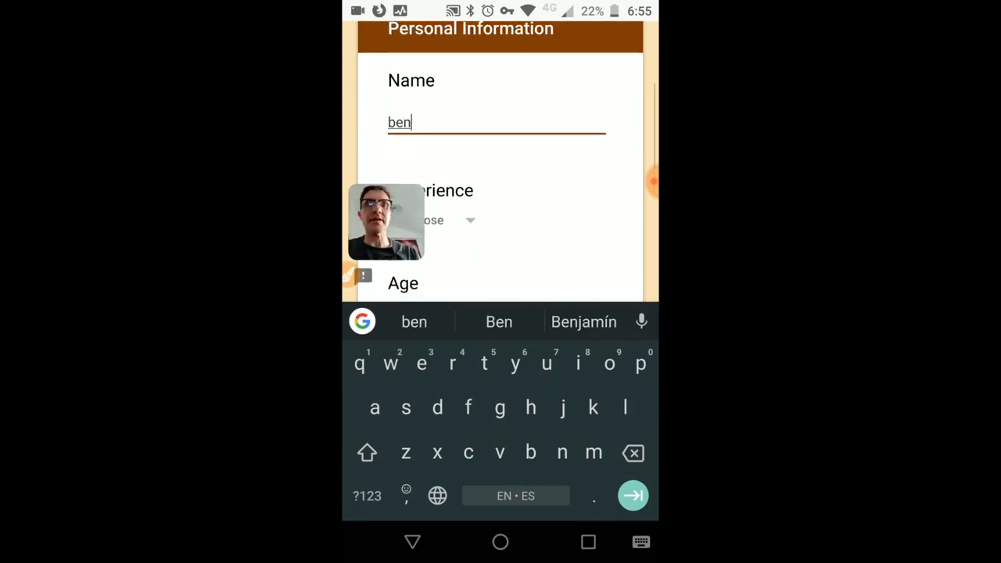
pyautogui.click(435, 219)
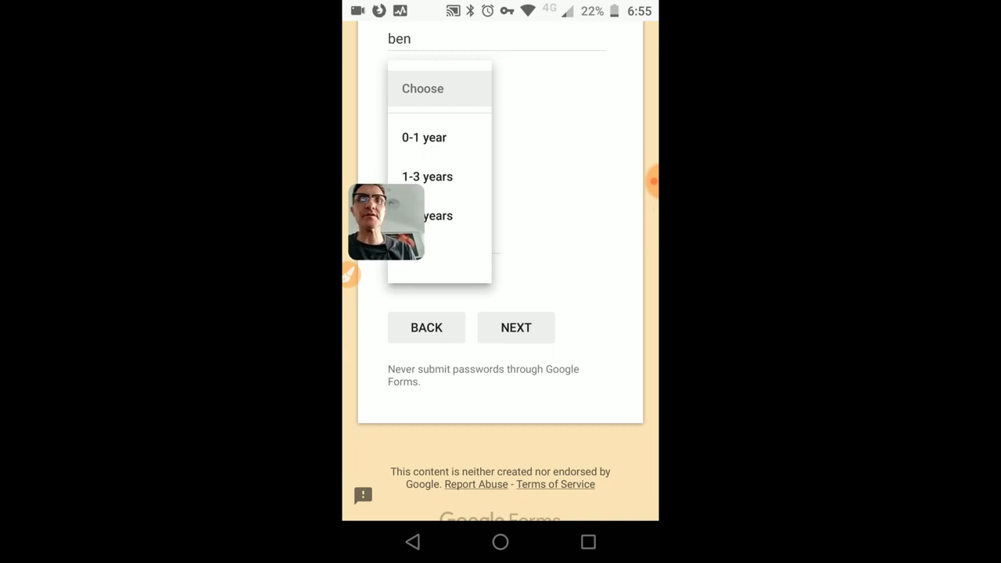
pyautogui.click(427, 175)
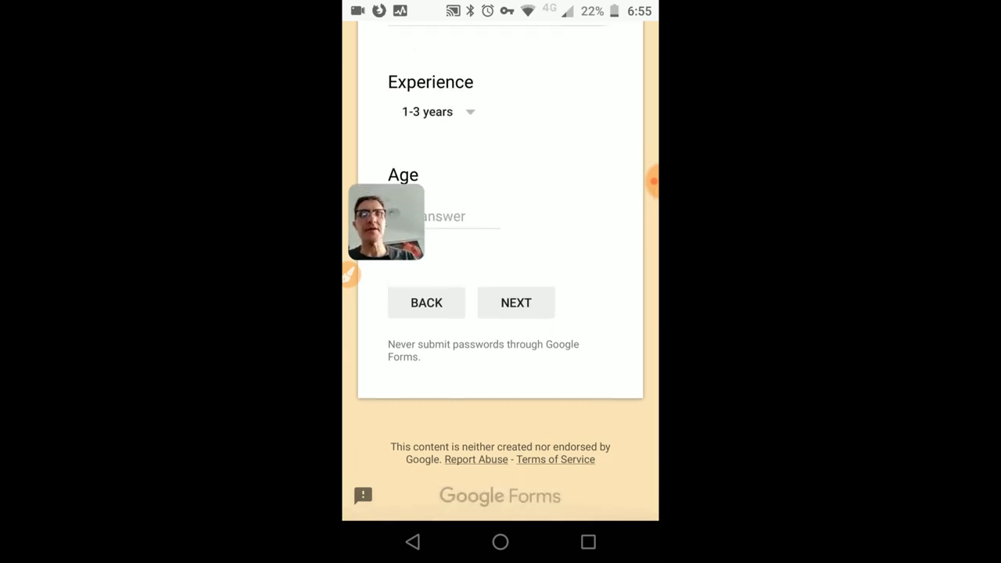
pyautogui.scroll(3)
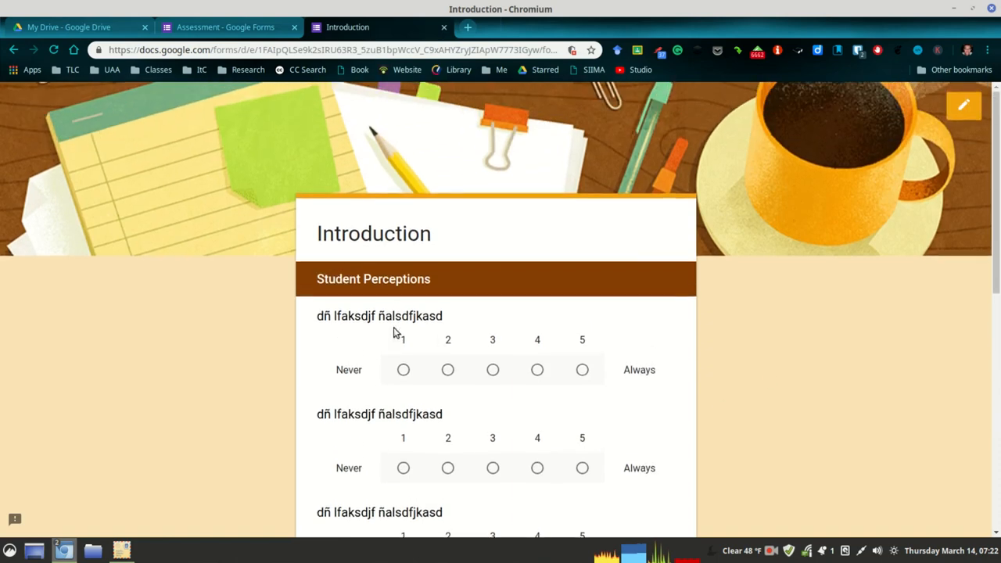
pyautogui.moveTo(237, 304)
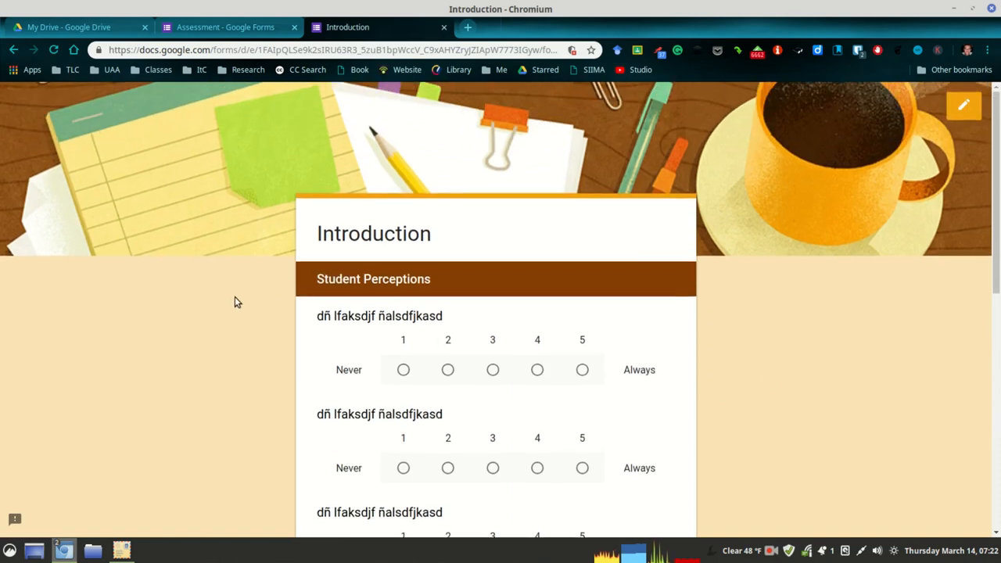